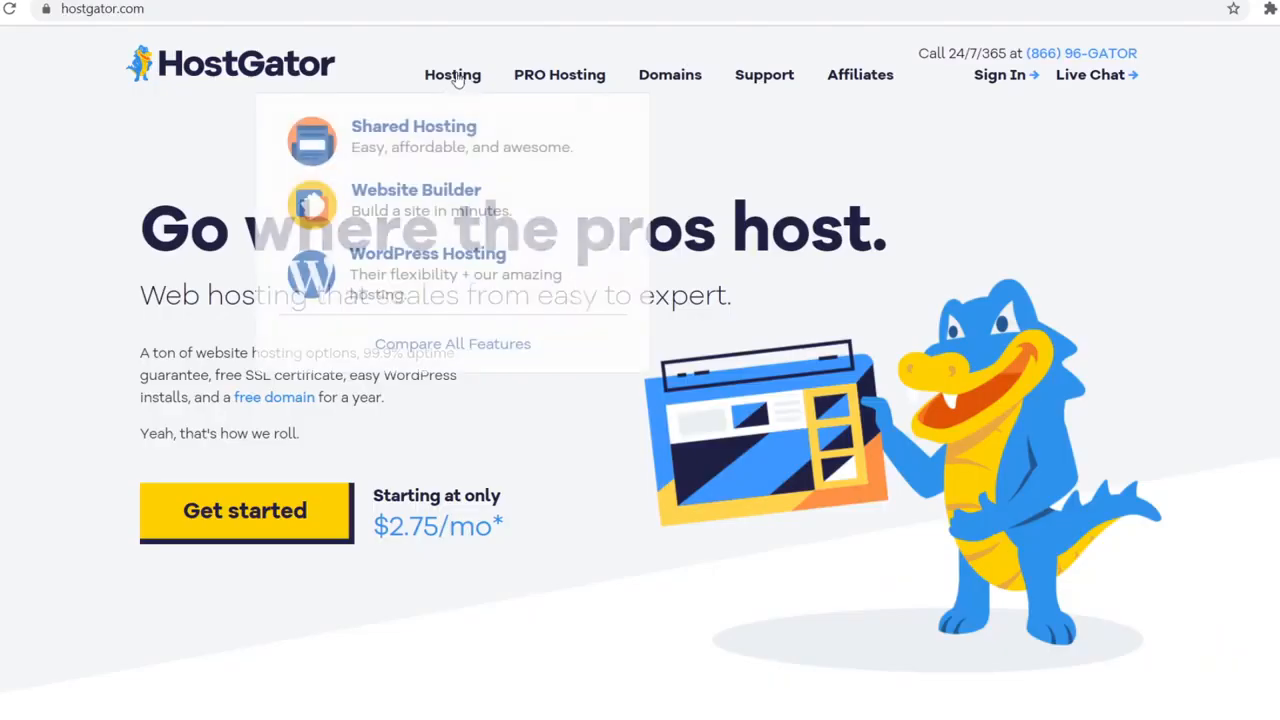
mouse_move(442, 154)
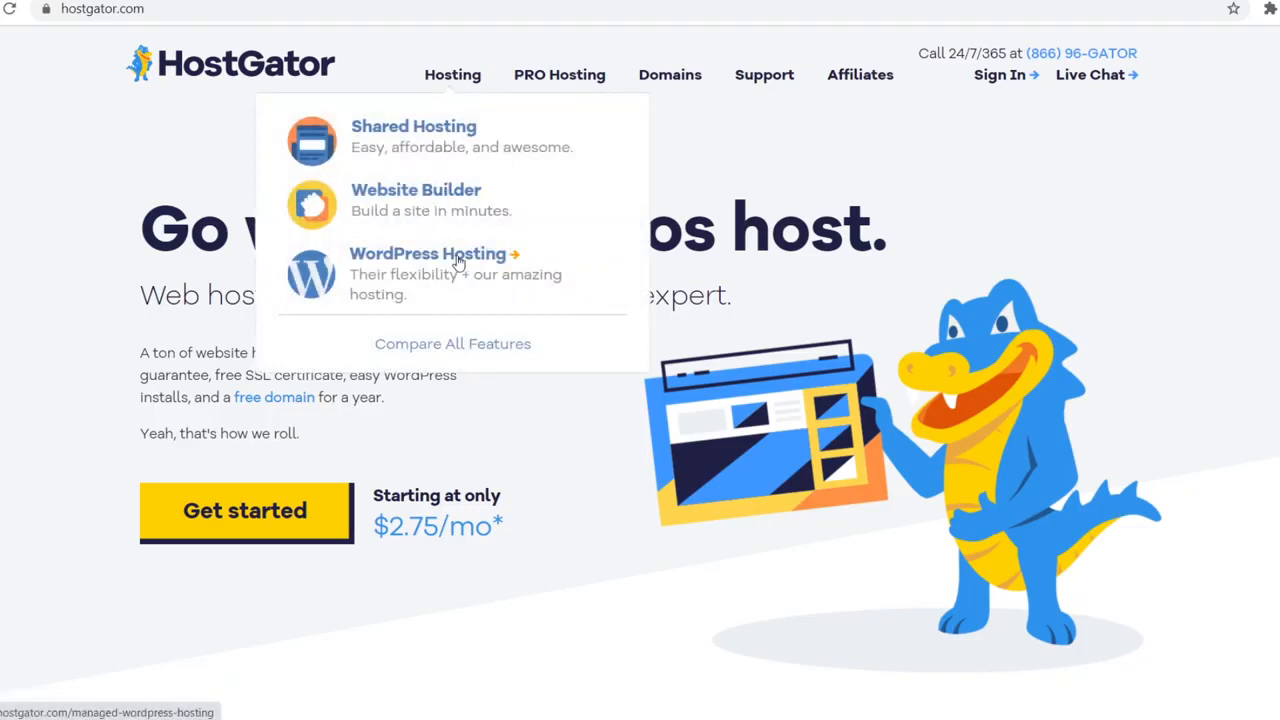
Step: Open HostGator's WordPress Hosting page from the Hosting menu
left_click(428, 253)
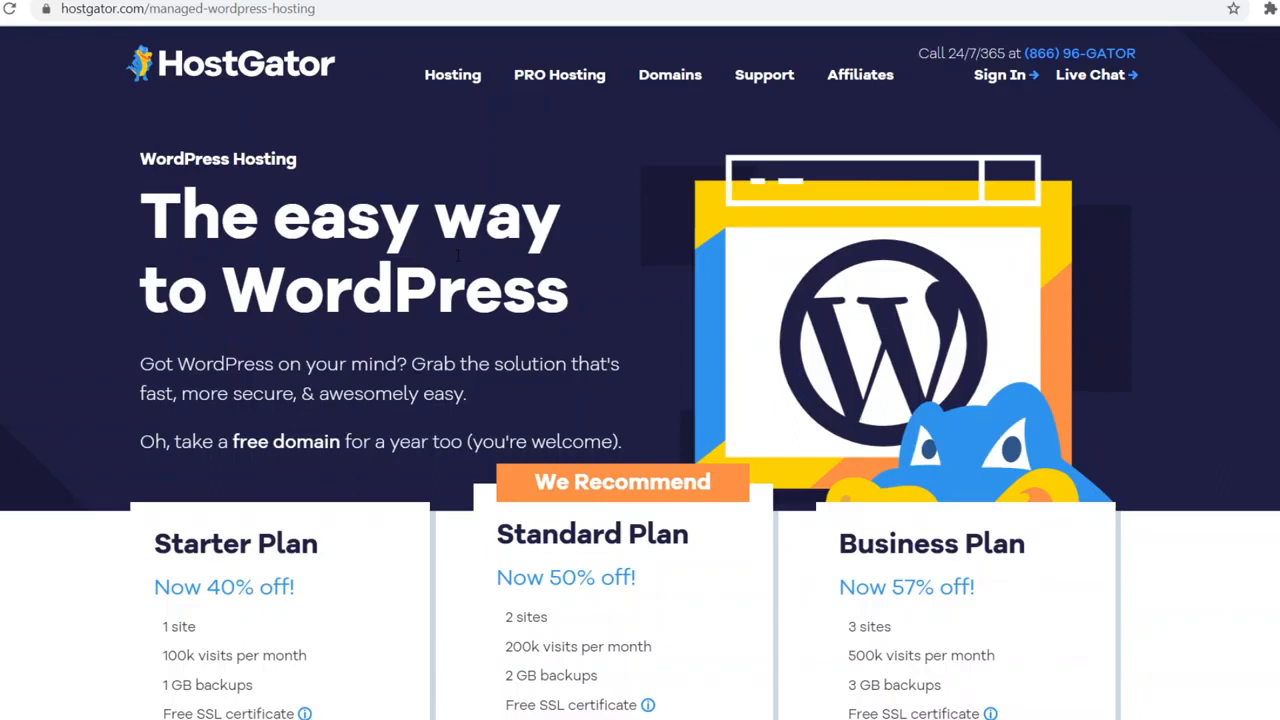
mouse_move(458, 257)
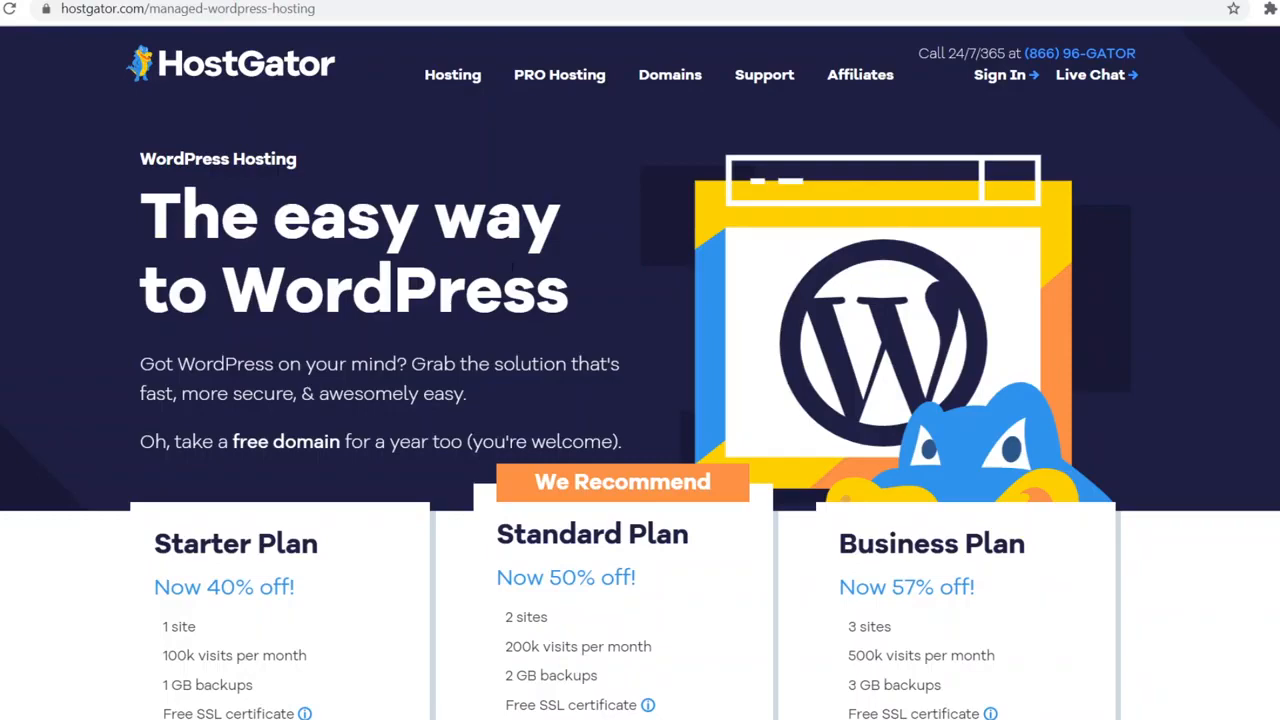
Step: Review the $5.95, $7.95 and $9.95 plan cards and perks, then open Compare all plans
scroll("down", 3)
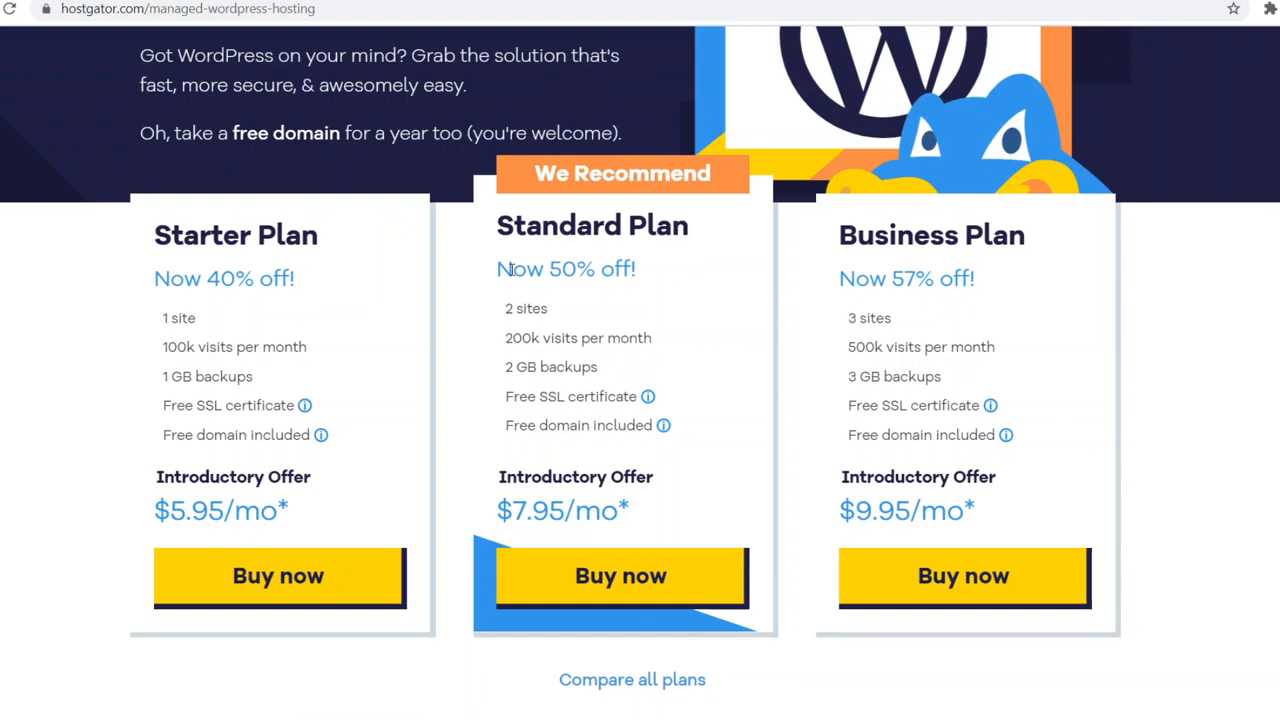
mouse_move(195, 405)
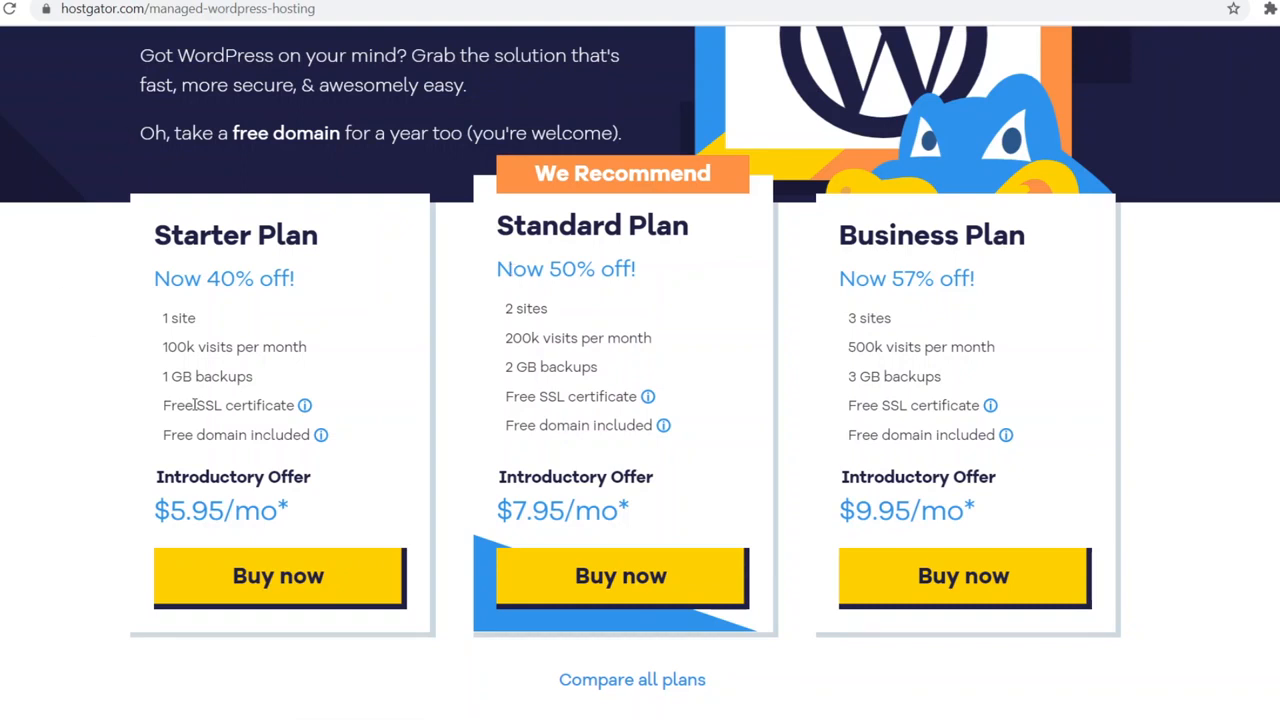
mouse_move(195, 398)
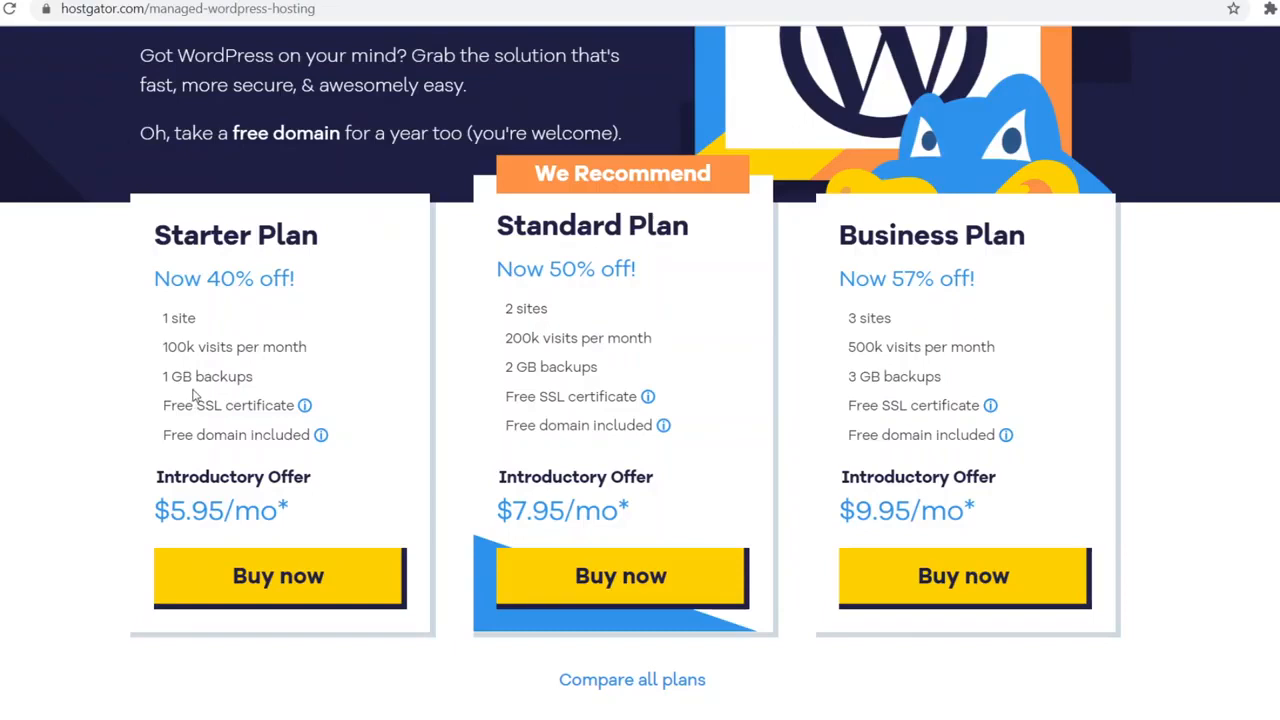
mouse_move(390, 455)
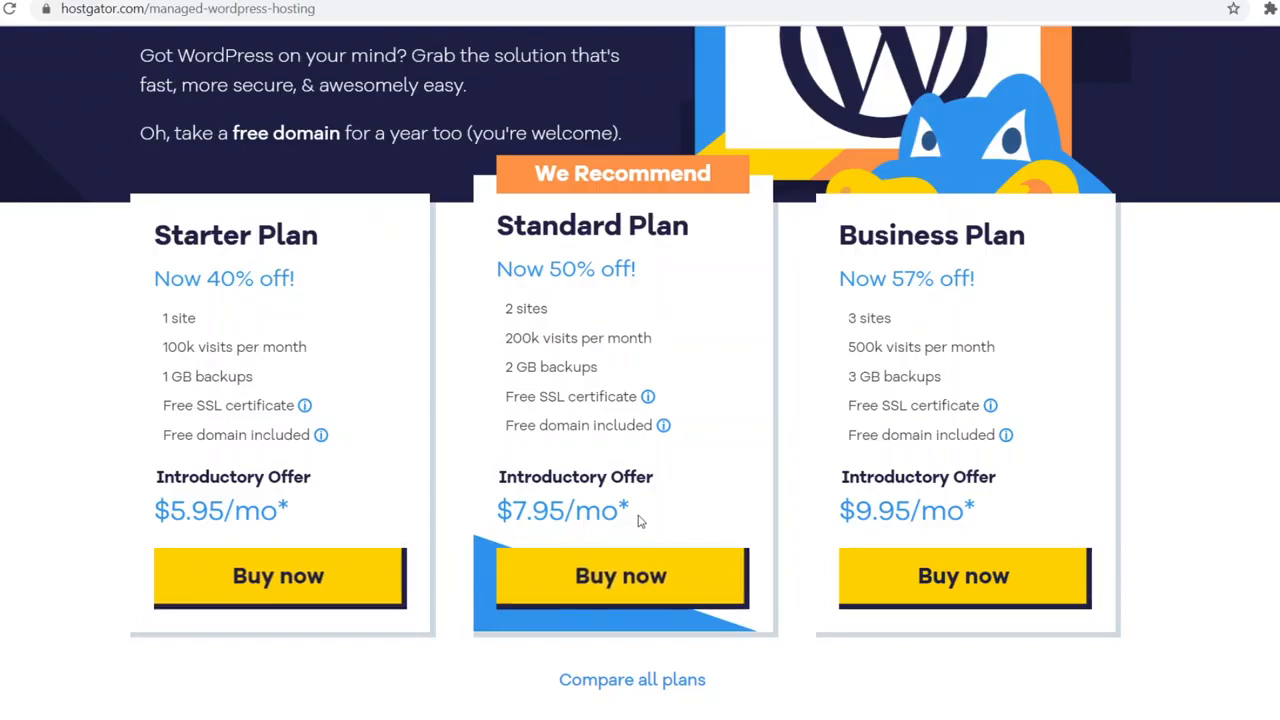
scroll("down", 3)
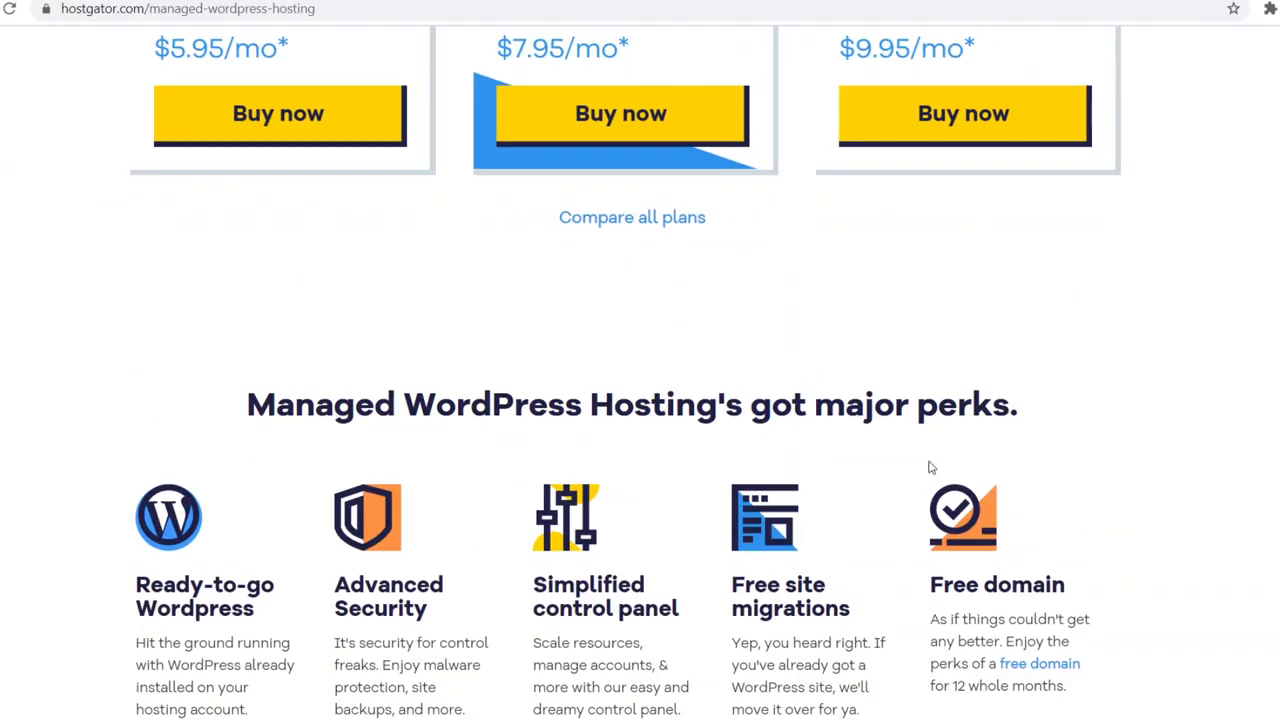
right_click(631, 217)
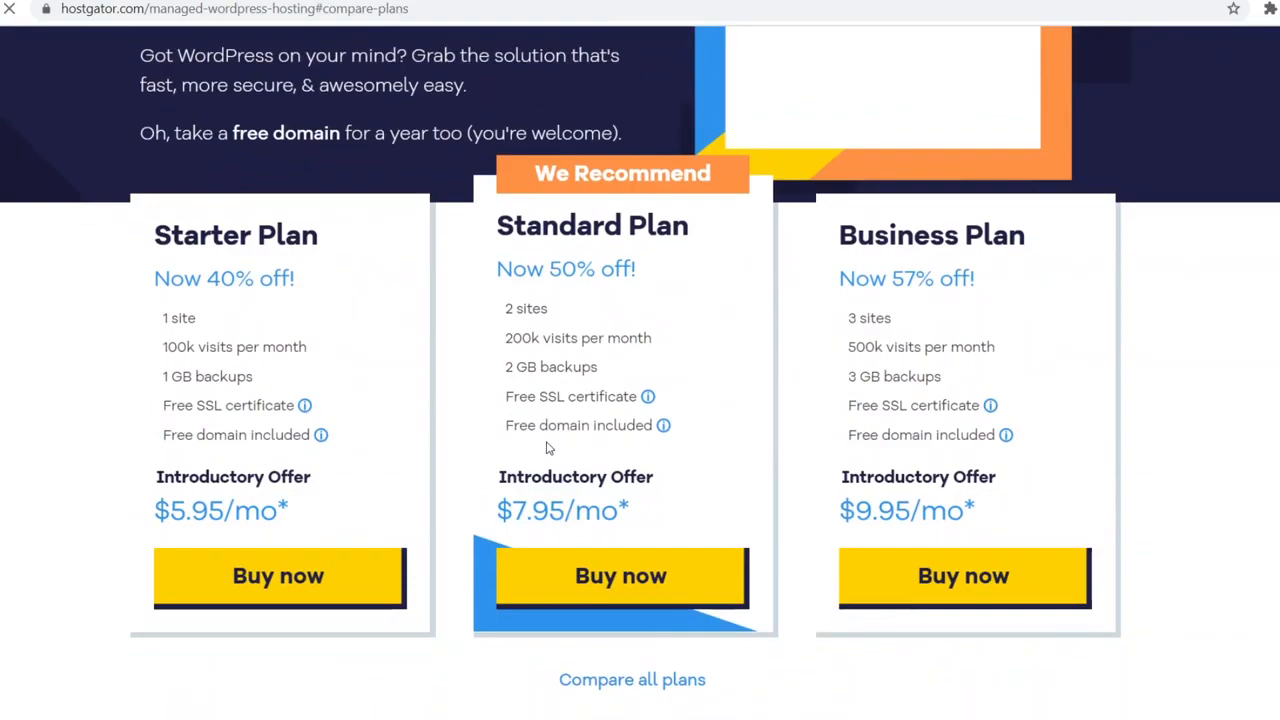
Step: Bring the comparison table header with Starter, Standard and Business prices into view
scroll("down", 3)
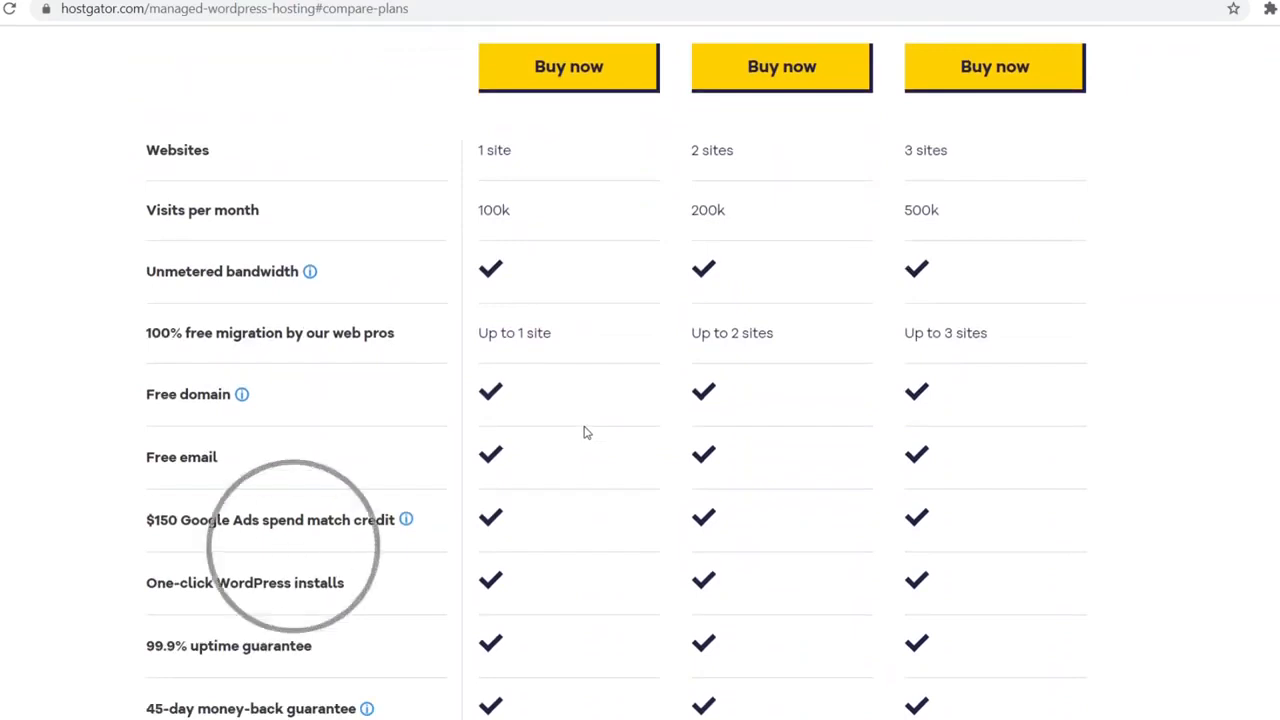
scroll("up", 3)
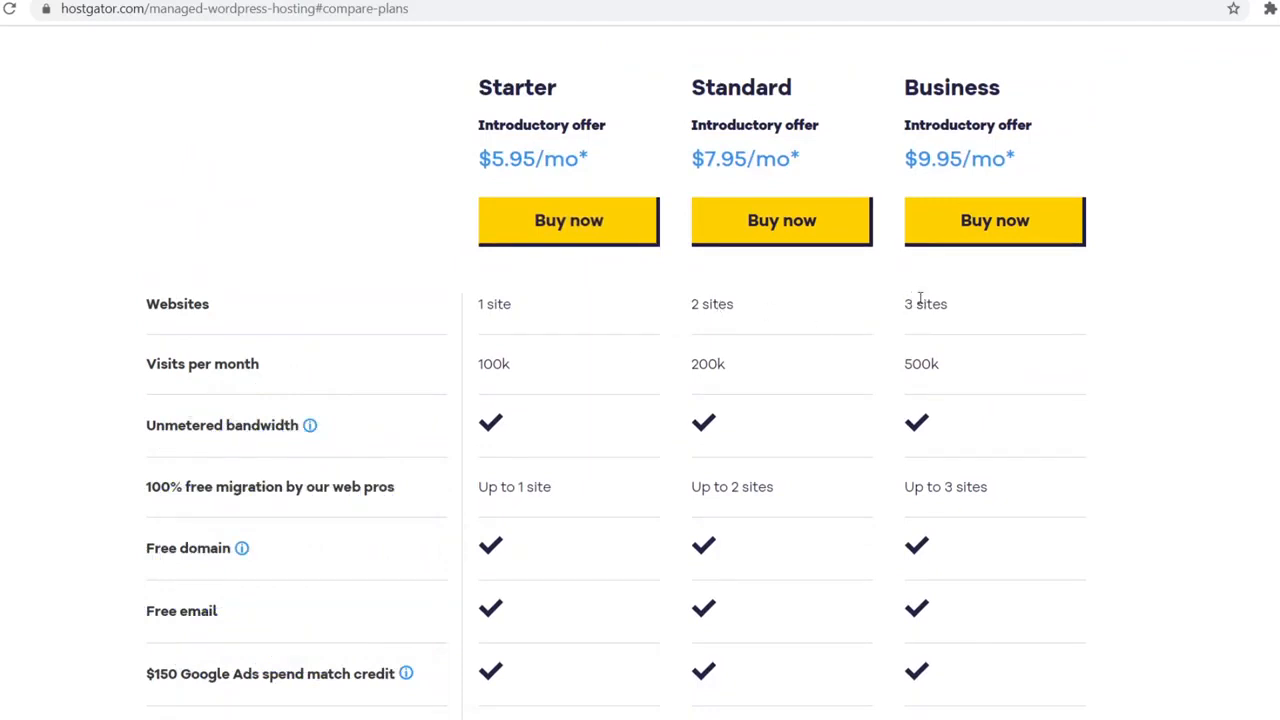
mouse_move(687, 416)
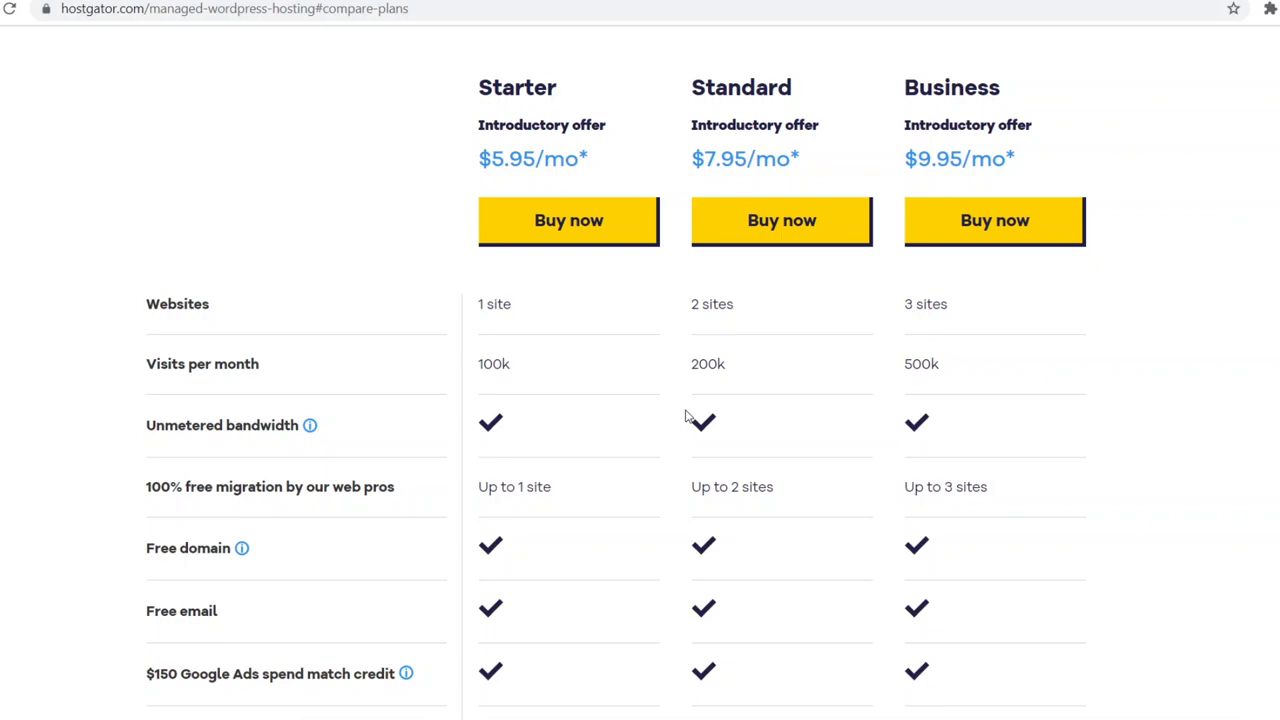
mouse_move(546, 540)
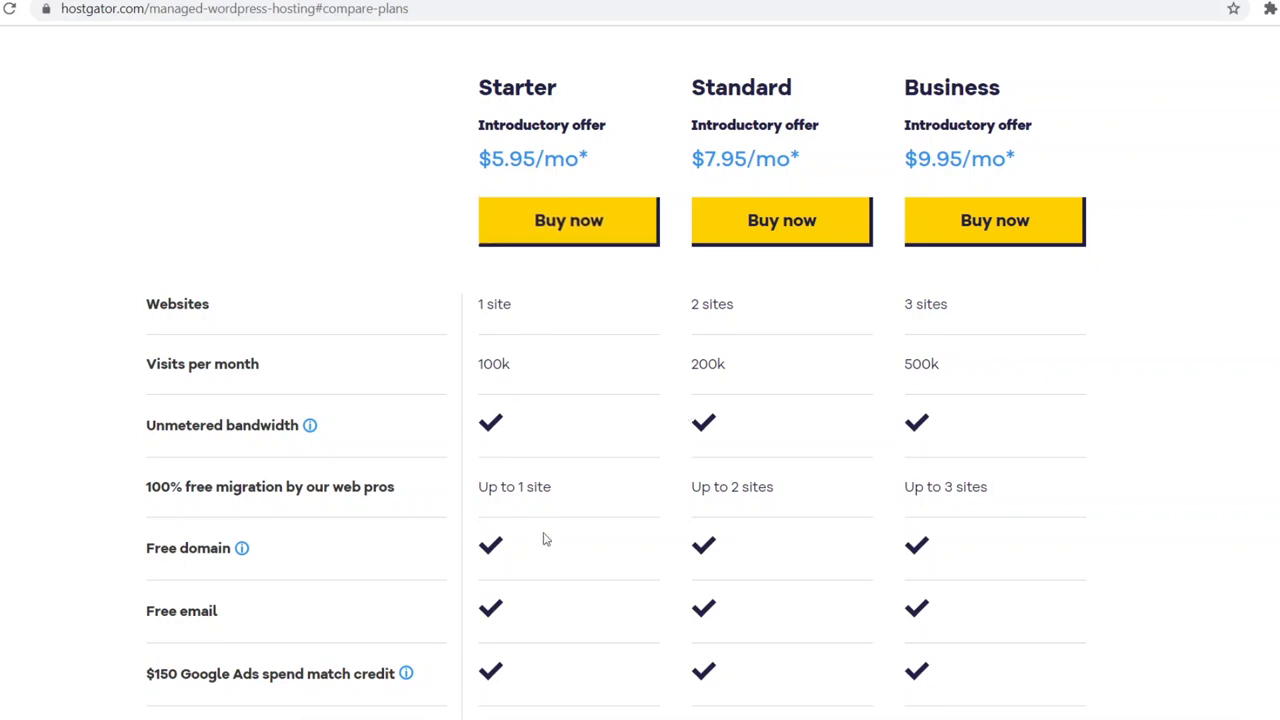
mouse_move(498, 560)
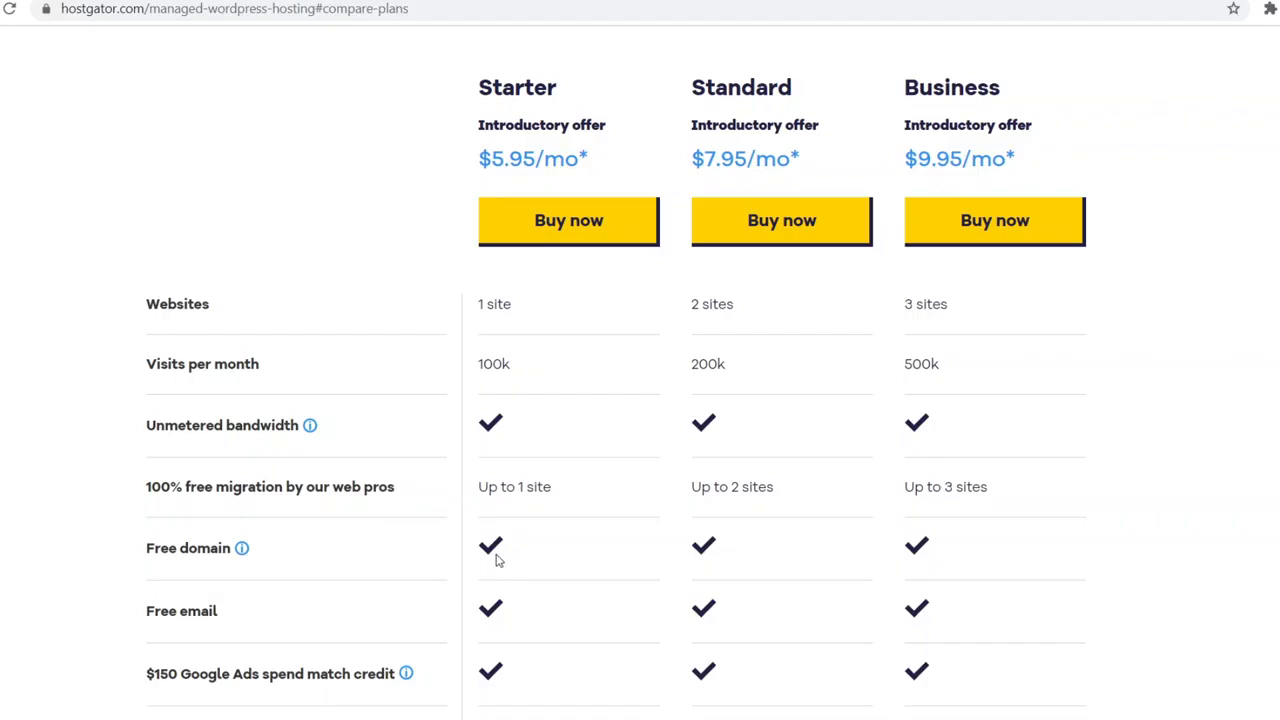
Step: Scroll to the last comparison rows, the 45-day money-back guarantee and 24/7/365 support
scroll("down", 3)
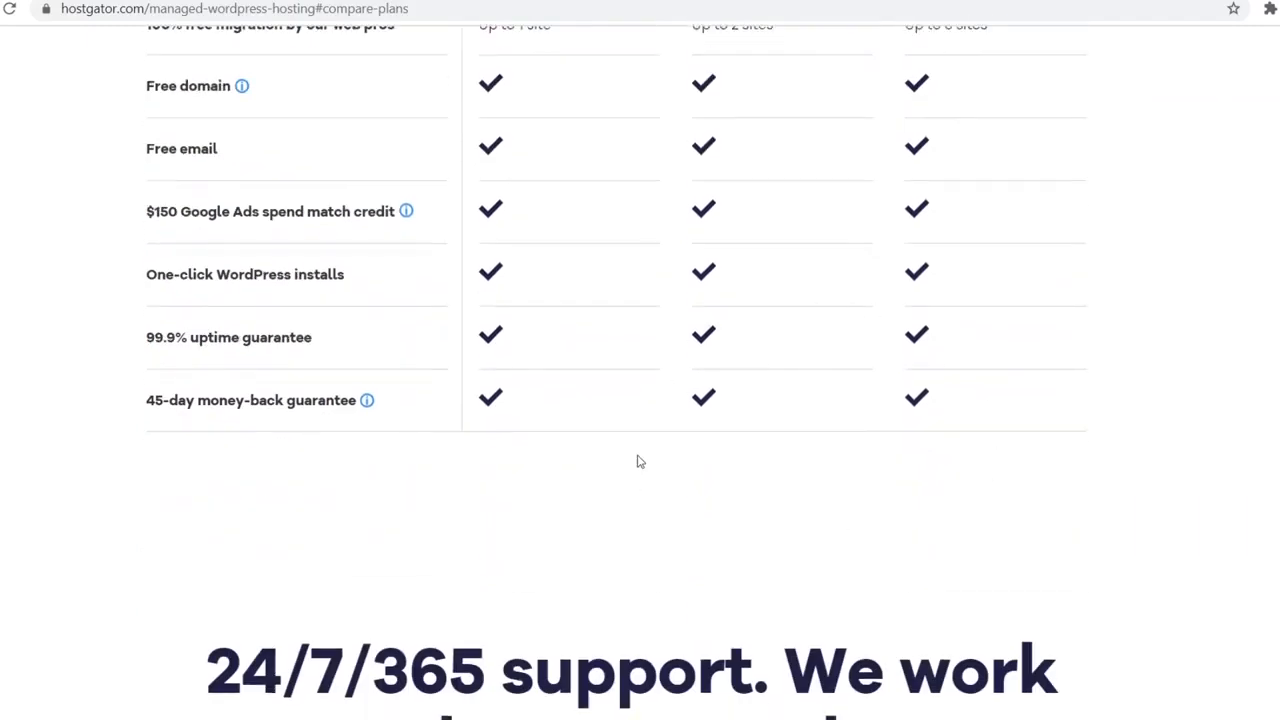
scroll("up", 3)
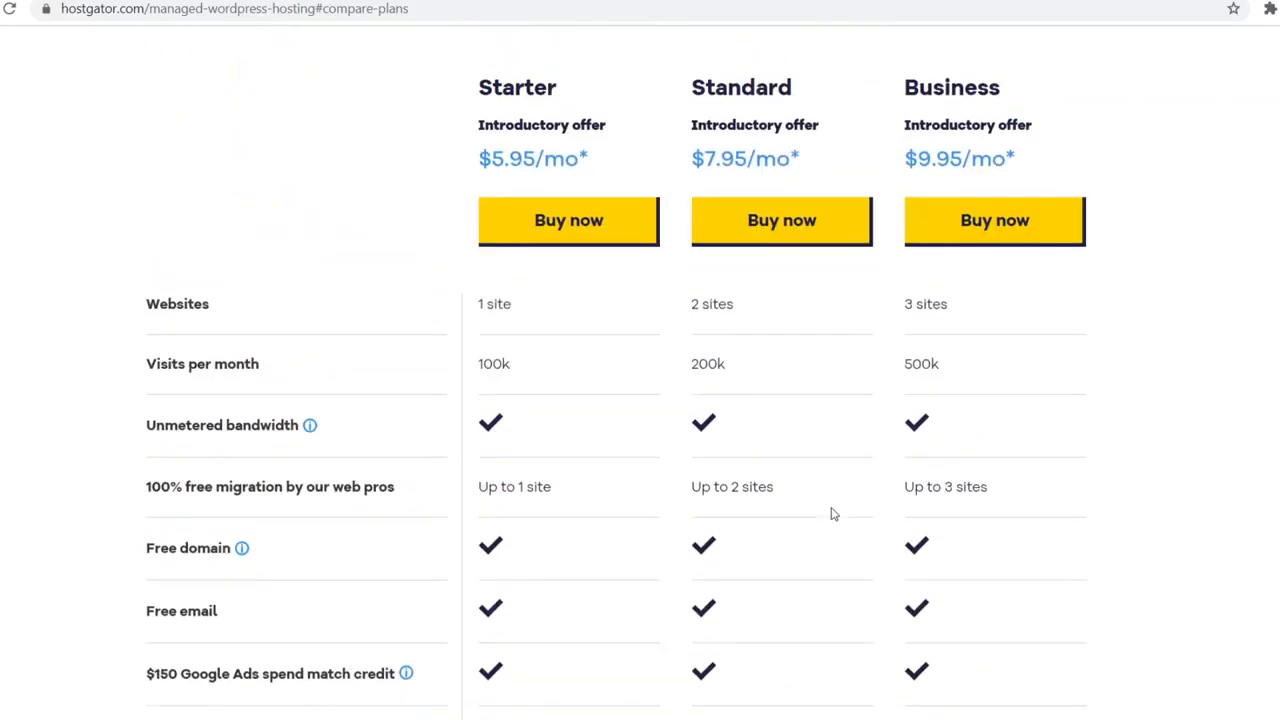
scroll("down", 3)
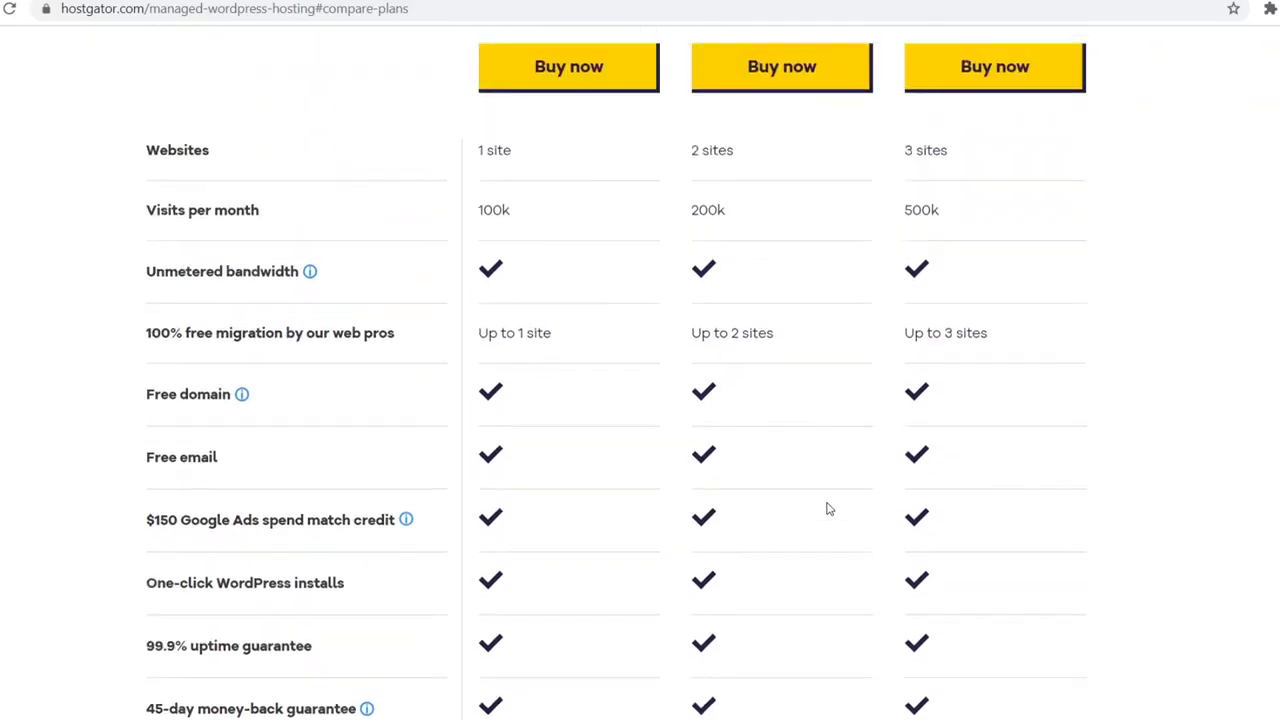
mouse_move(501, 155)
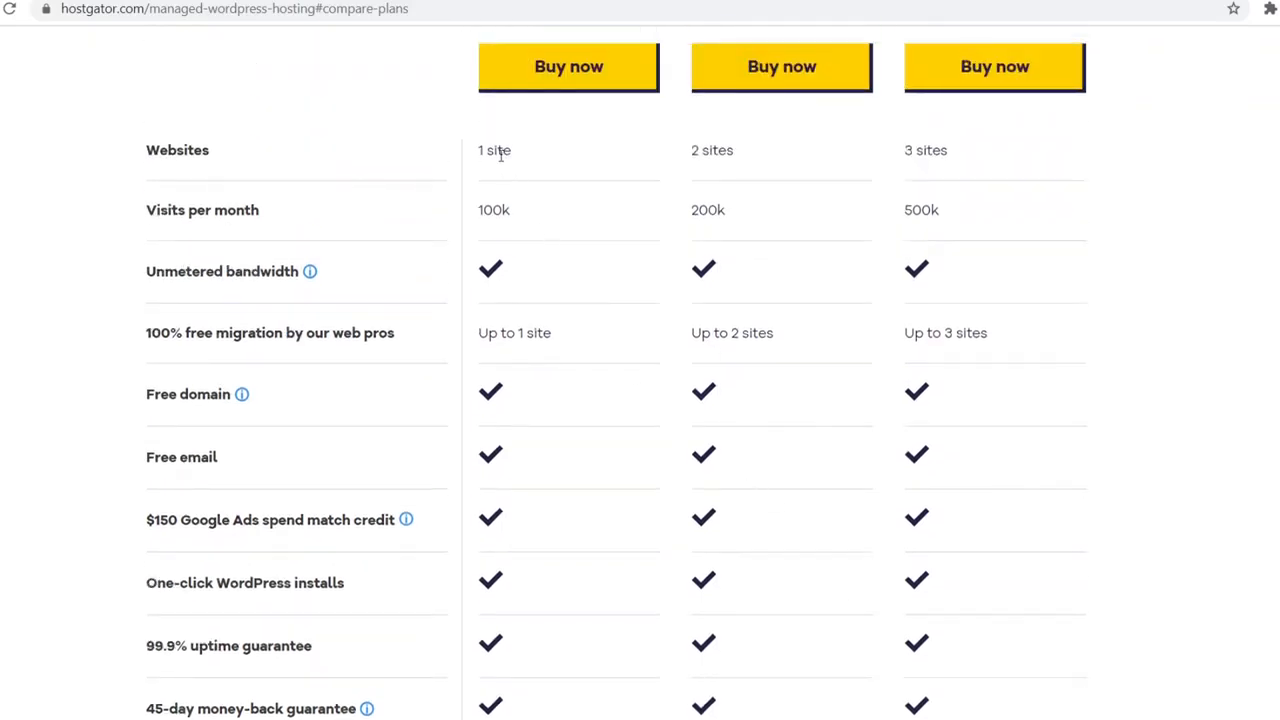
mouse_move(952, 143)
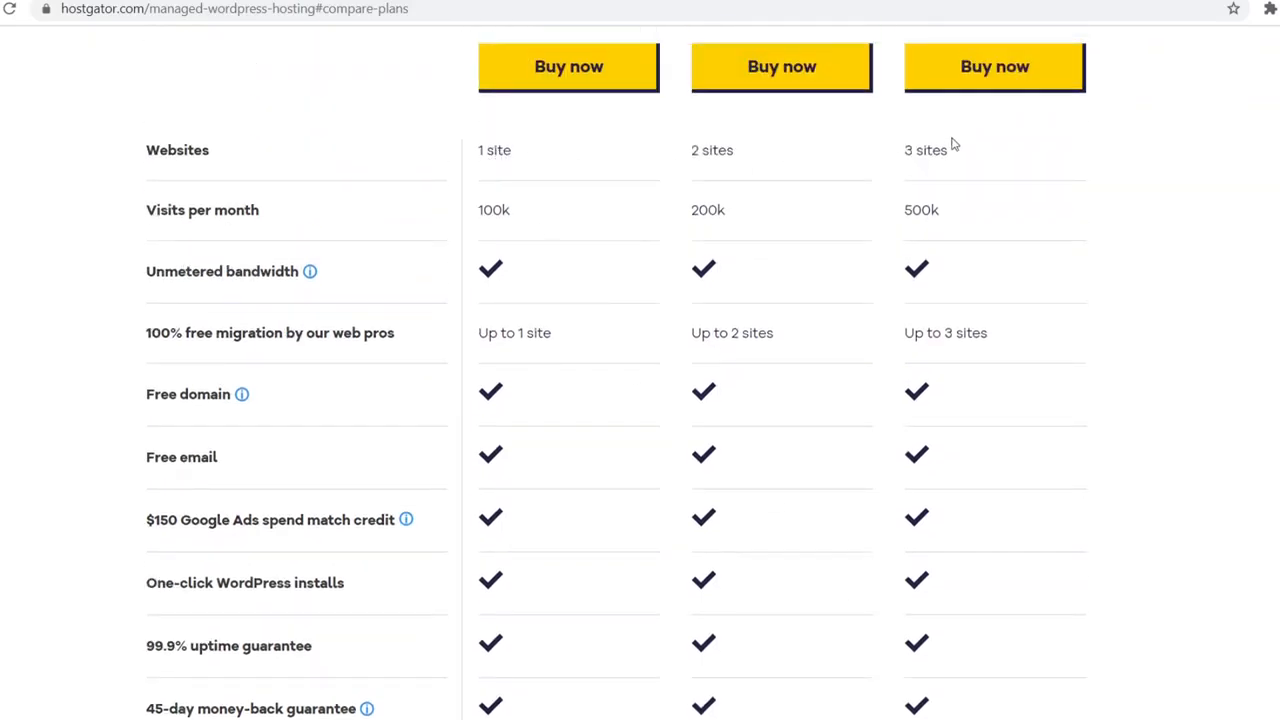
mouse_move(800, 383)
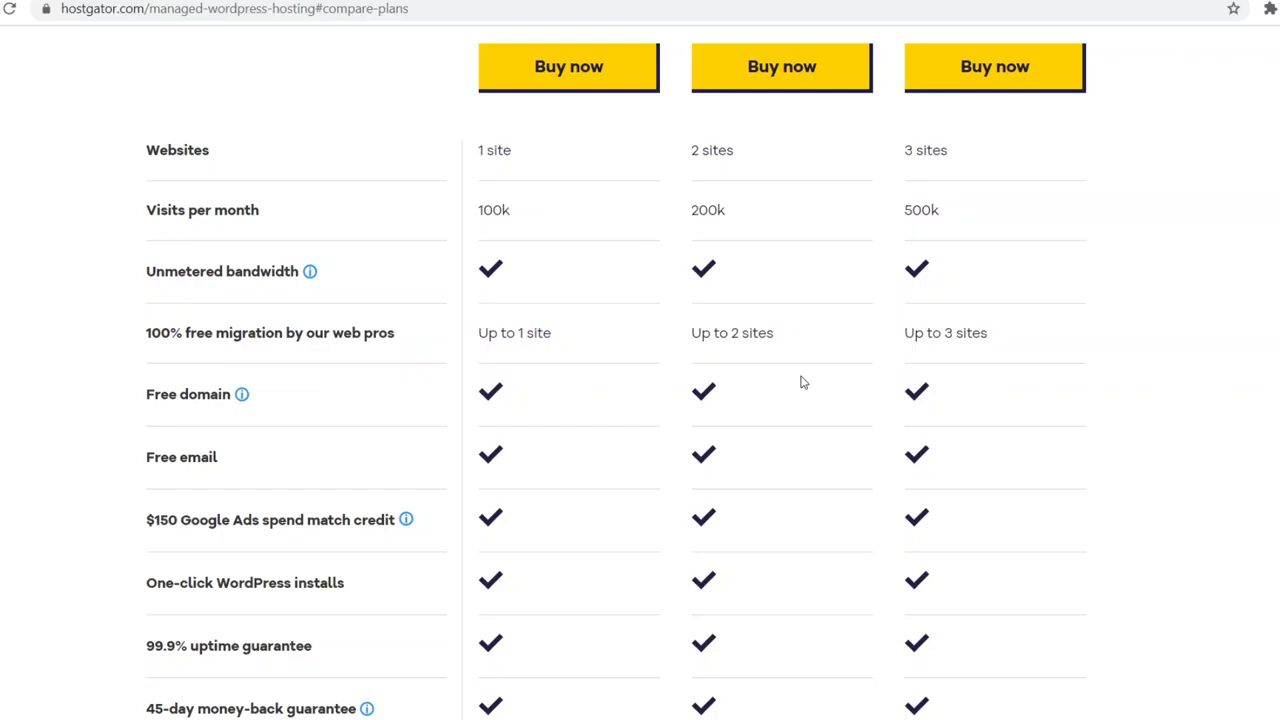
mouse_move(749, 310)
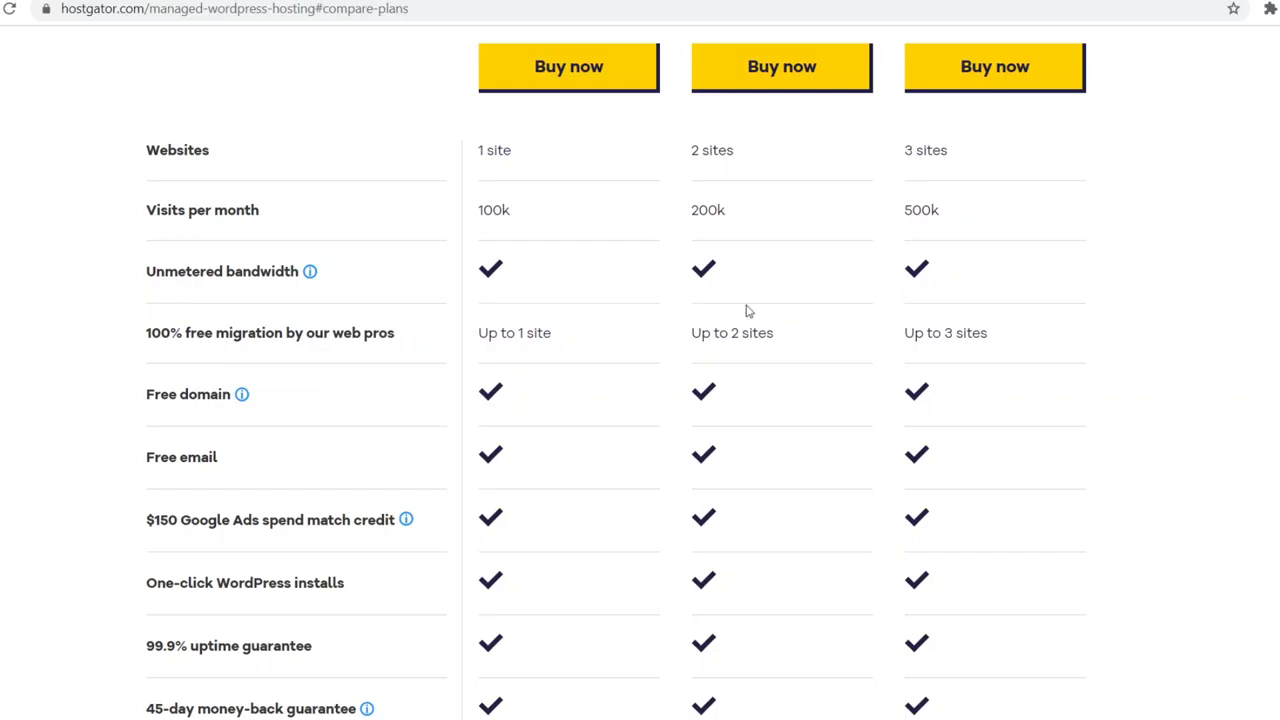
scroll("down", 3)
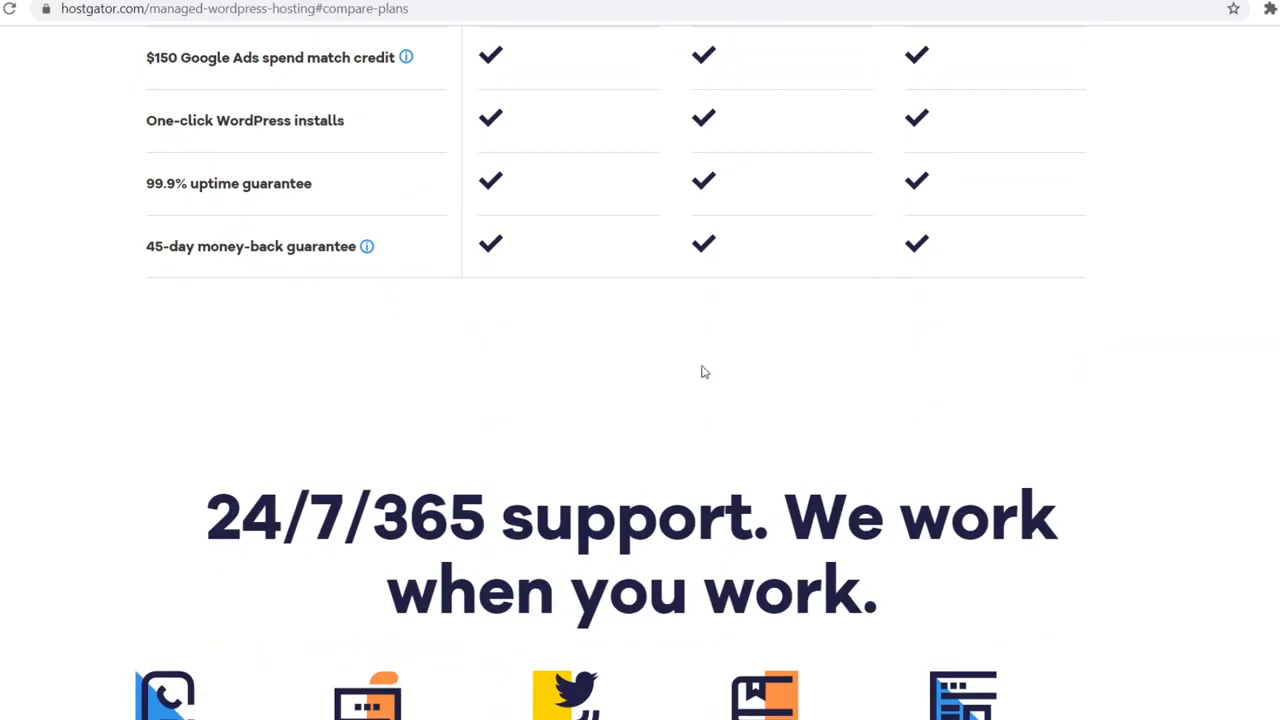
mouse_move(693, 387)
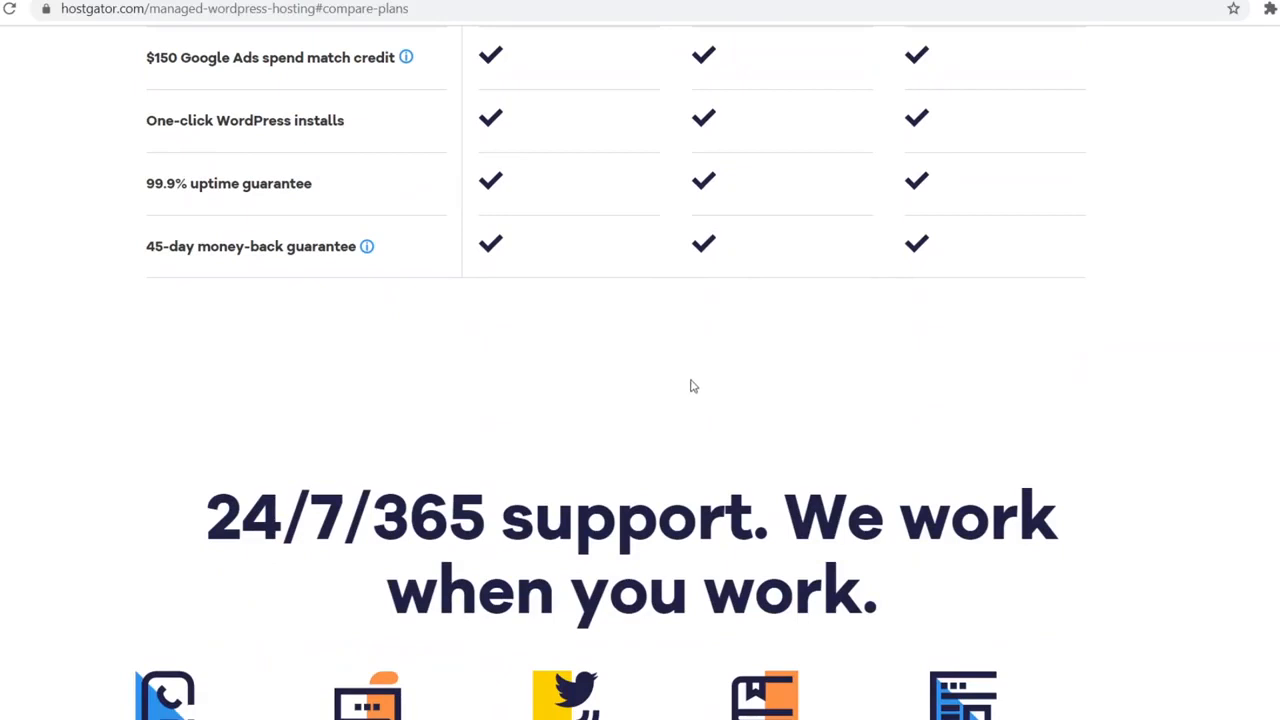
mouse_move(390, 311)
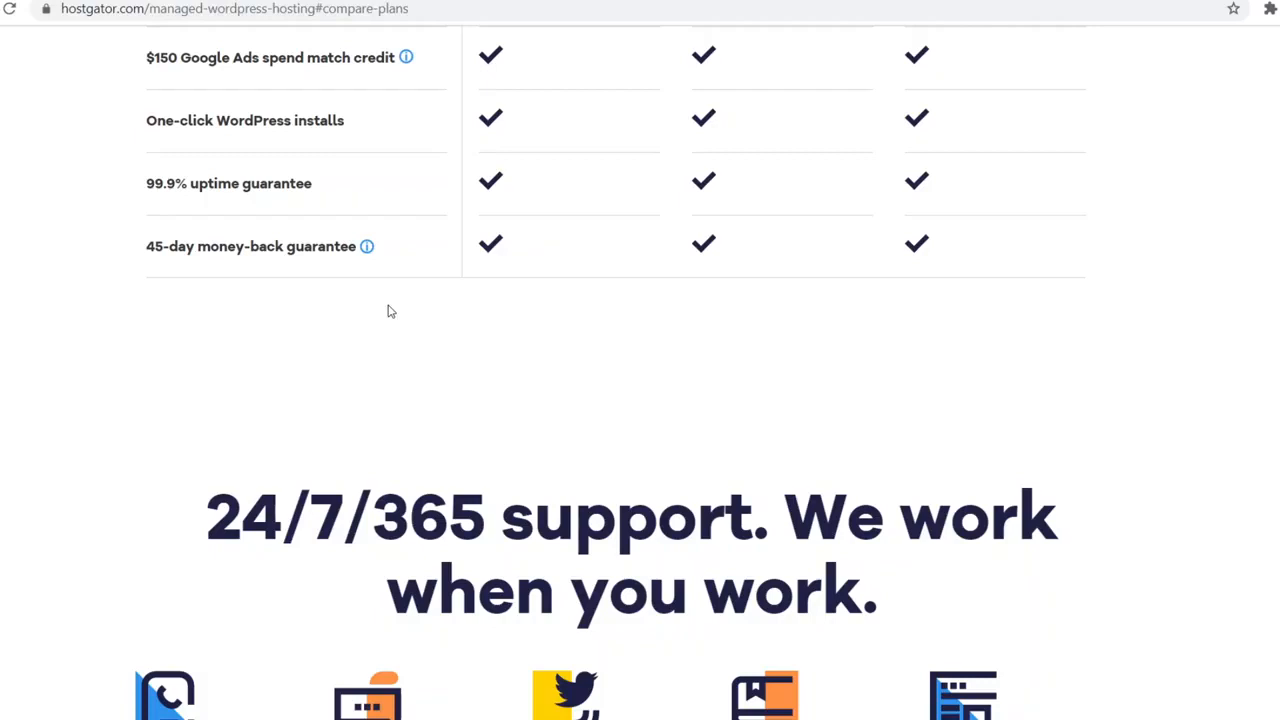
mouse_move(325, 220)
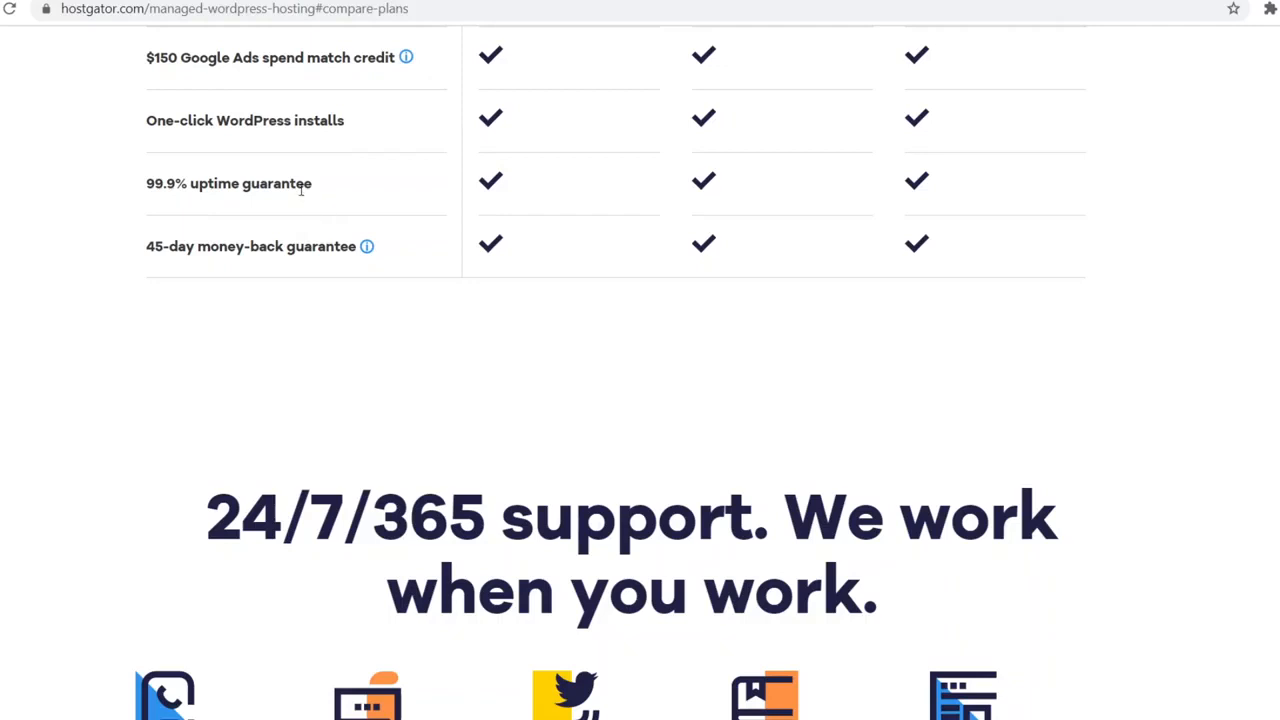
mouse_move(405, 165)
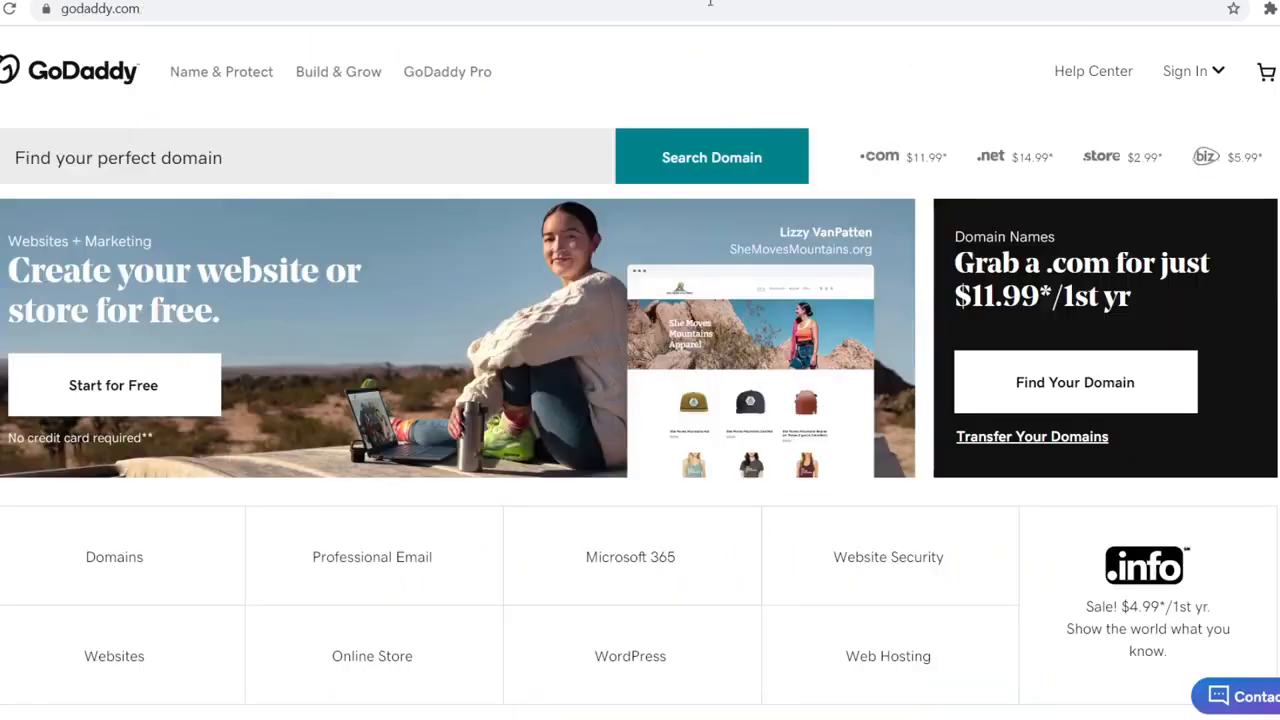
mouse_move(360, 118)
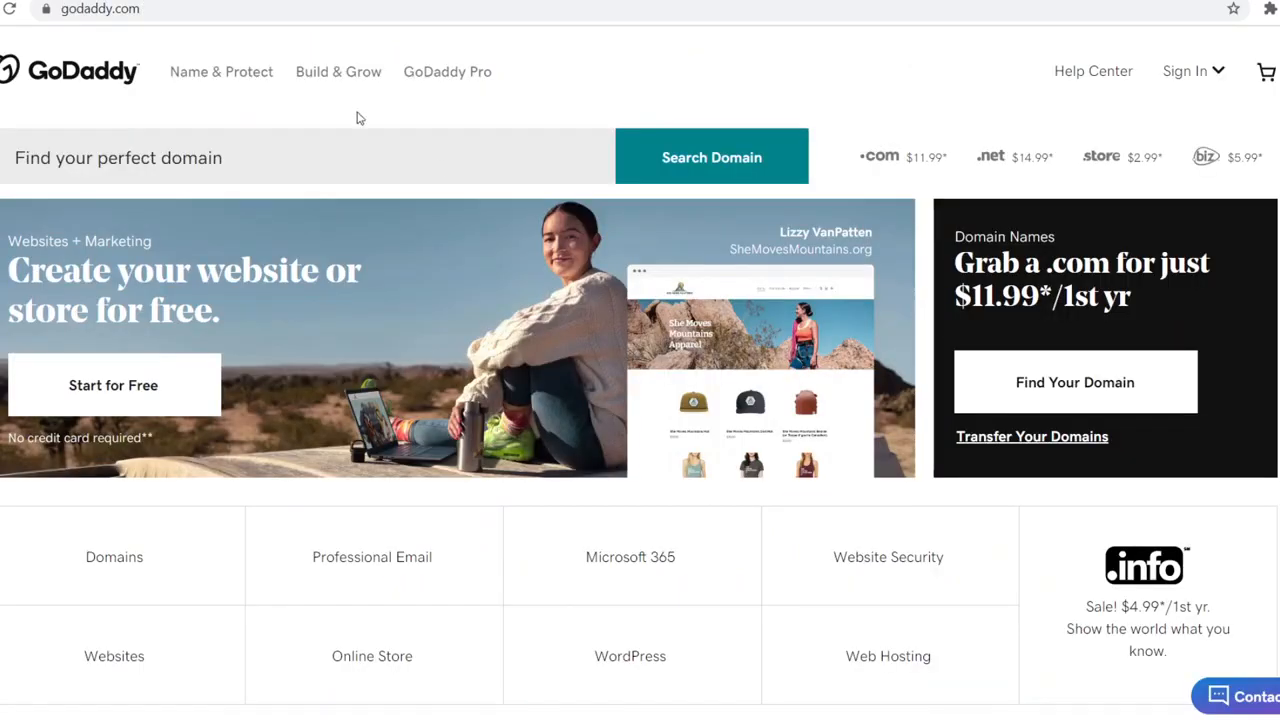
Step: Open GoDaddy's WordPress hosting page and scroll to its $6.99–$15.99 Plans & Pricing section
scroll("down", 3)
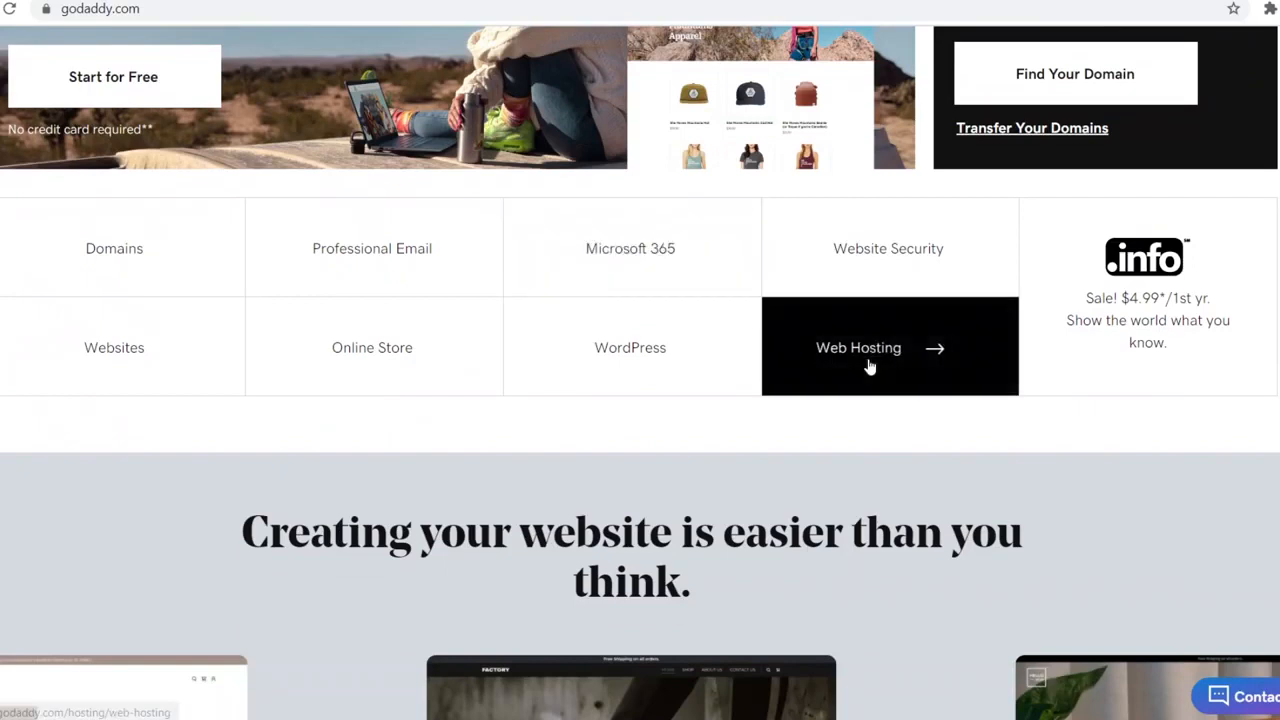
left_click(858, 347)
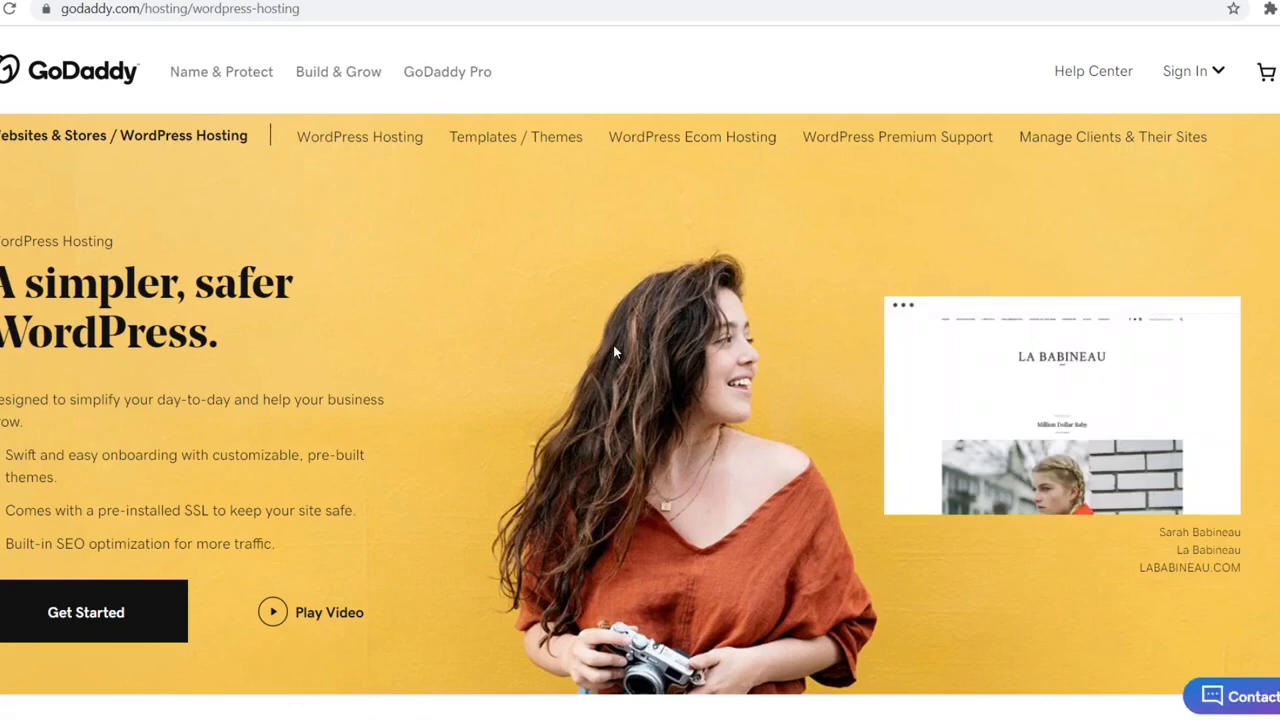
scroll("down", 3)
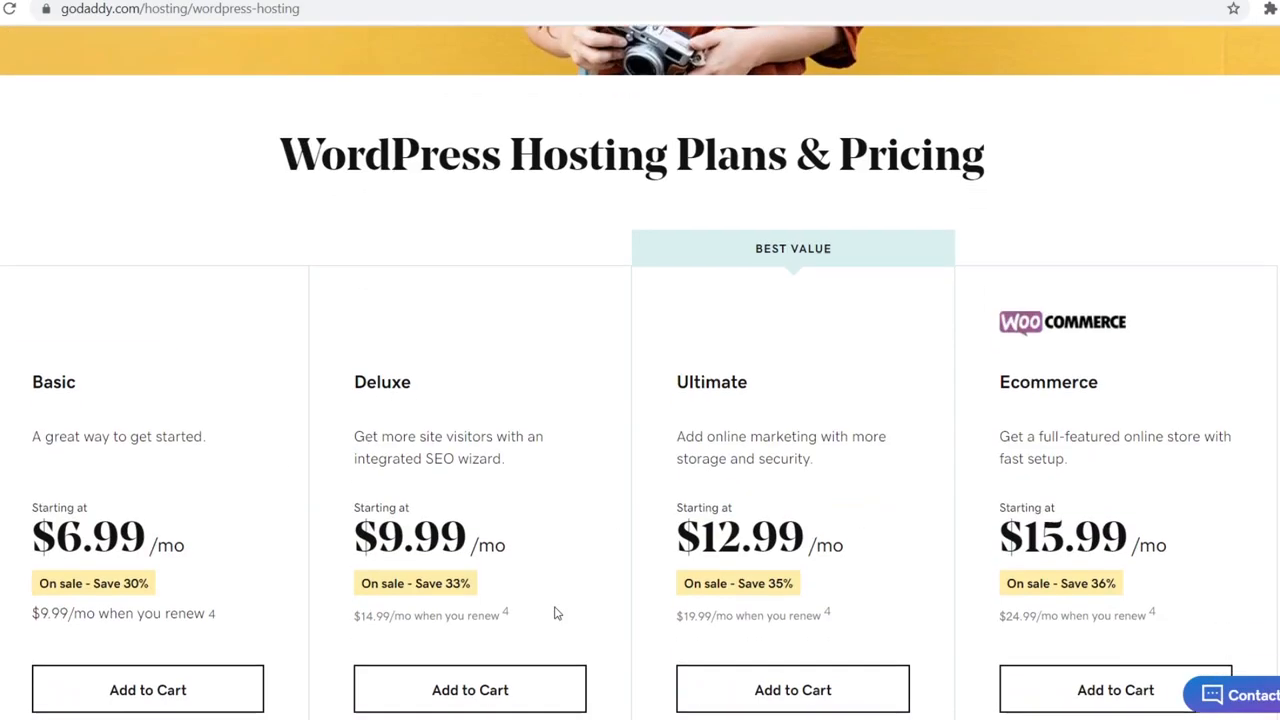
scroll("down", 3)
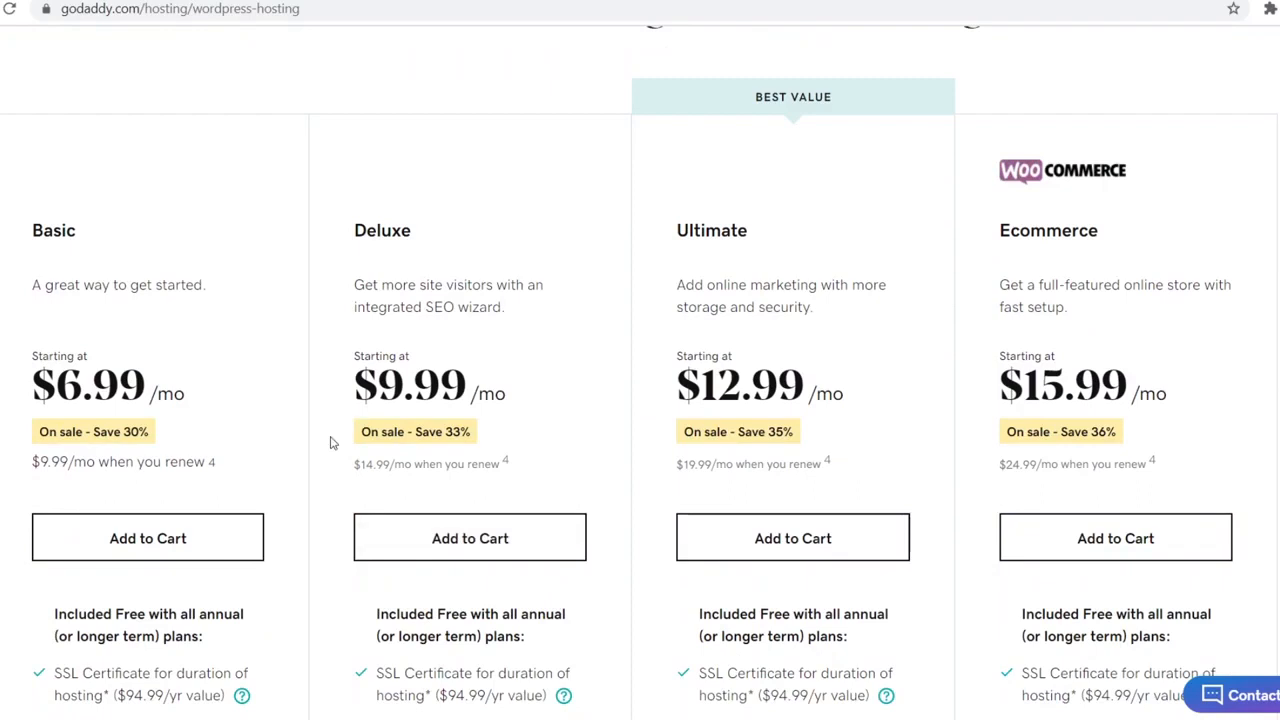
mouse_move(118, 372)
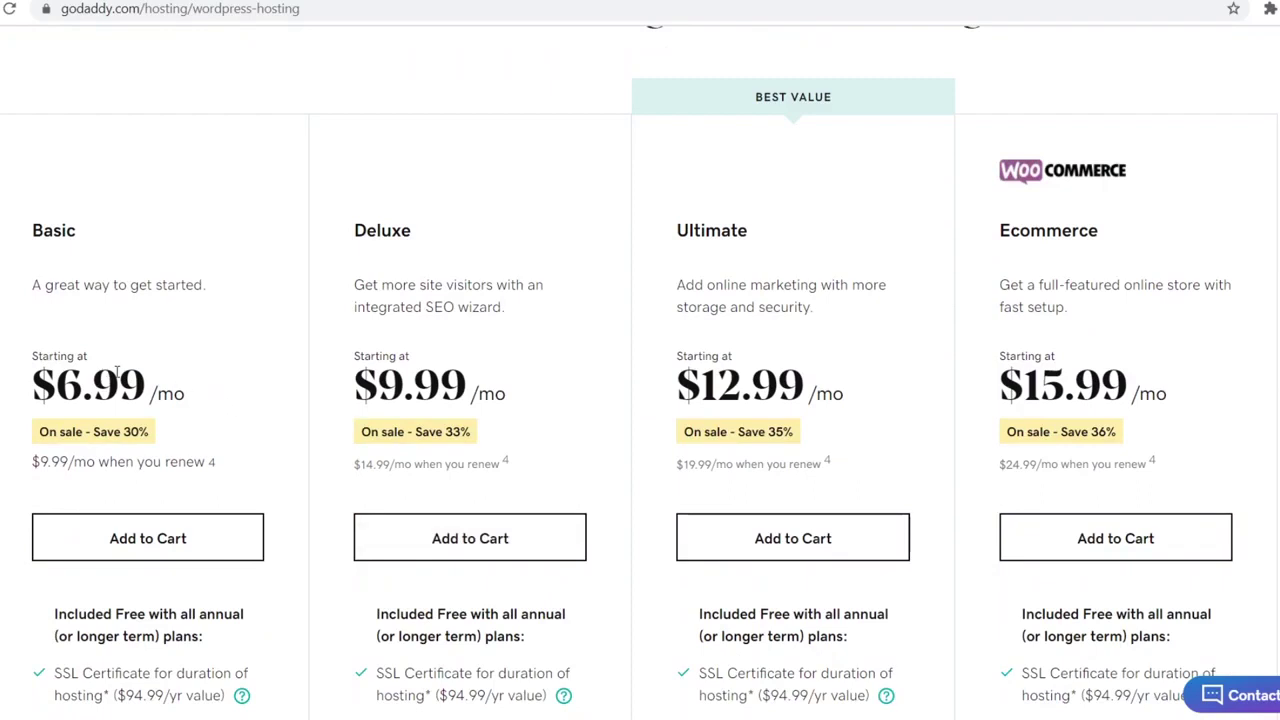
mouse_move(864, 420)
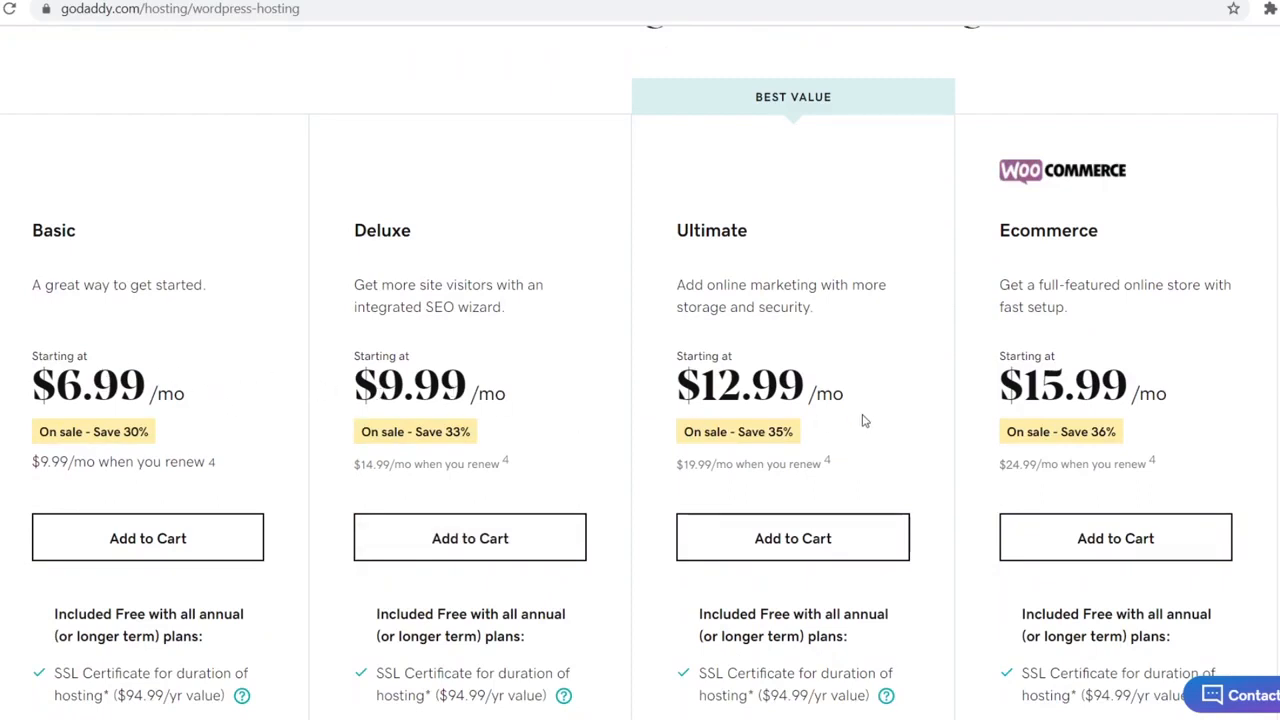
mouse_move(1140, 413)
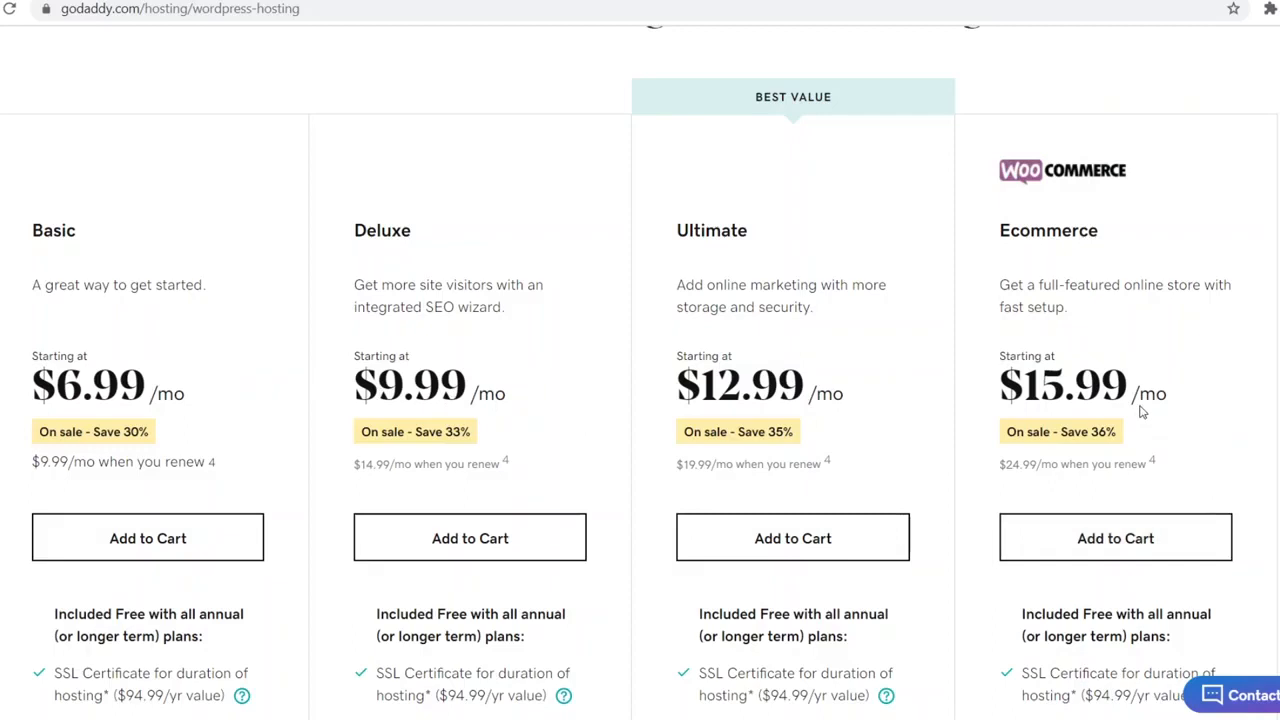
mouse_move(1089, 354)
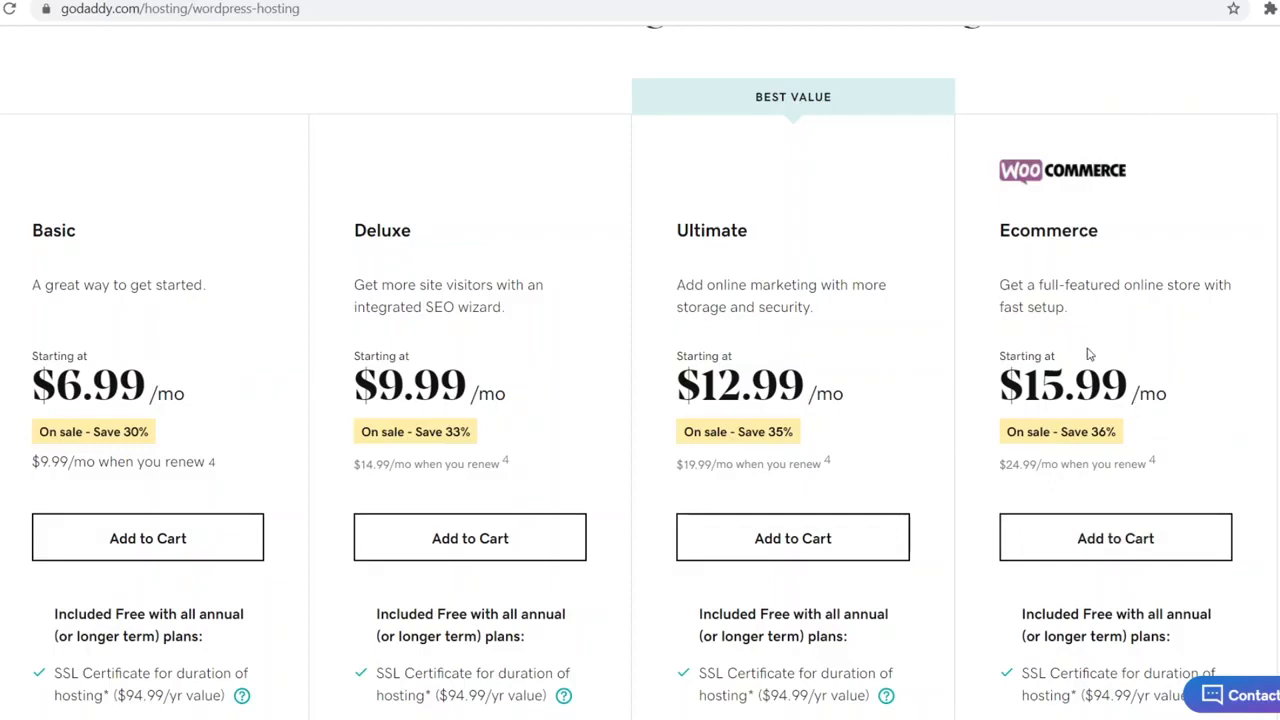
mouse_move(1080, 370)
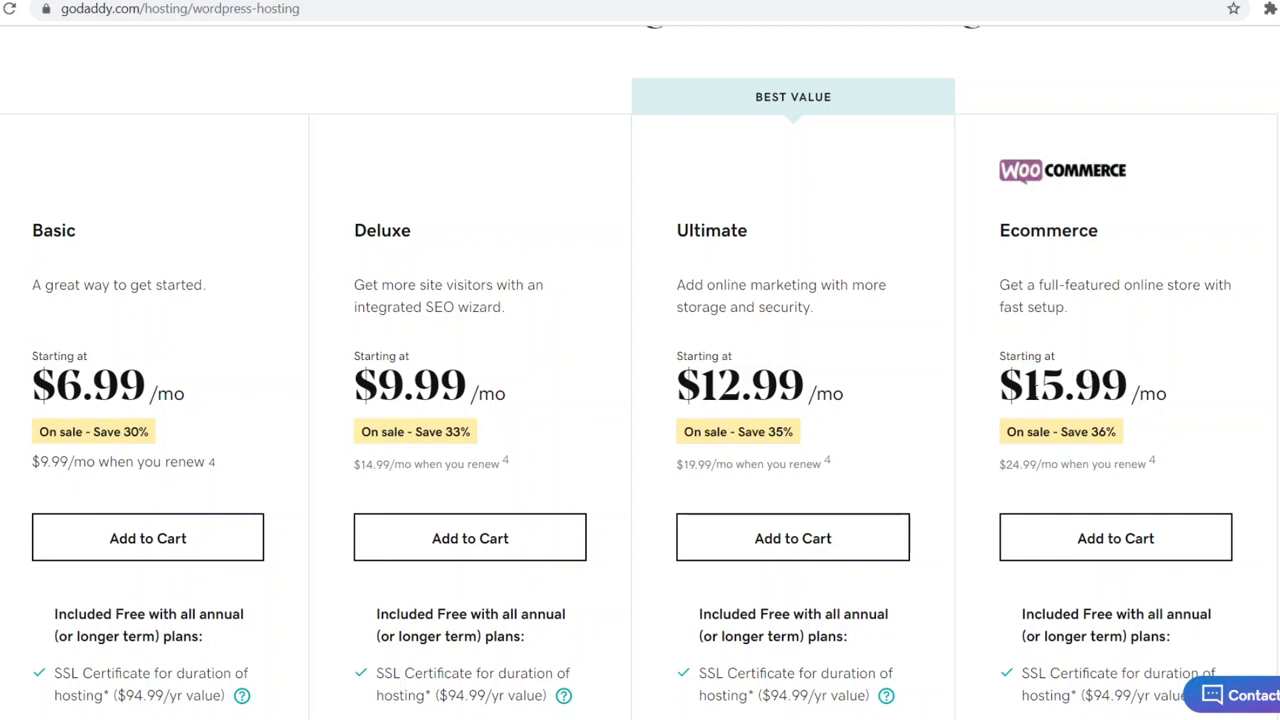
mouse_move(993, 389)
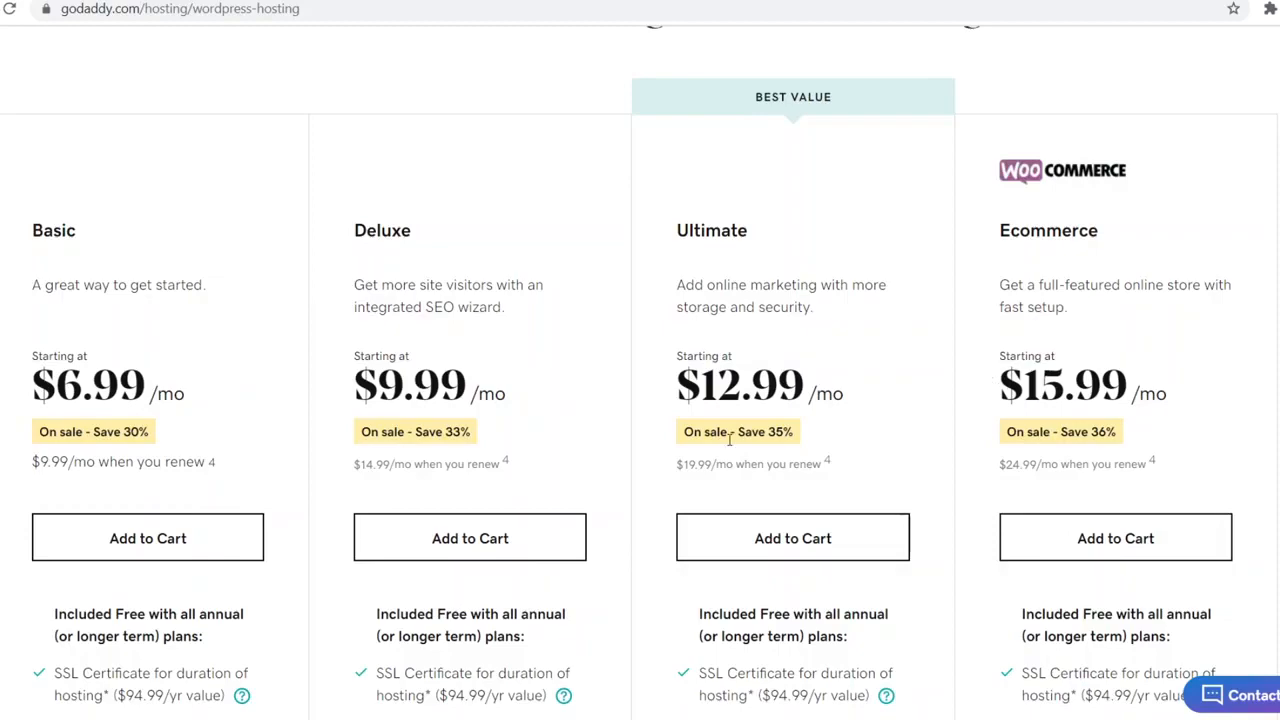
scroll("down", 3)
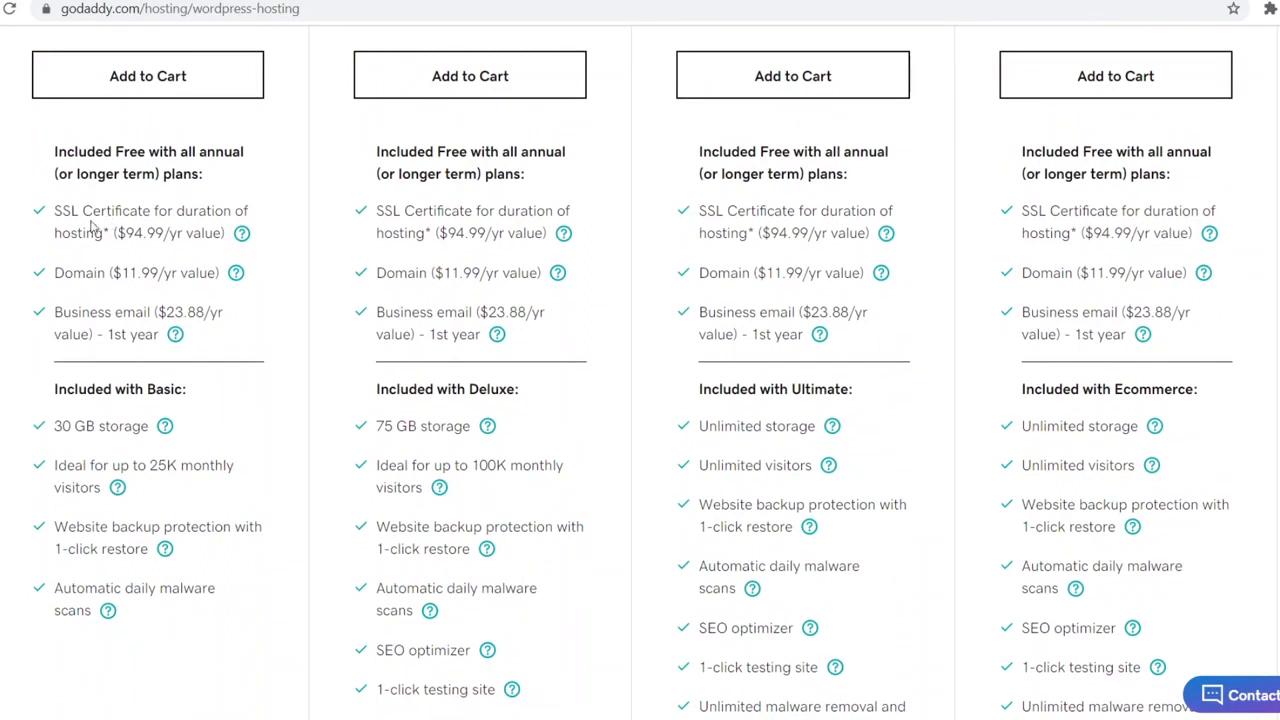
mouse_move(48, 112)
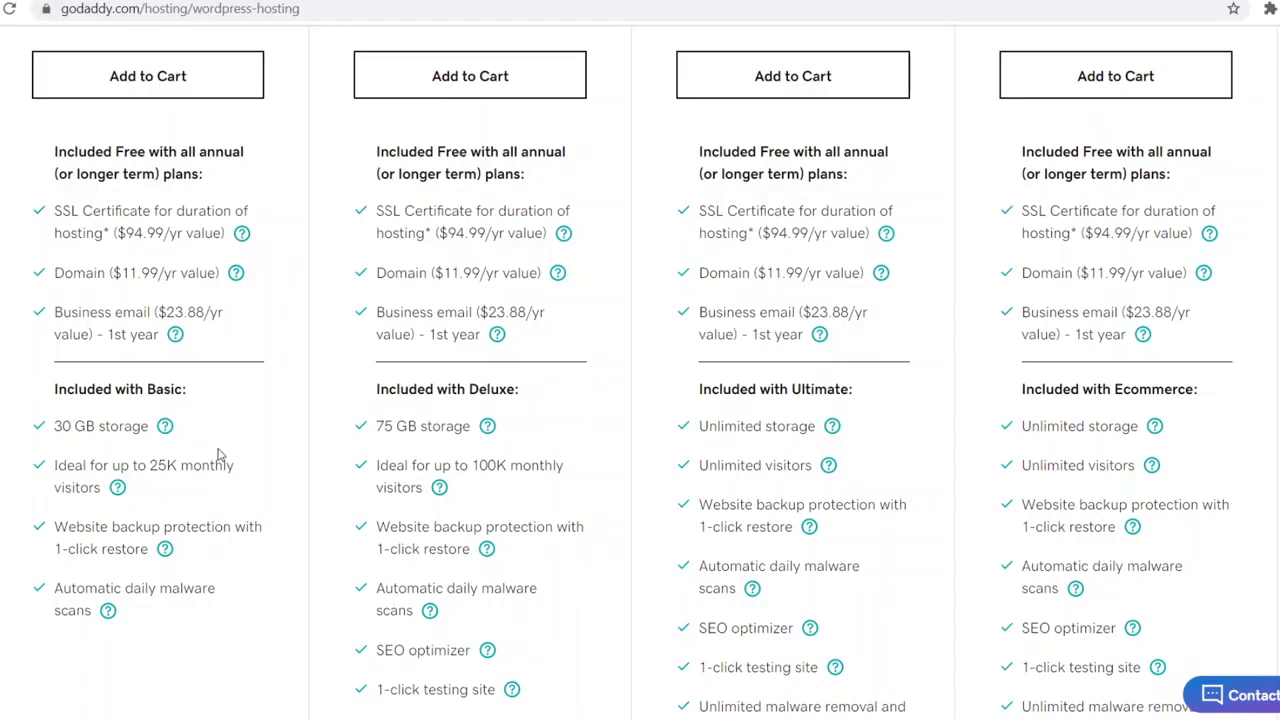
mouse_move(163, 295)
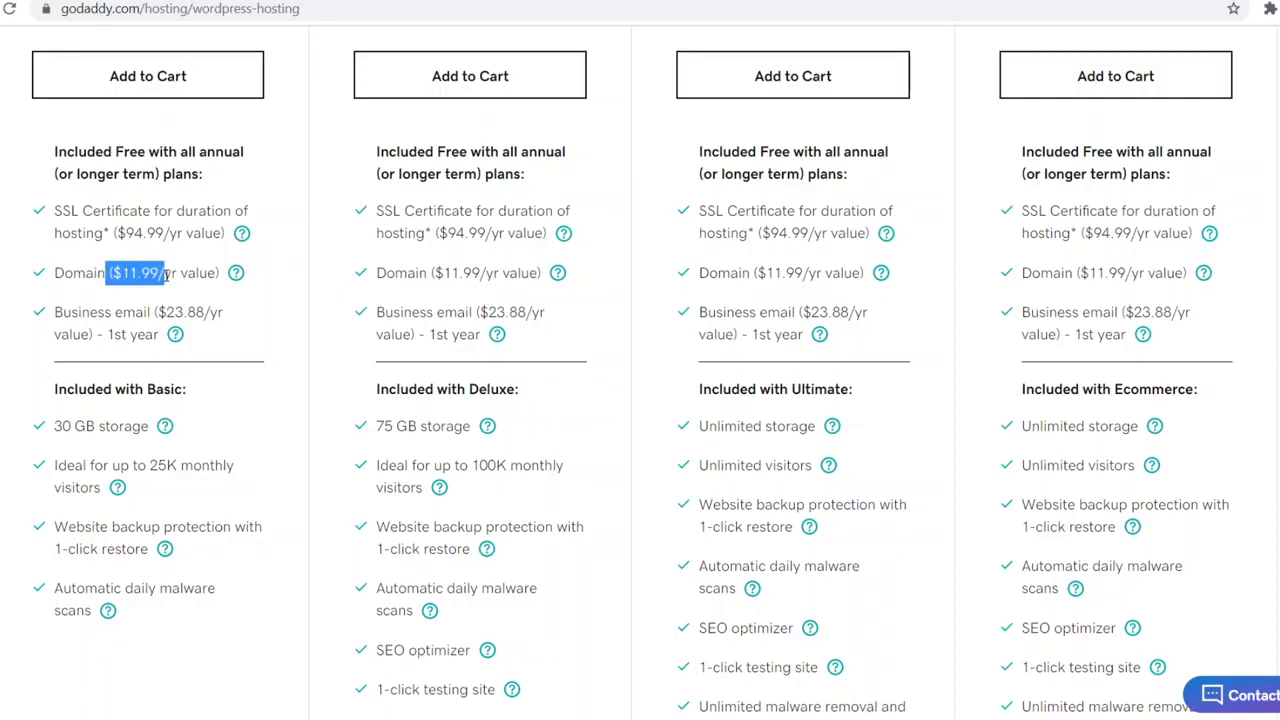
mouse_move(147, 302)
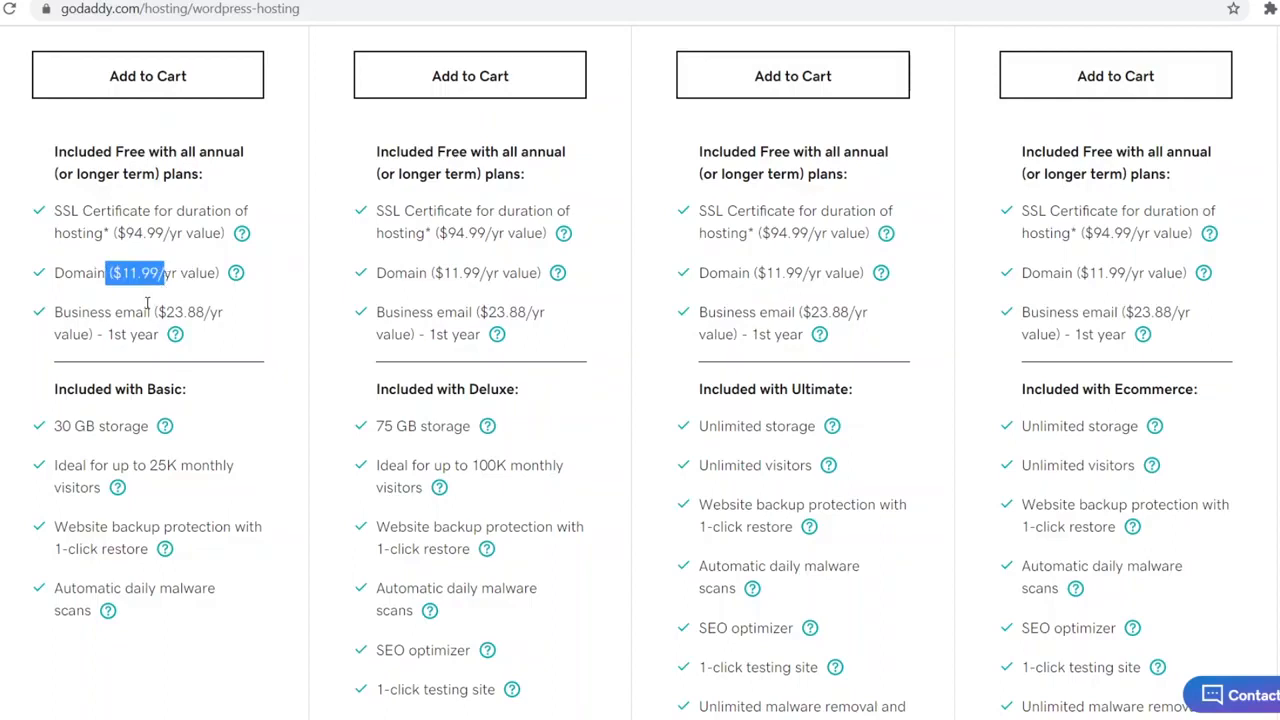
mouse_move(130, 333)
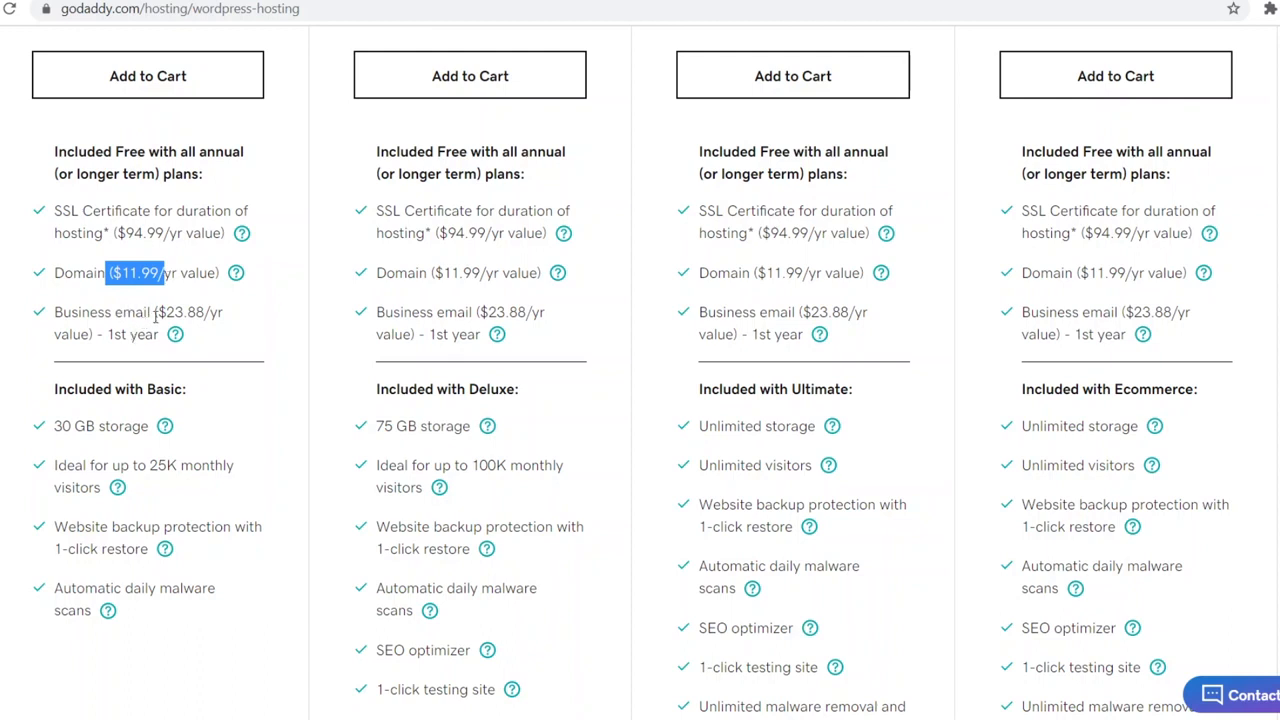
Step: Review GoDaddy plan extras and features, marking Basic's $11.99 domain value and renewal prices
scroll("down", 3)
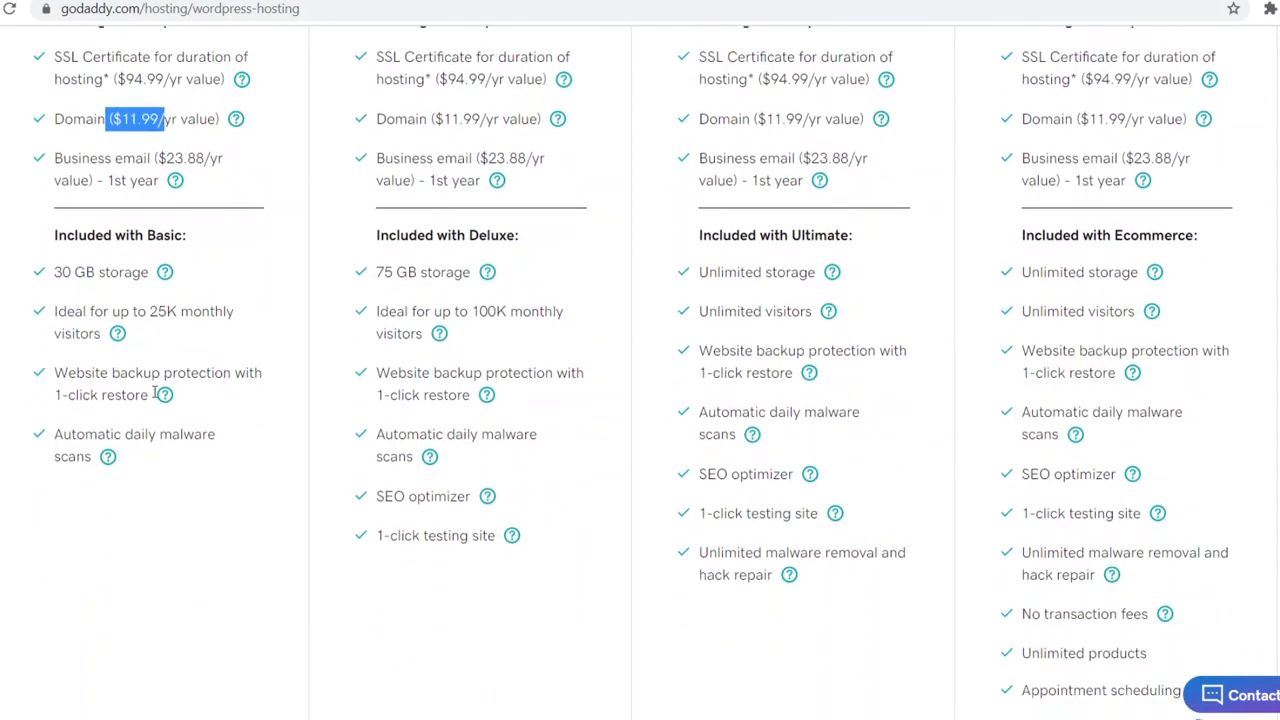
scroll("down", 3)
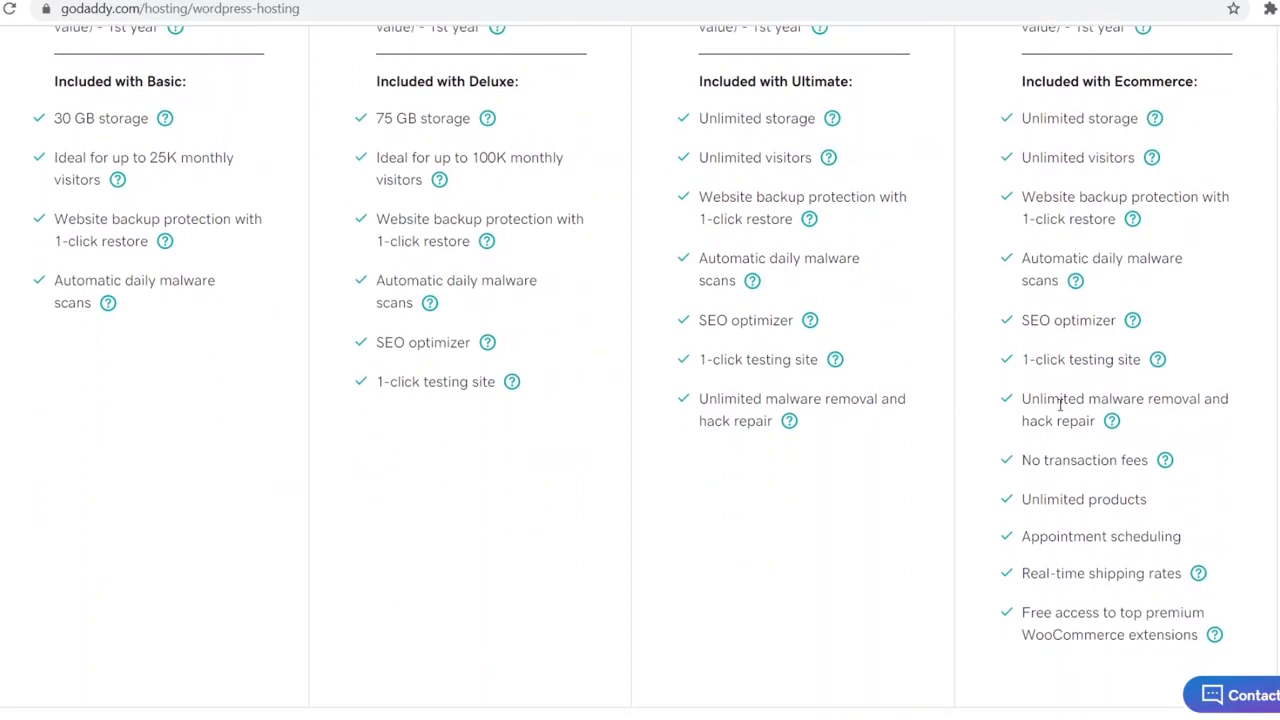
mouse_move(450, 511)
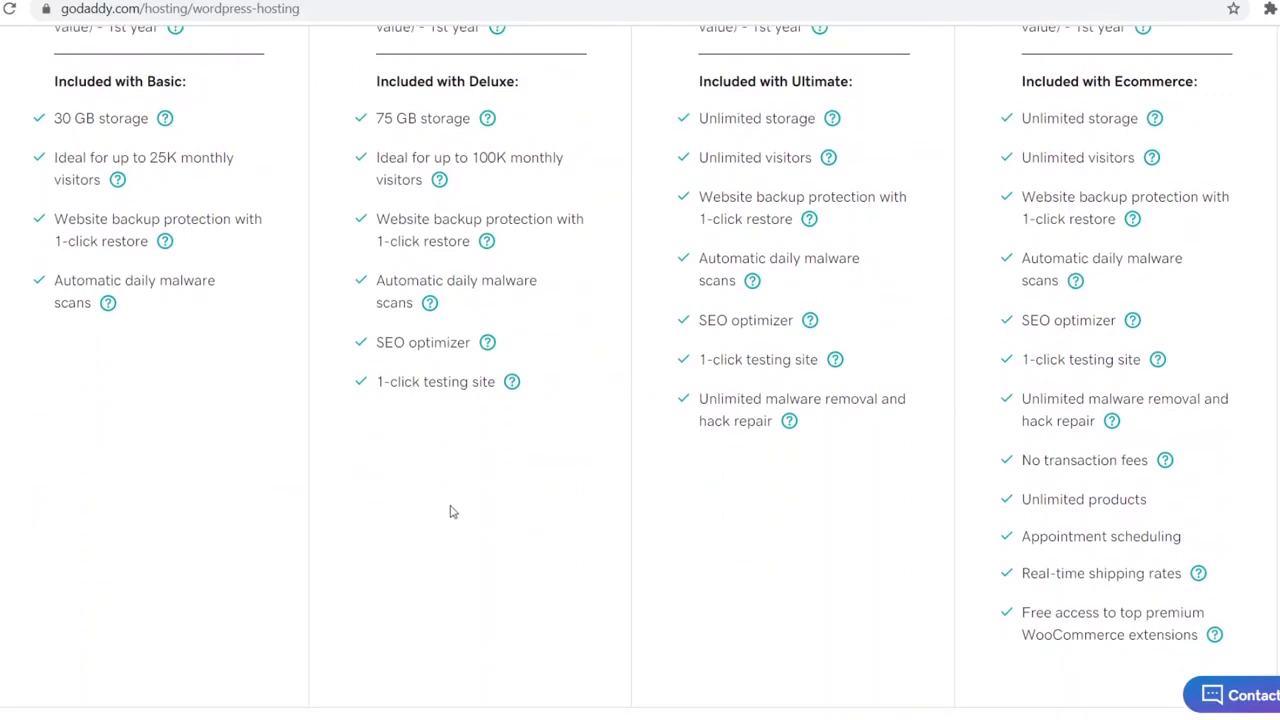
mouse_move(119, 123)
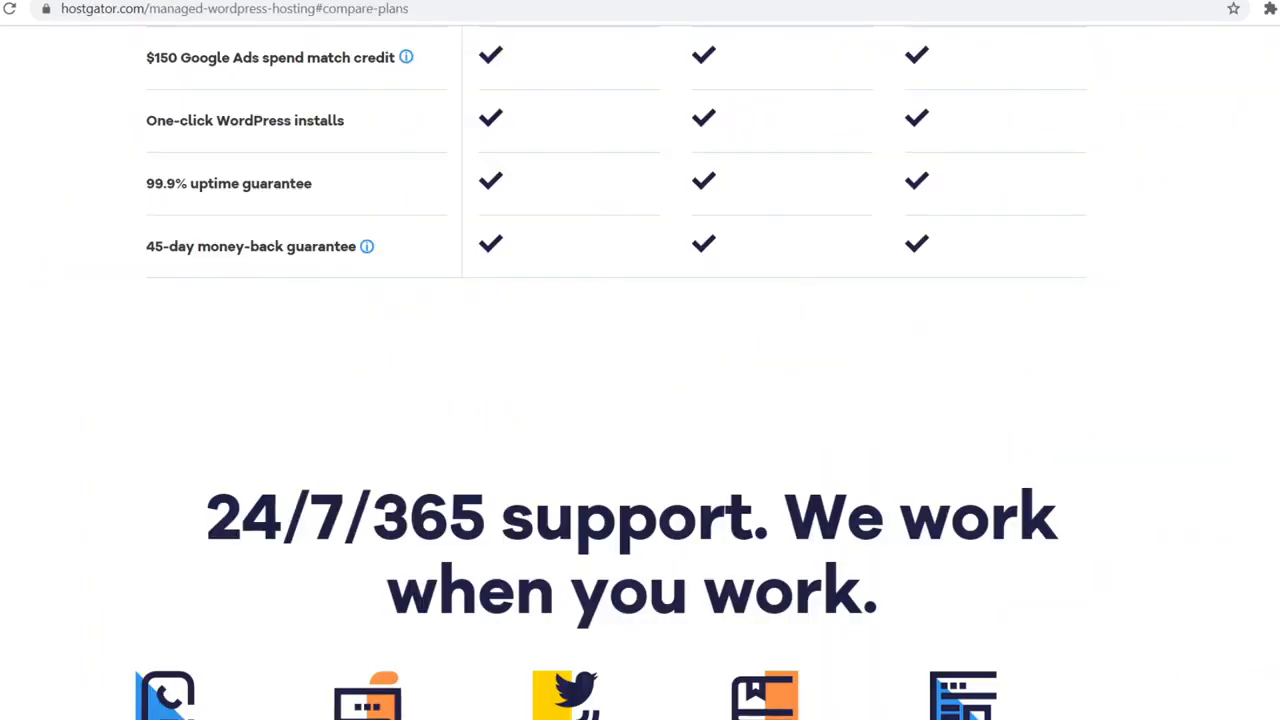
scroll("up", 3)
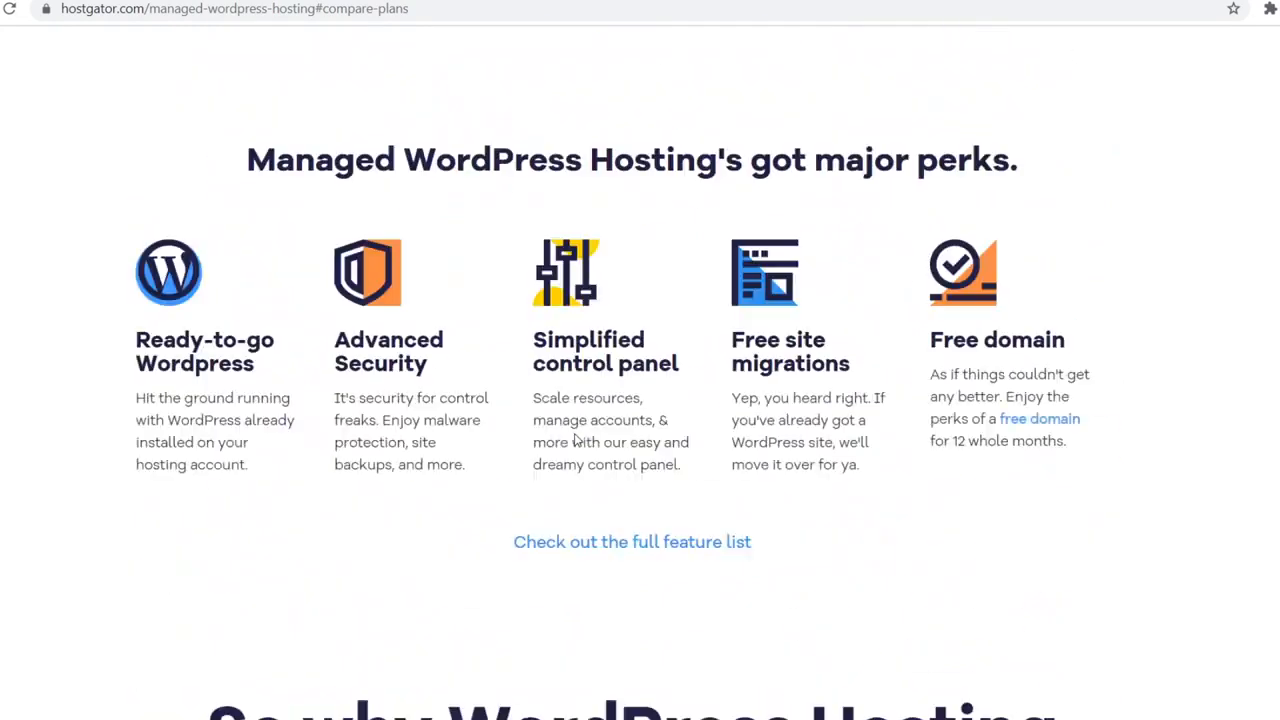
scroll("up", 3)
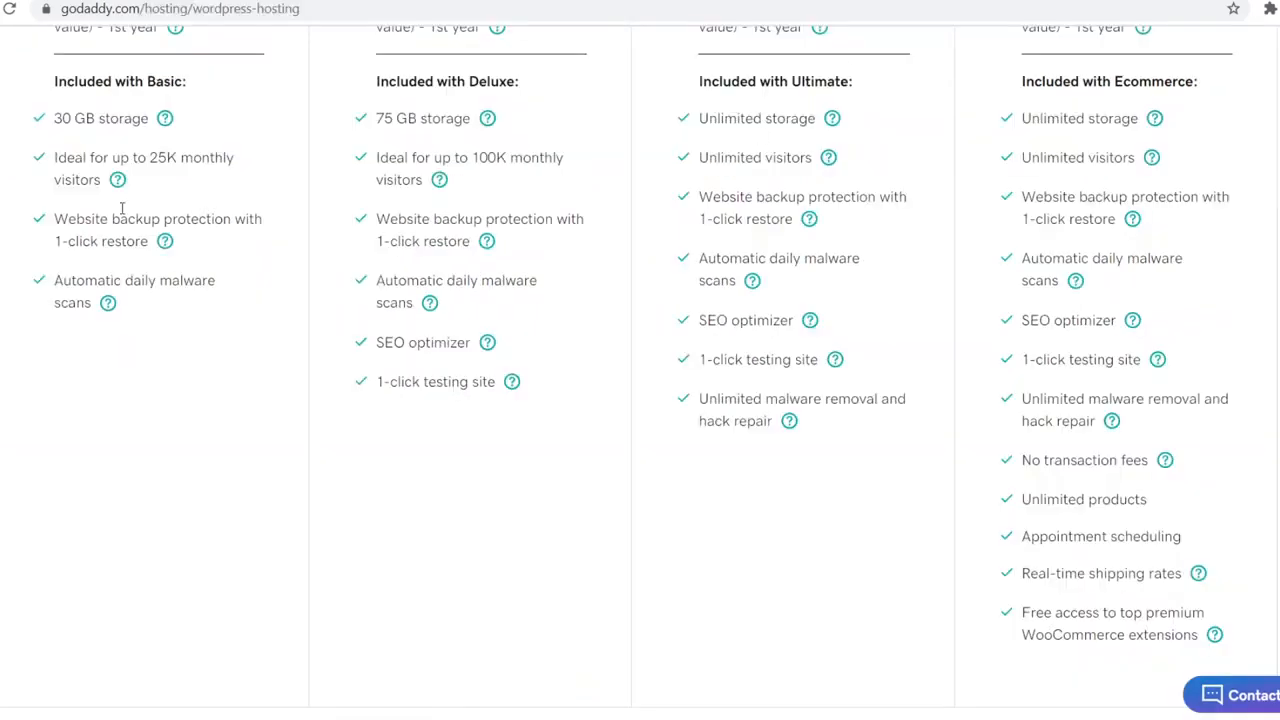
mouse_move(505, 244)
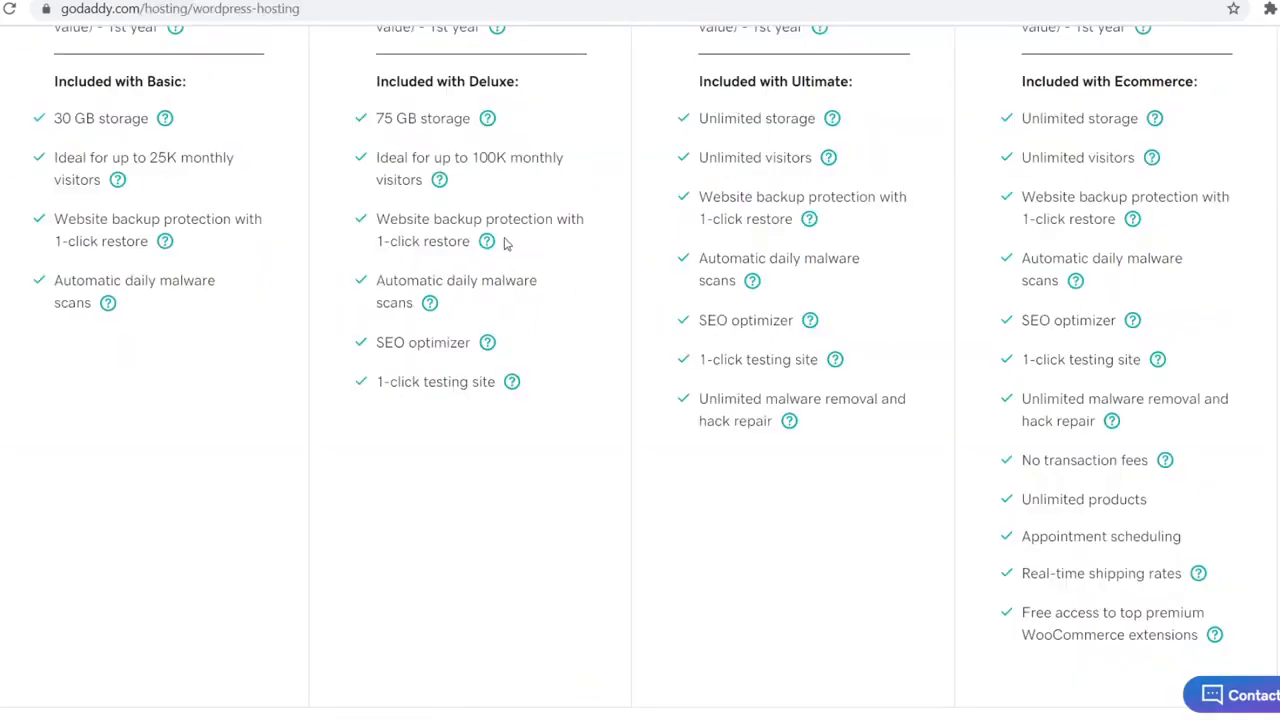
scroll("up", 3)
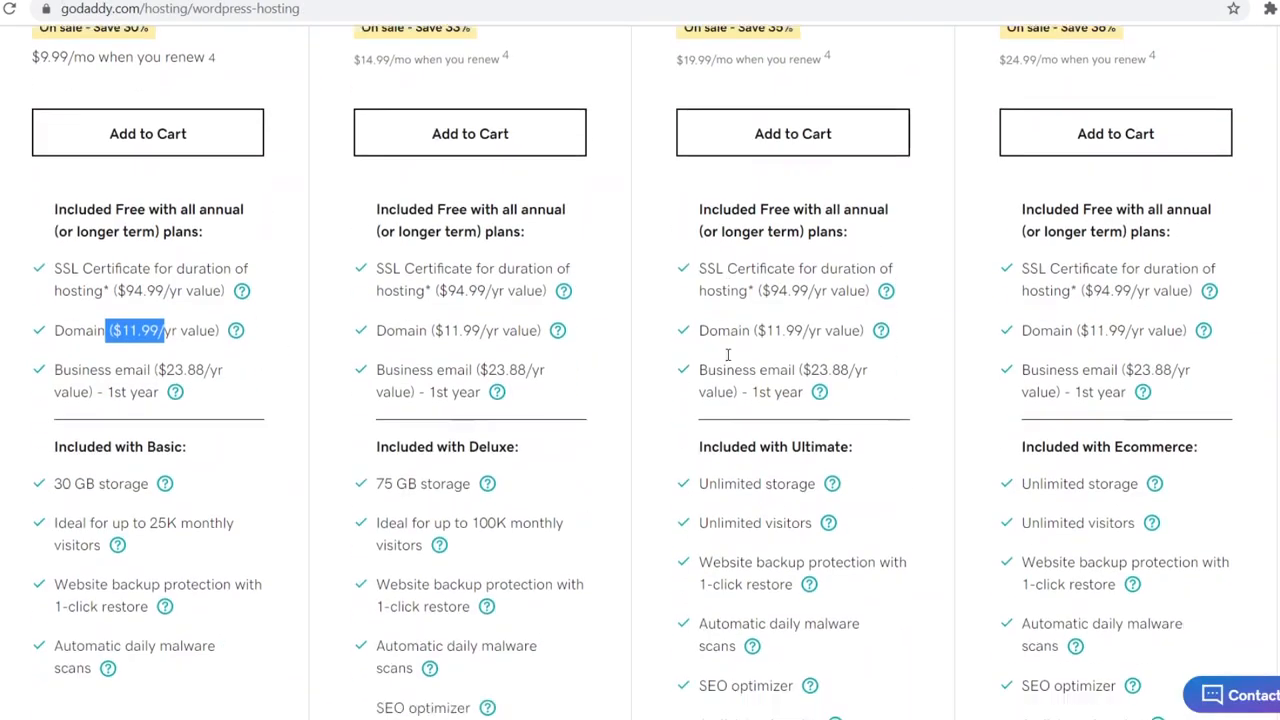
Step: Rescan GoDaddy's plan lists, including Ultimate's Best Value label and WooCommerce-powered Ecommerce
scroll("down", 3)
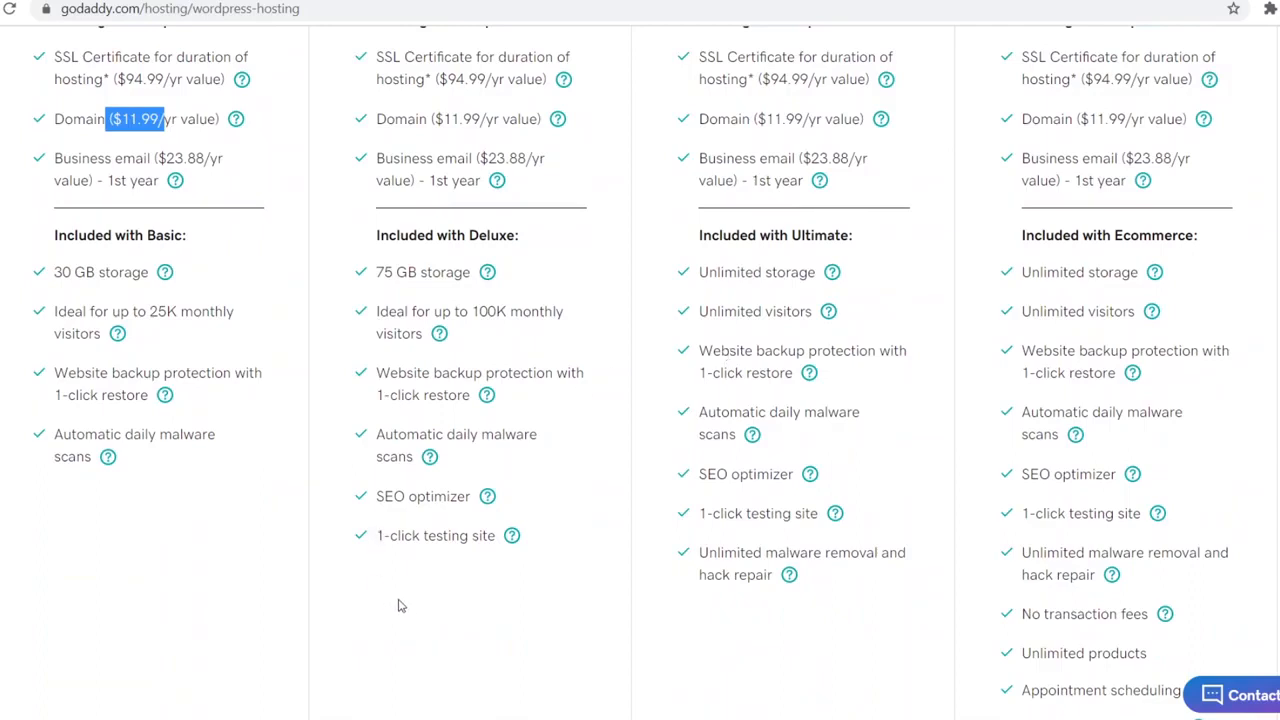
mouse_move(490, 314)
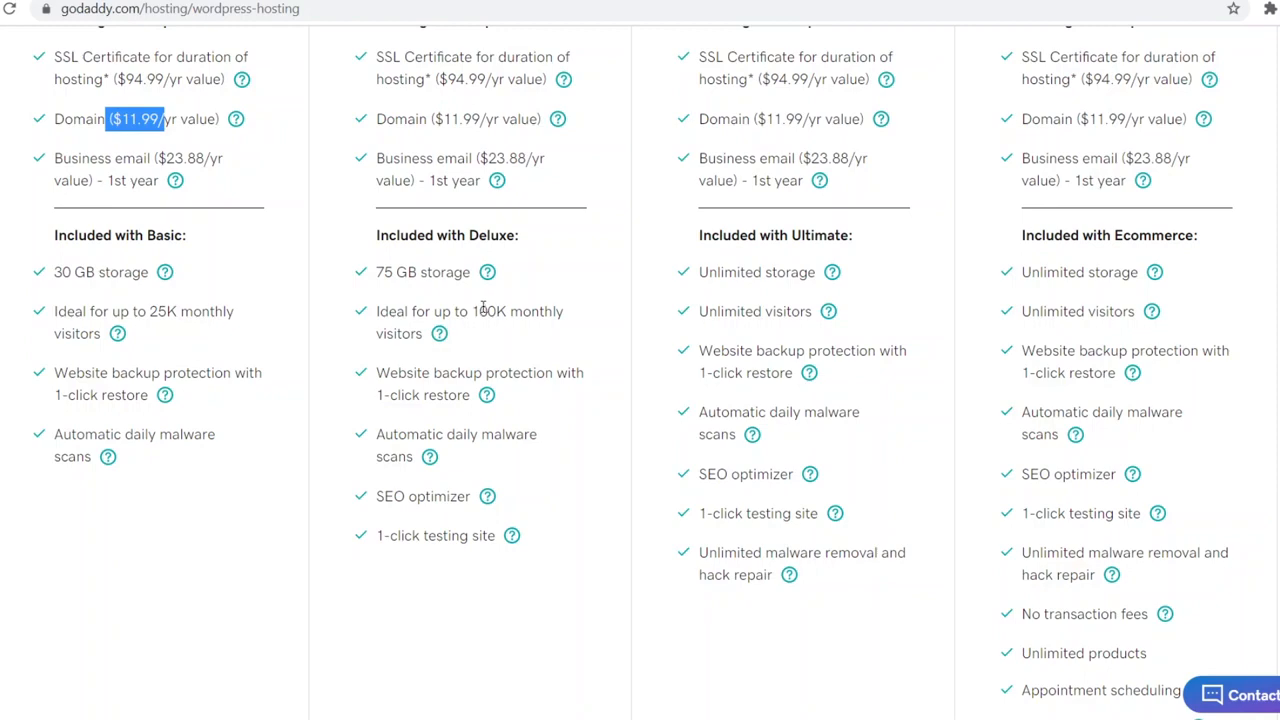
mouse_move(478, 312)
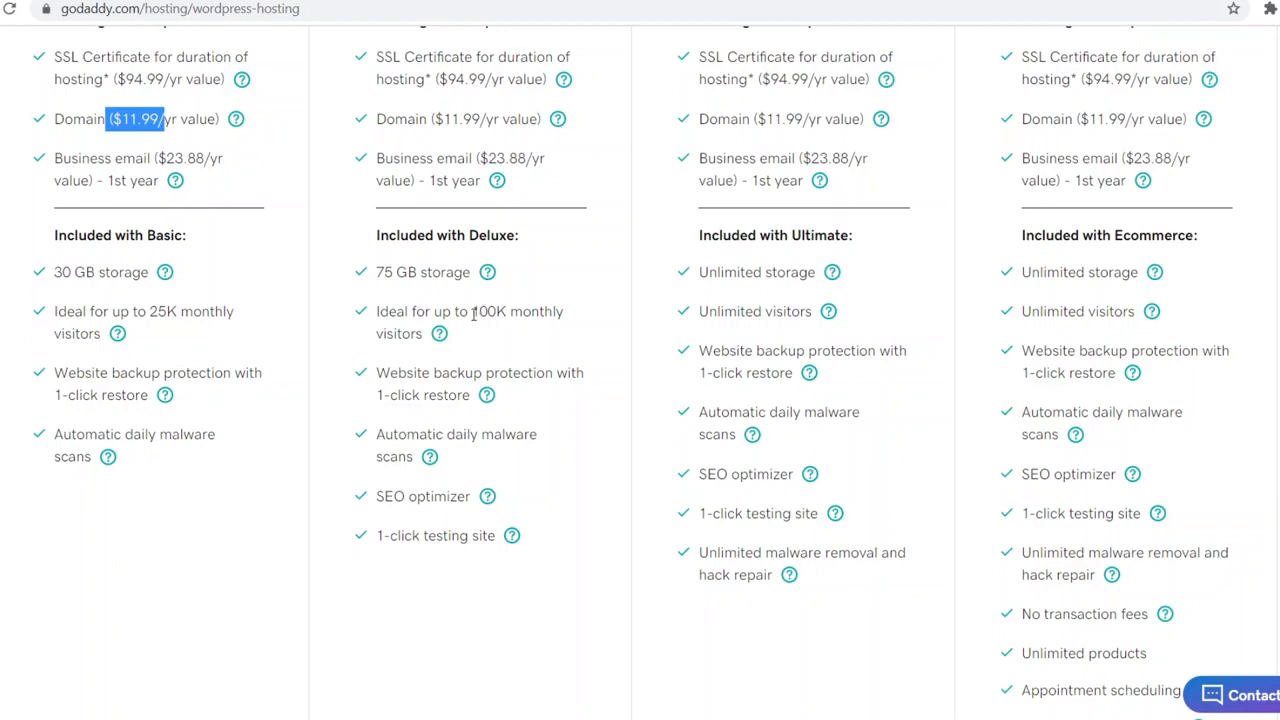
scroll("up", 3)
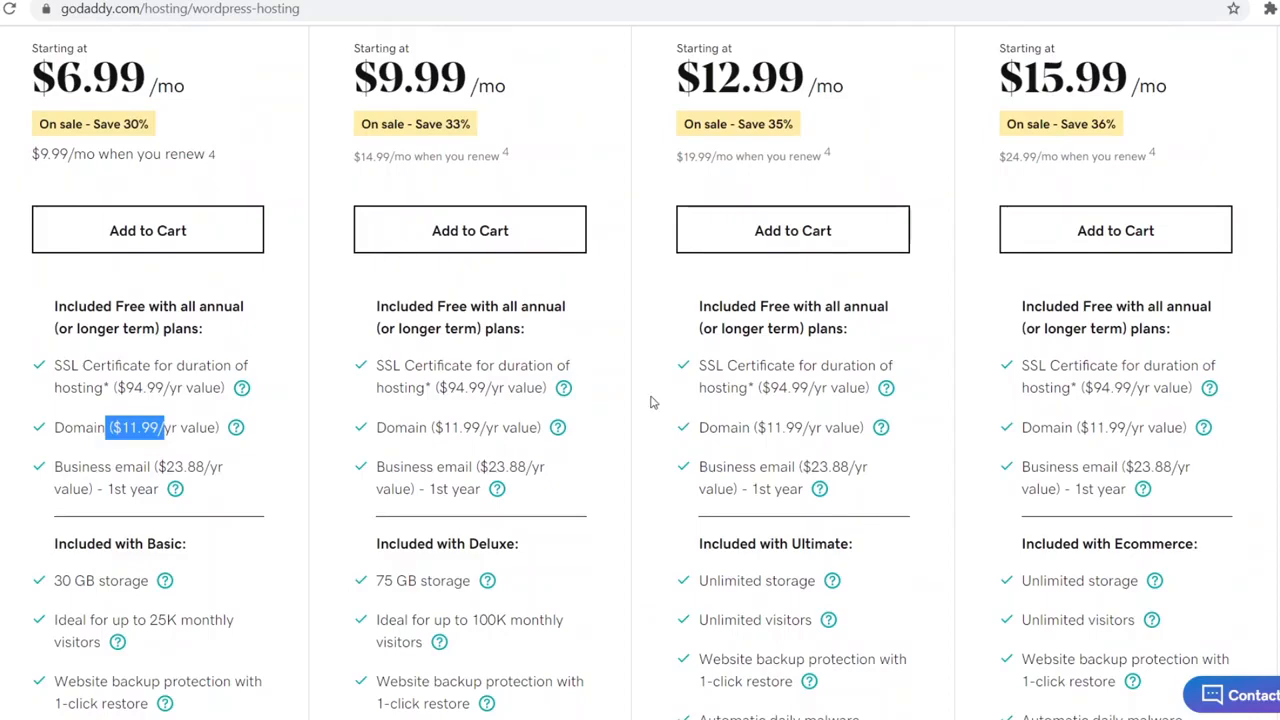
scroll("down", 3)
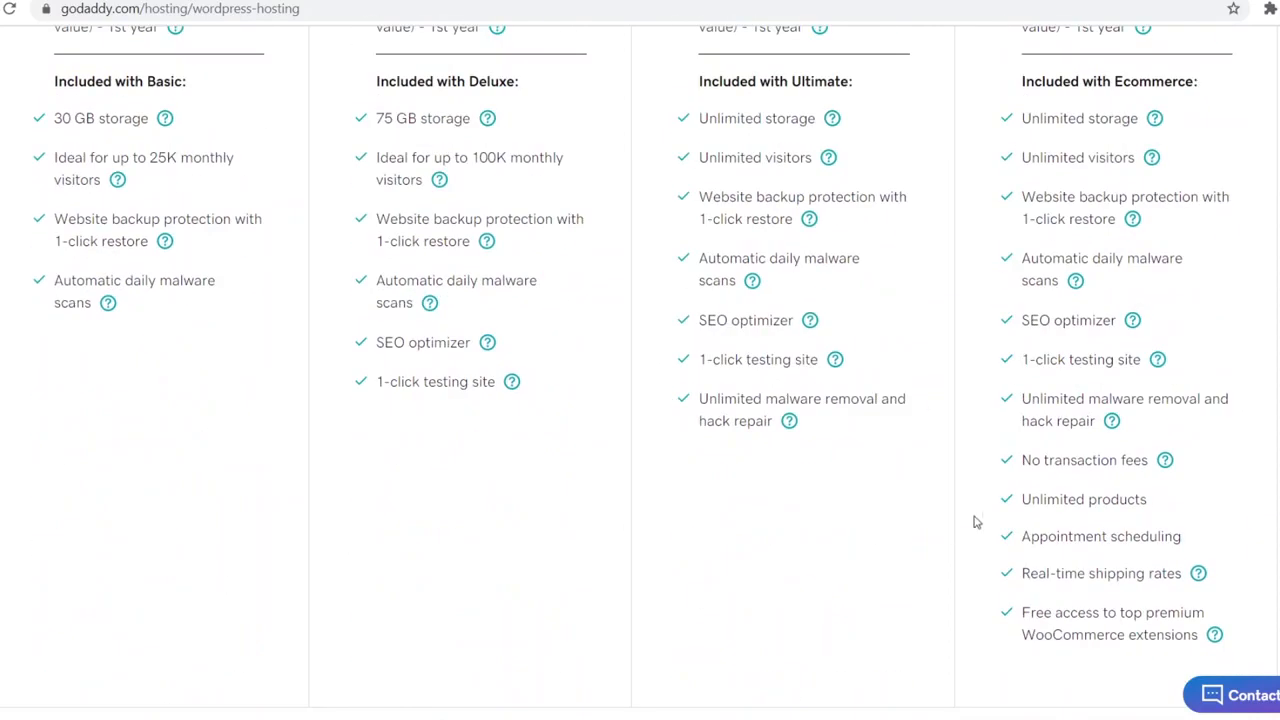
mouse_move(935, 543)
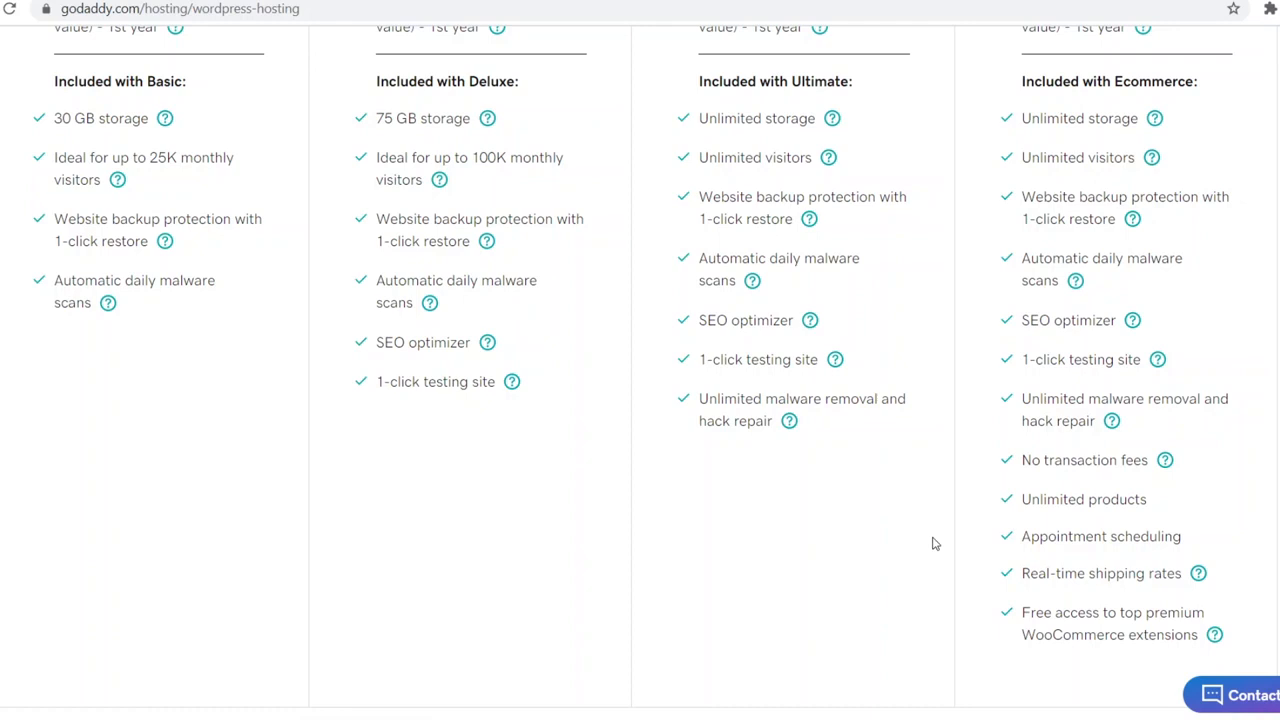
scroll("up", 3)
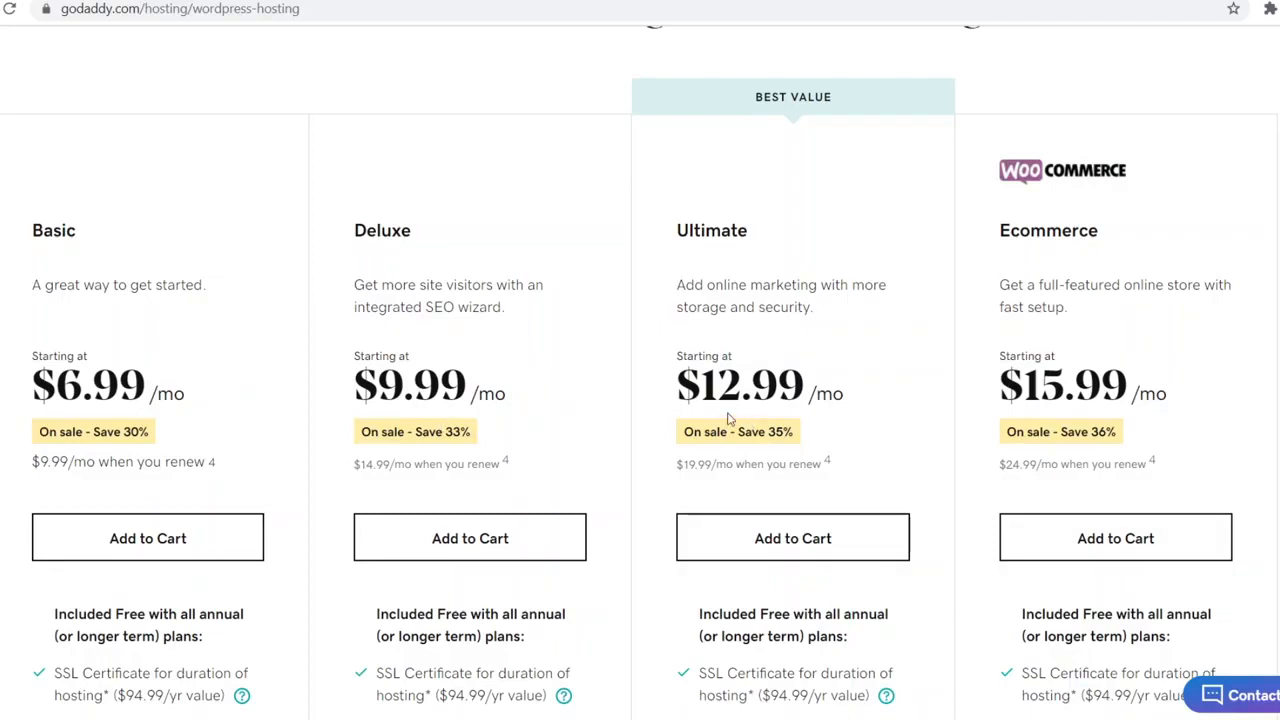
mouse_move(565, 213)
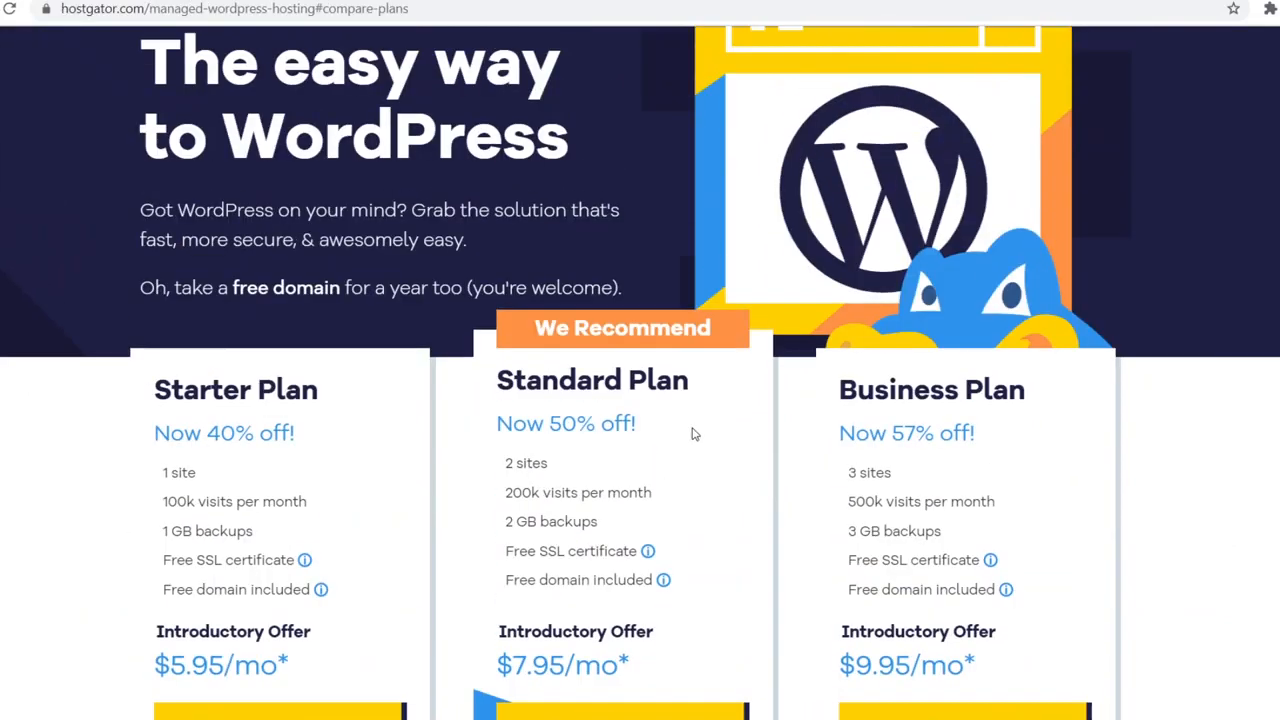
Step: Scroll HostGator's managed WordPress perks section toward the plan cards
scroll("down", 3)
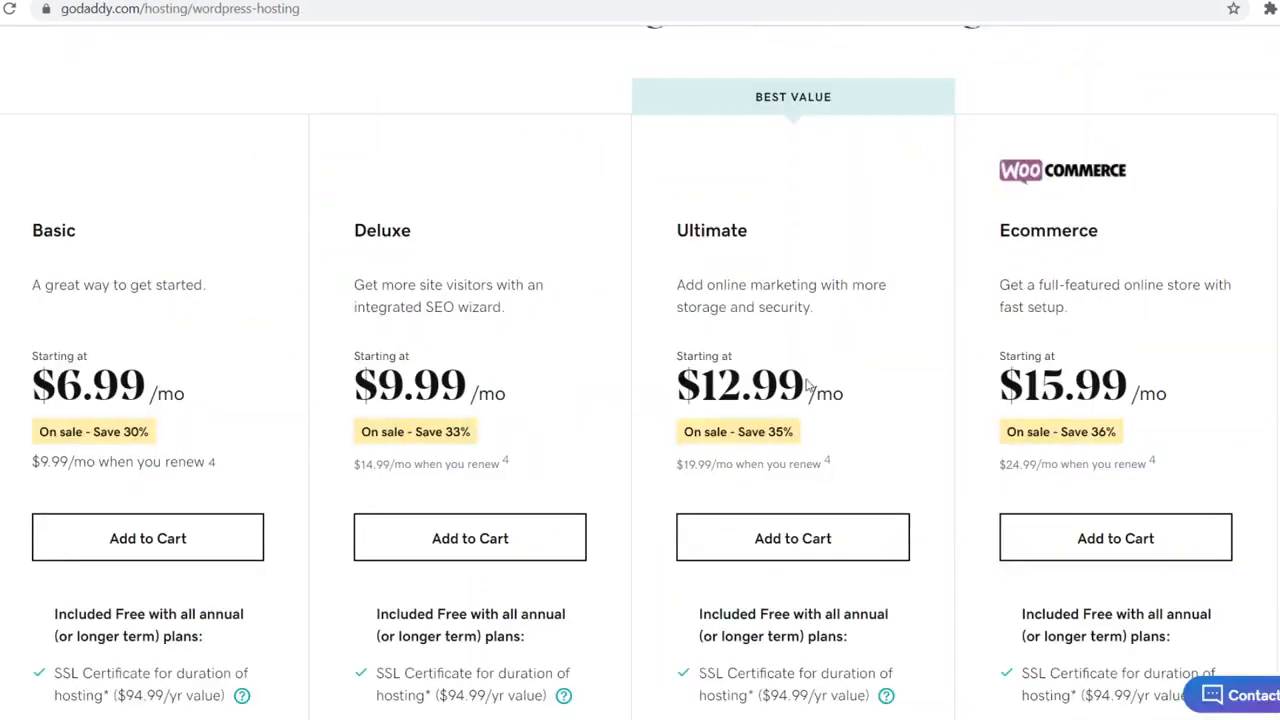
mouse_move(810, 373)
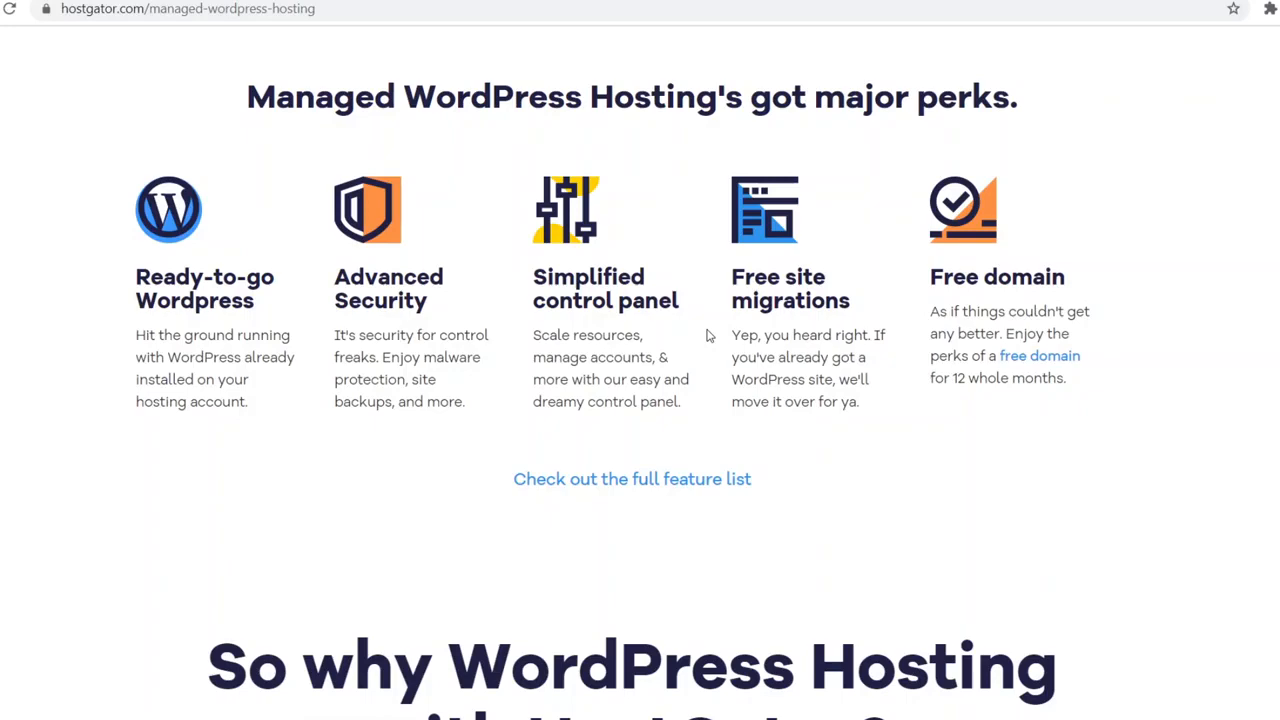
mouse_move(708, 336)
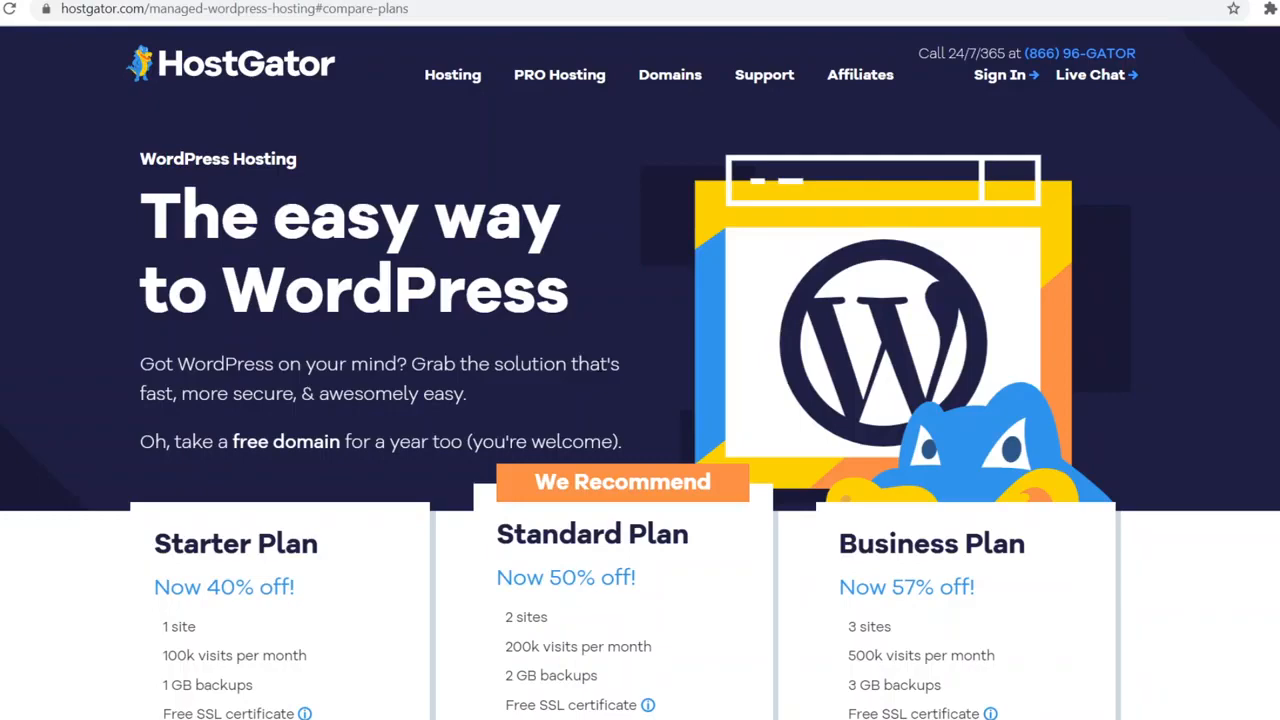
Step: Look over GoDaddy's four WordPress plans priced $6.99–$15.99 monthly
scroll("down", 3)
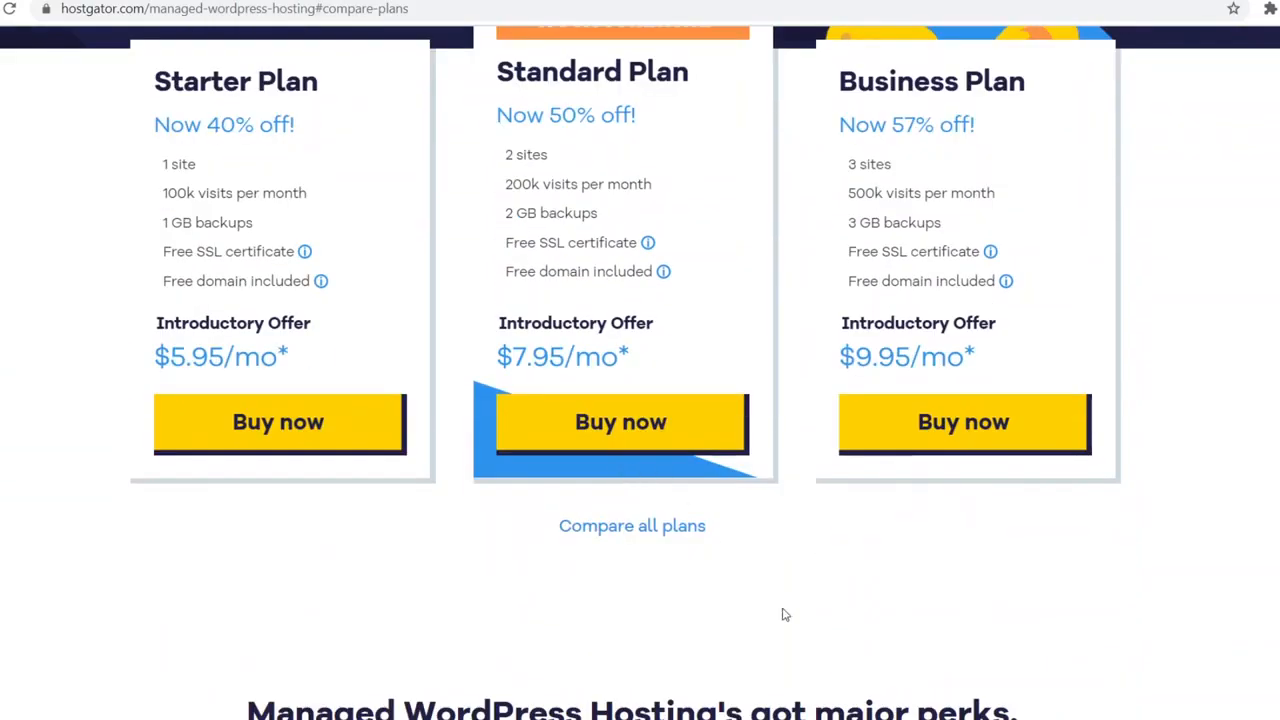
scroll("up", 3)
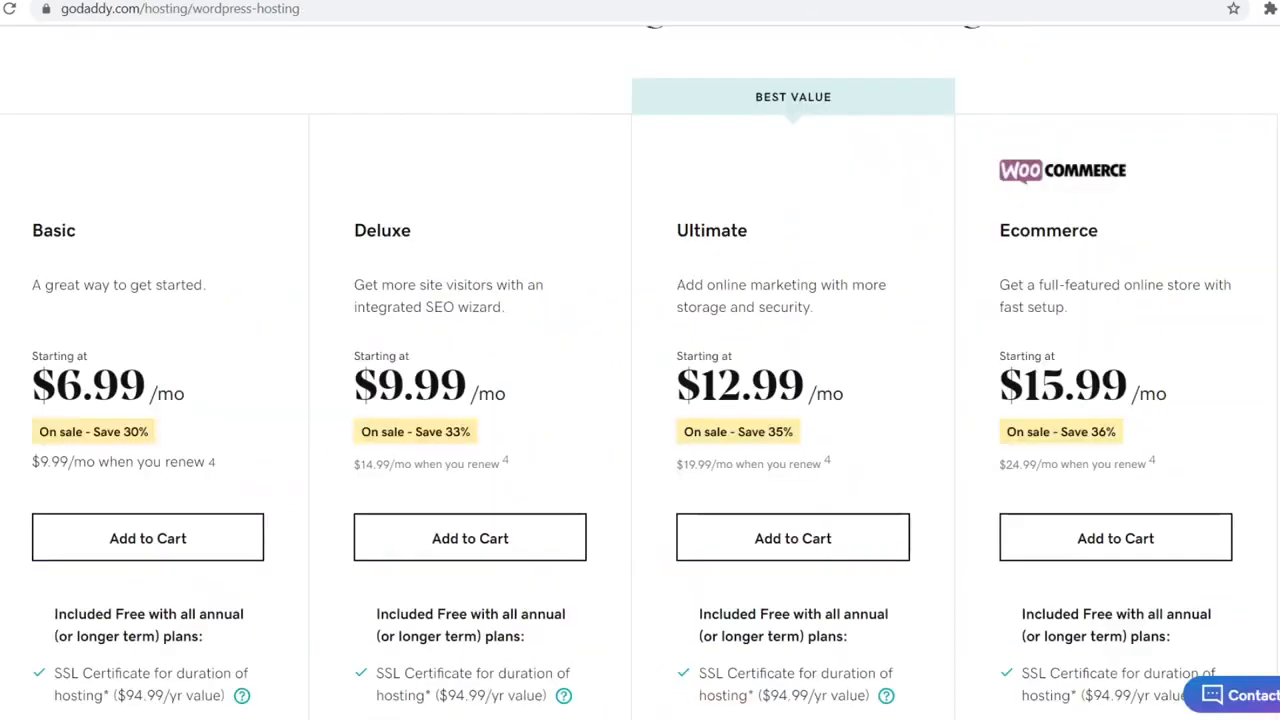
mouse_move(800, 290)
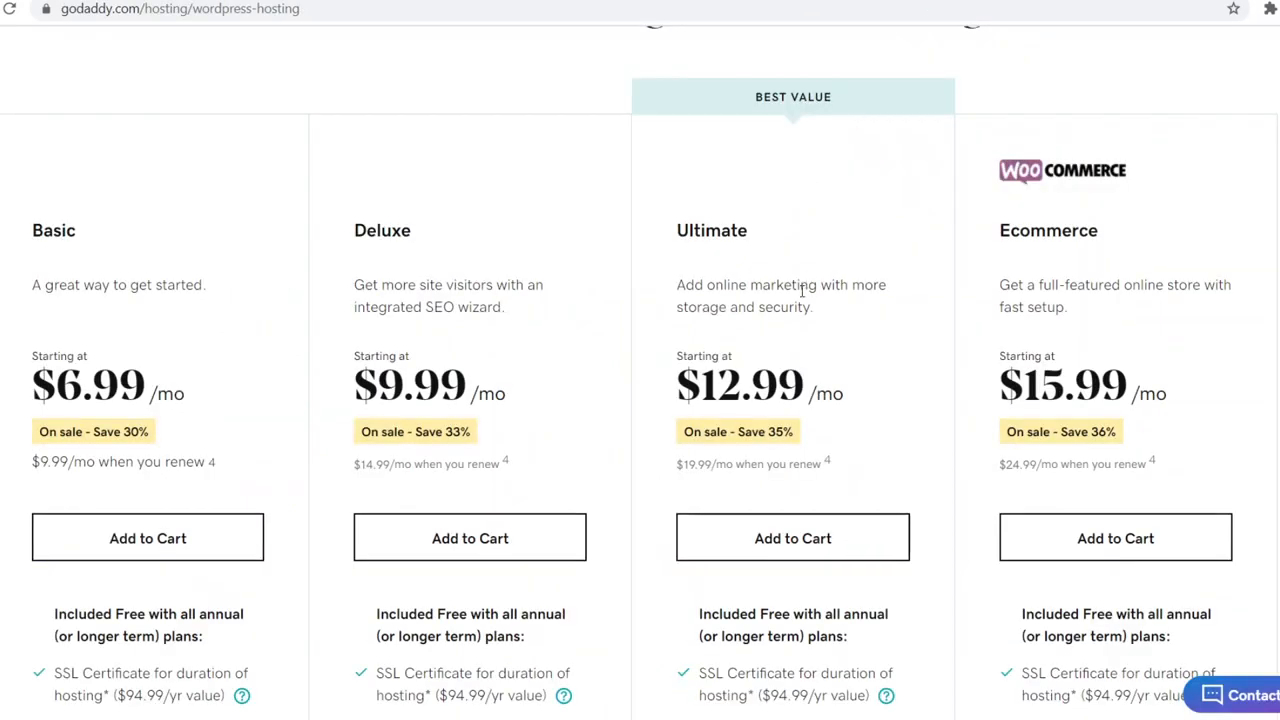
mouse_move(840, 326)
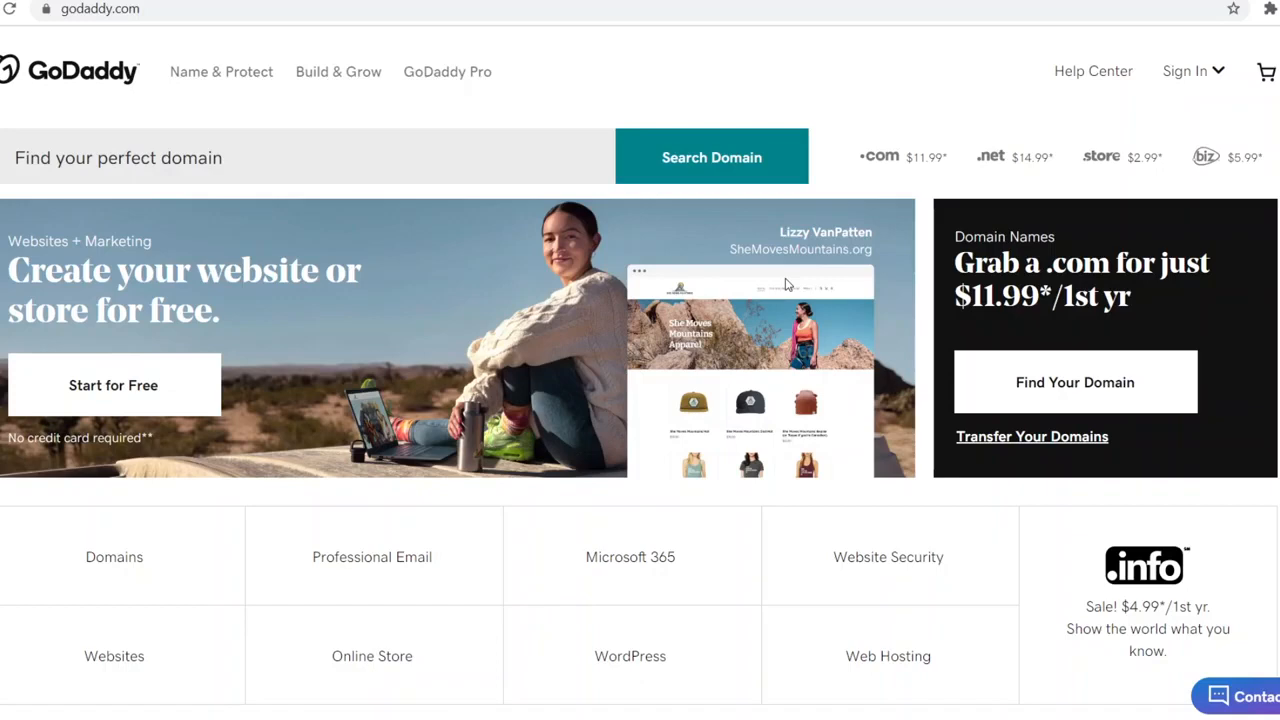
Step: Scroll through GoDaddy's homepage product tiles, templates and promotions, then return to HostGator
scroll("down", 3)
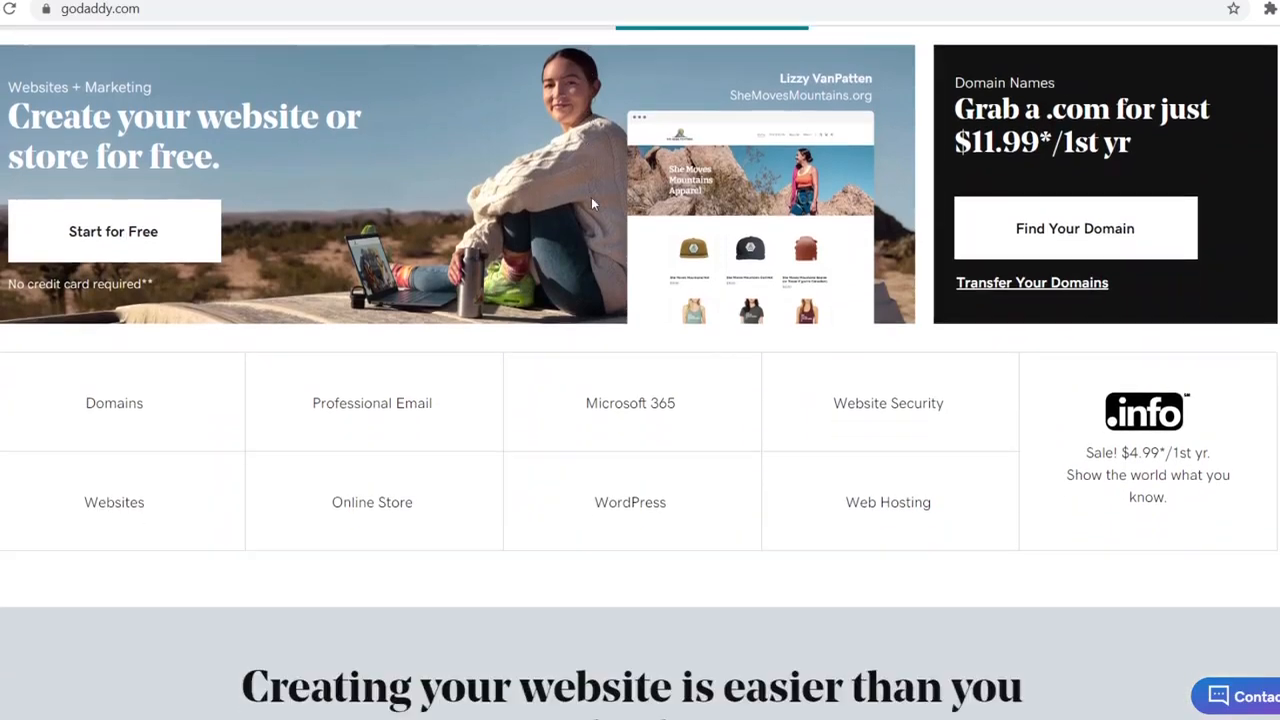
mouse_move(114, 502)
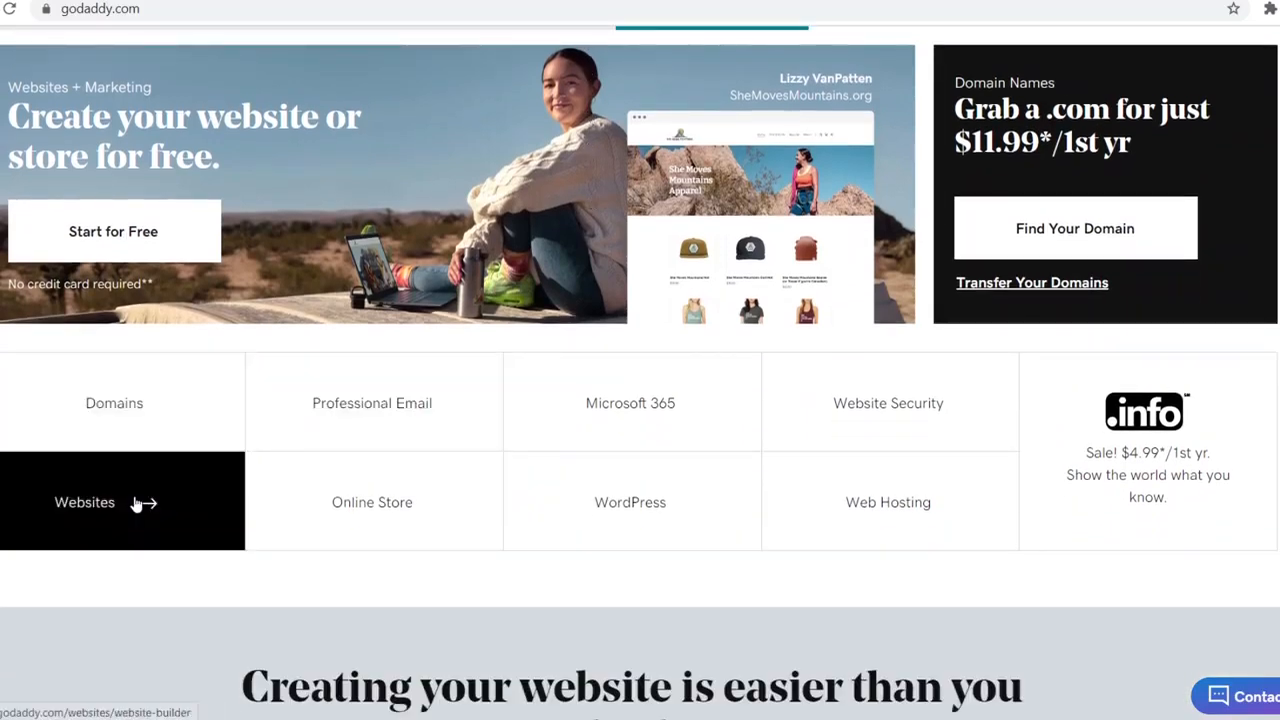
mouse_move(194, 578)
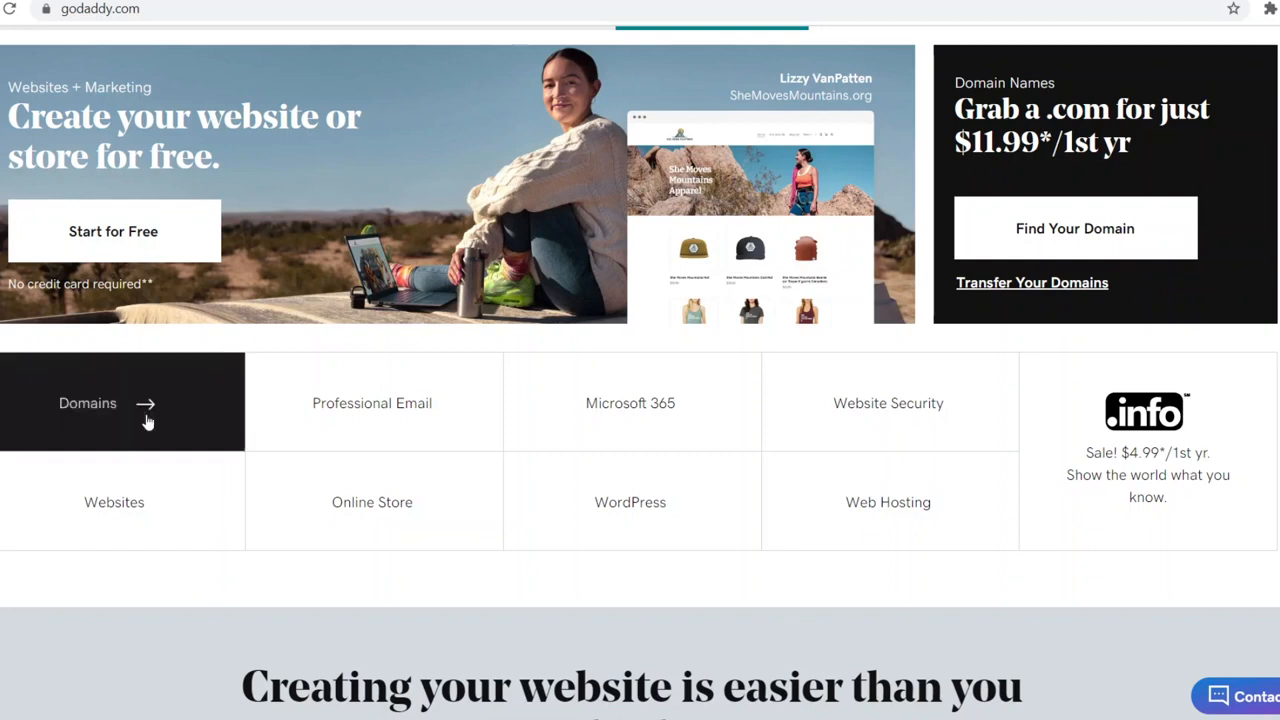
mouse_move(358, 438)
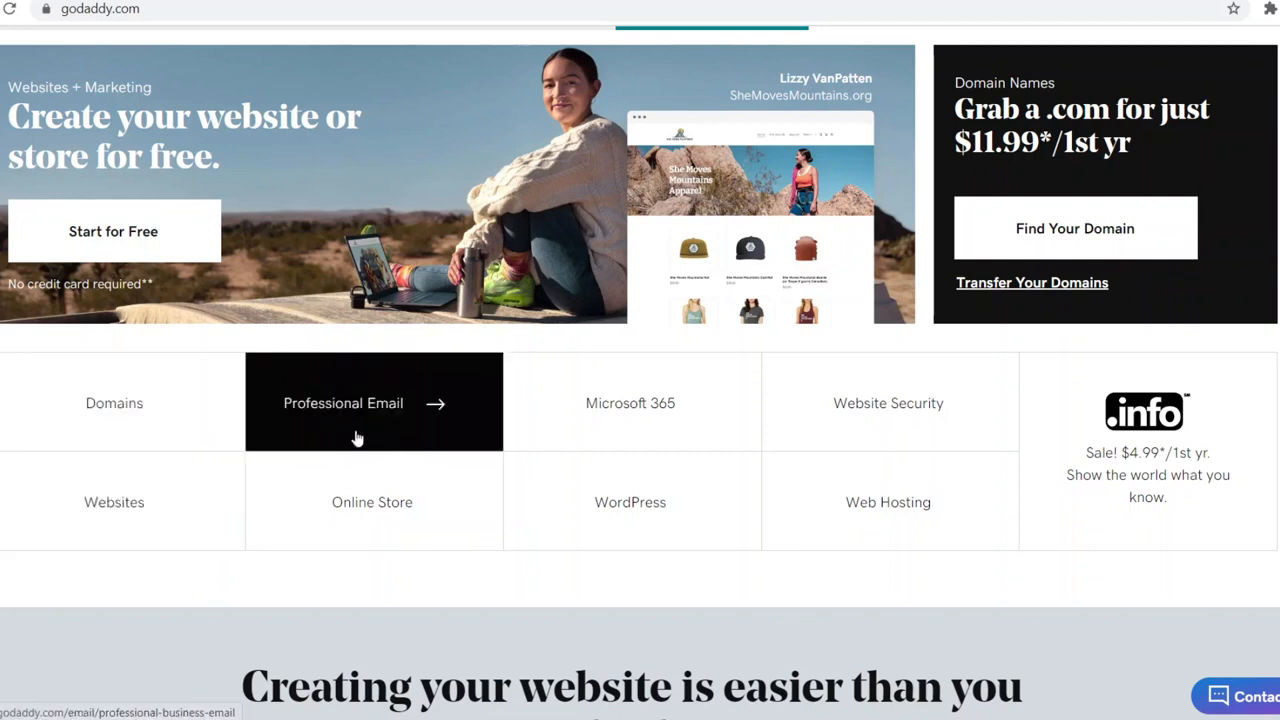
mouse_move(656, 425)
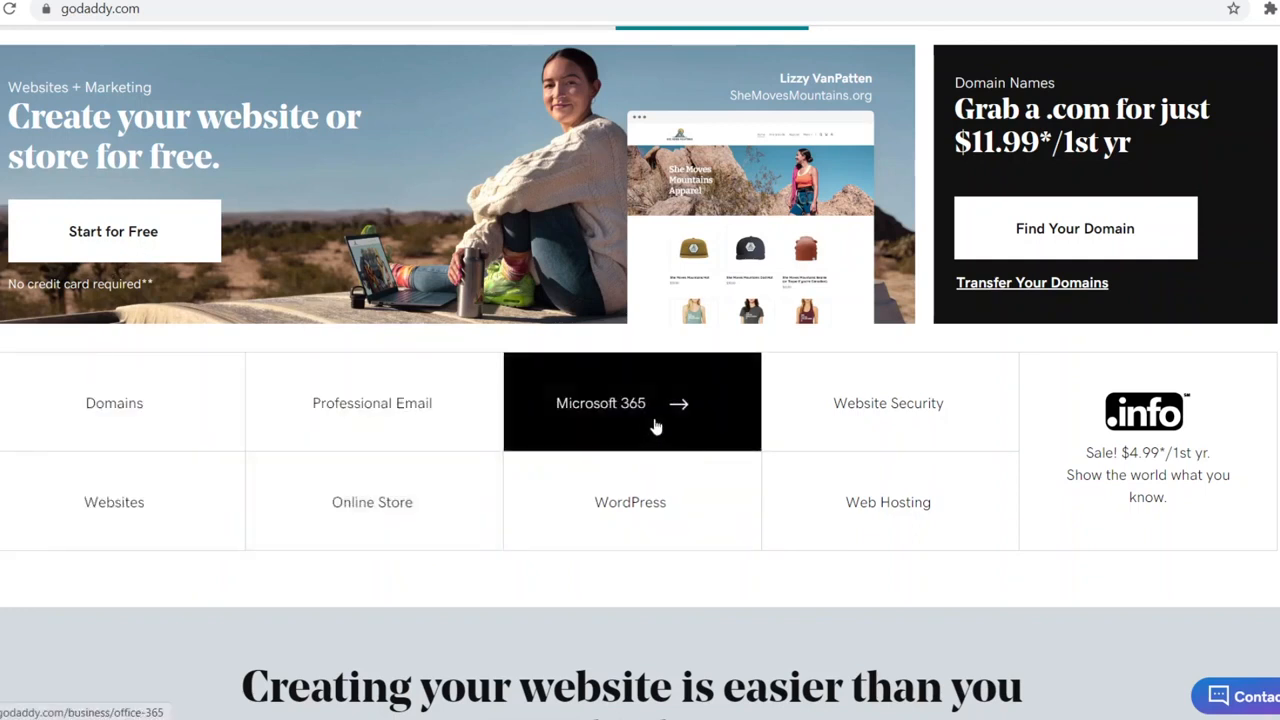
mouse_move(630, 502)
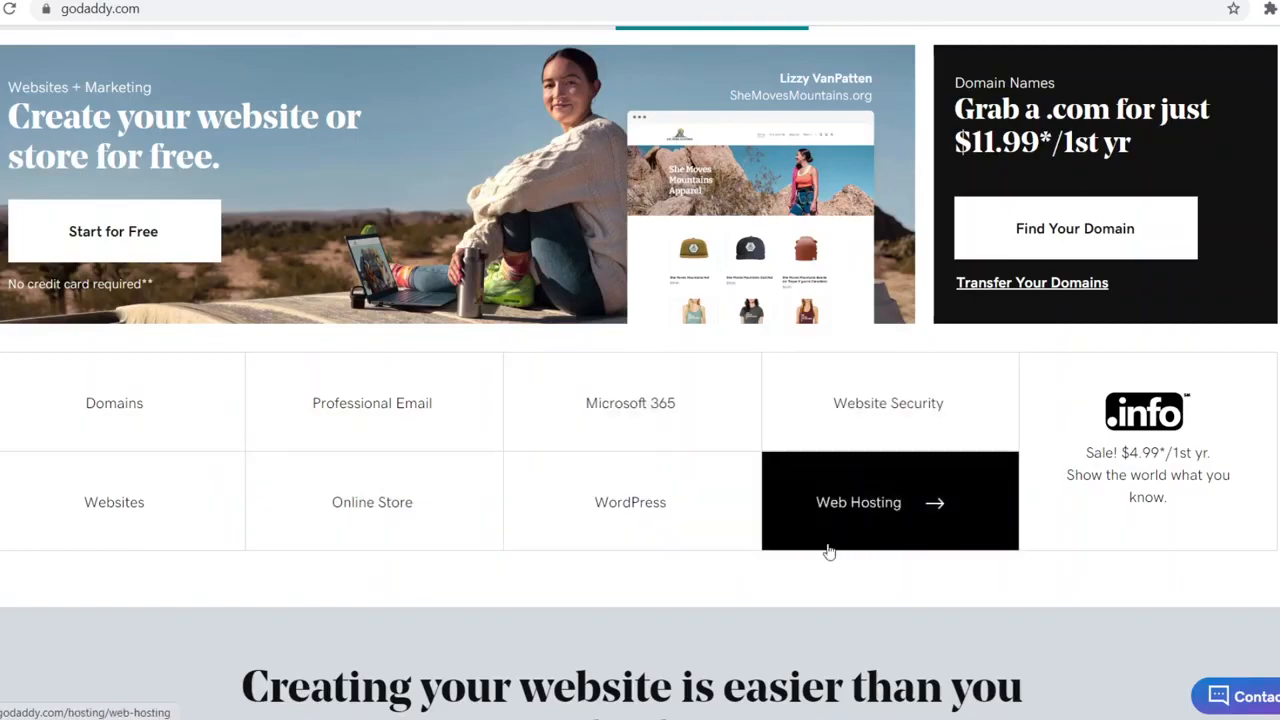
scroll("down", 3)
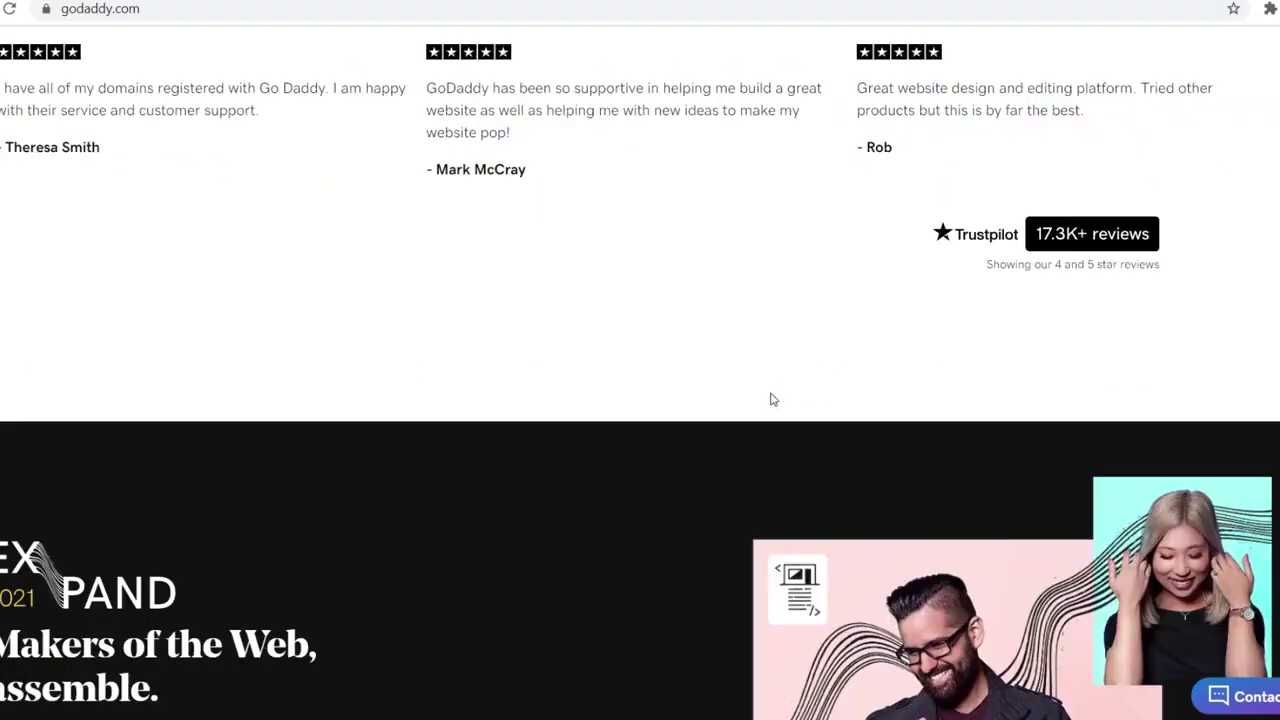
scroll("up", 3)
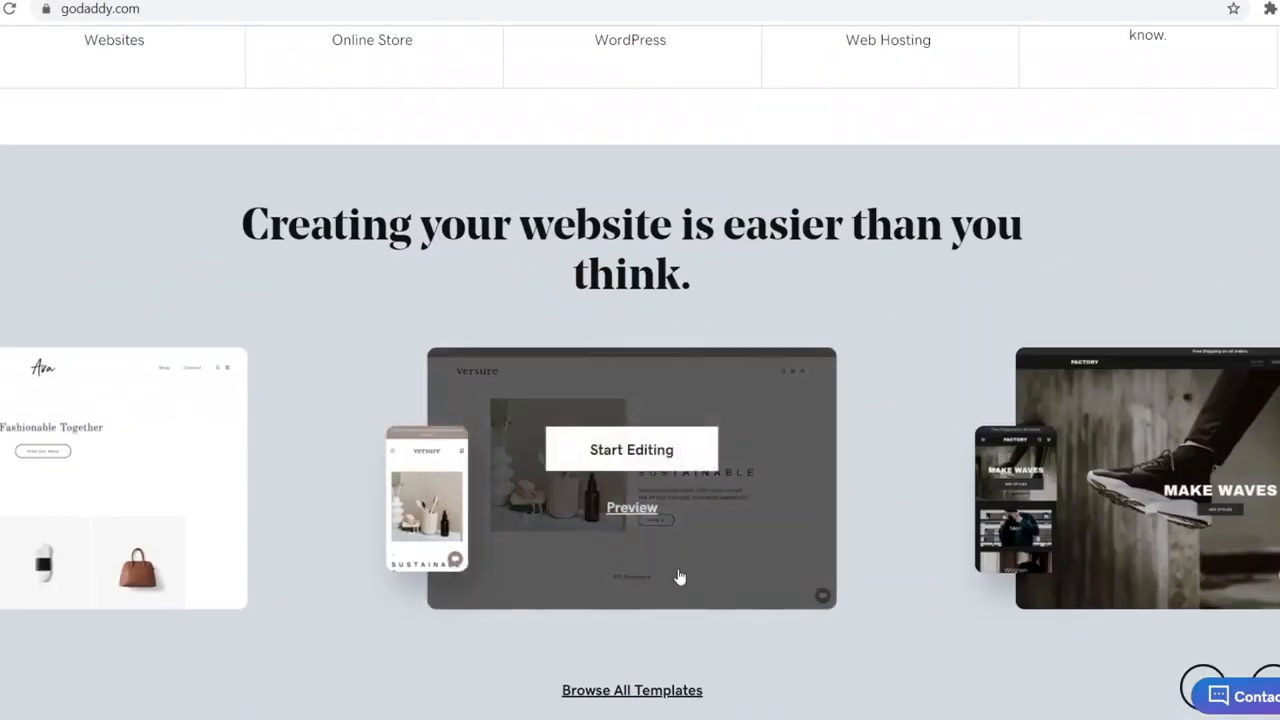
mouse_move(1150, 485)
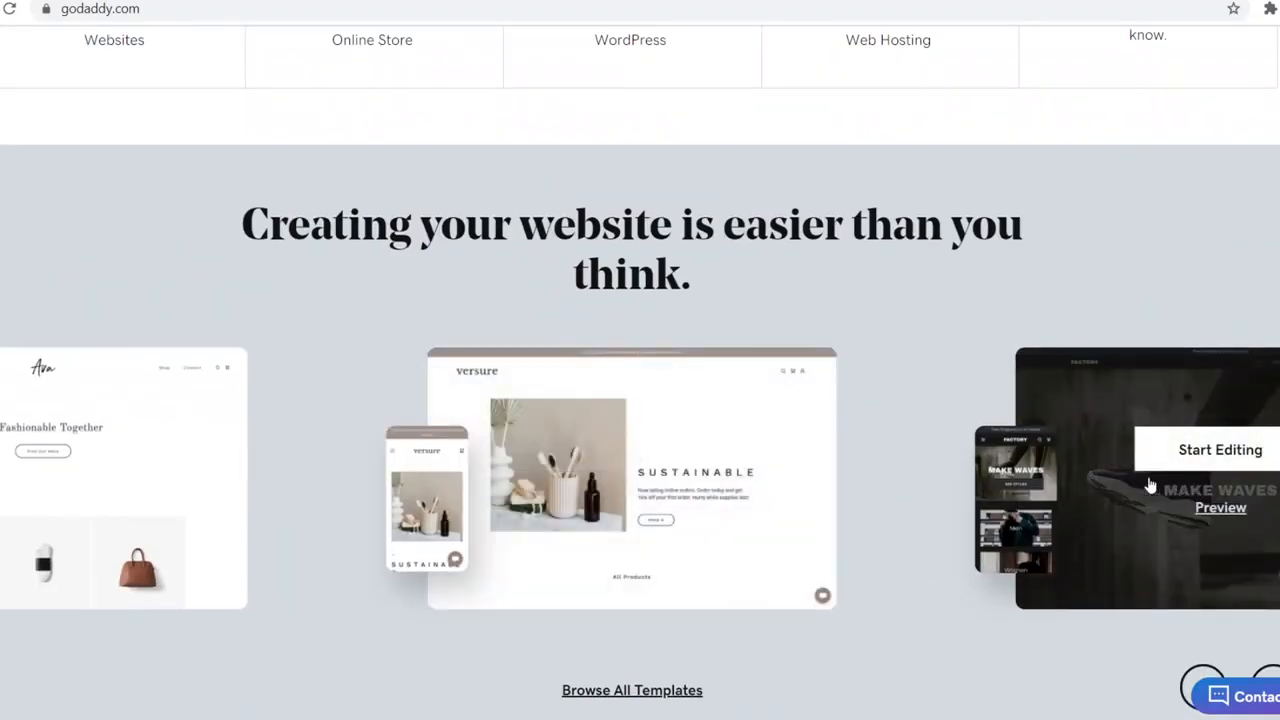
scroll("up", 3)
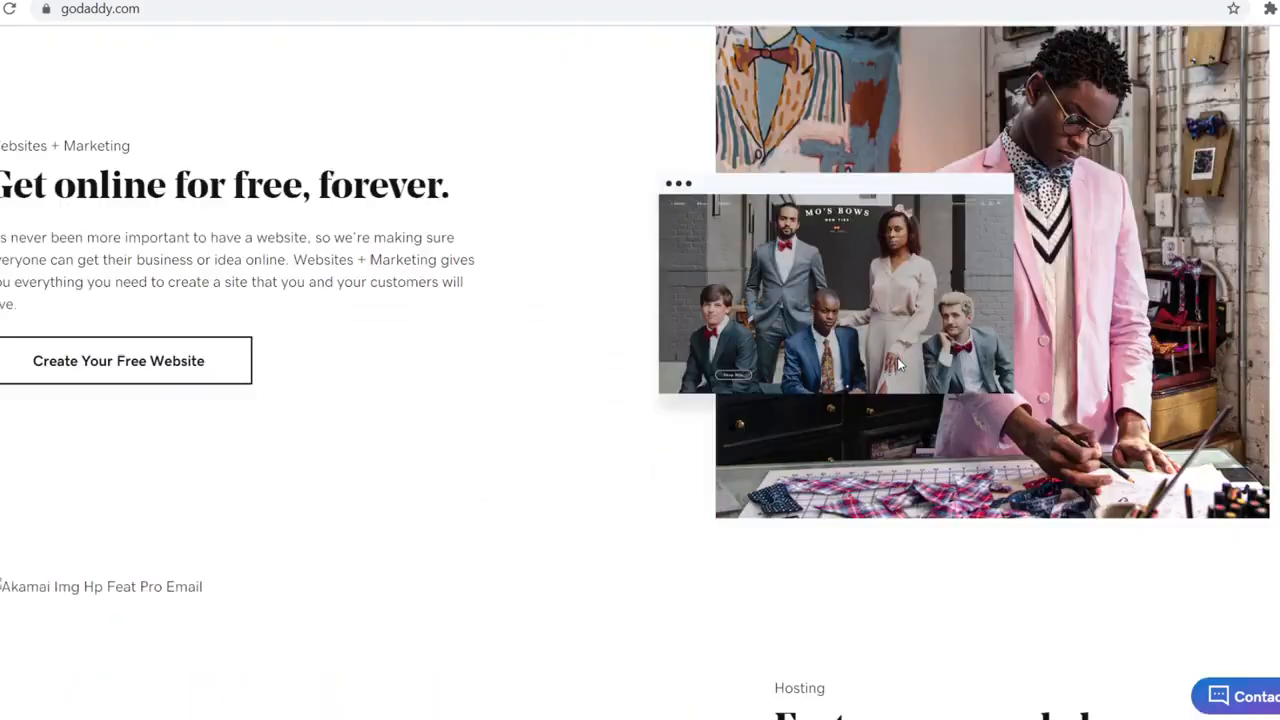
scroll("down", 3)
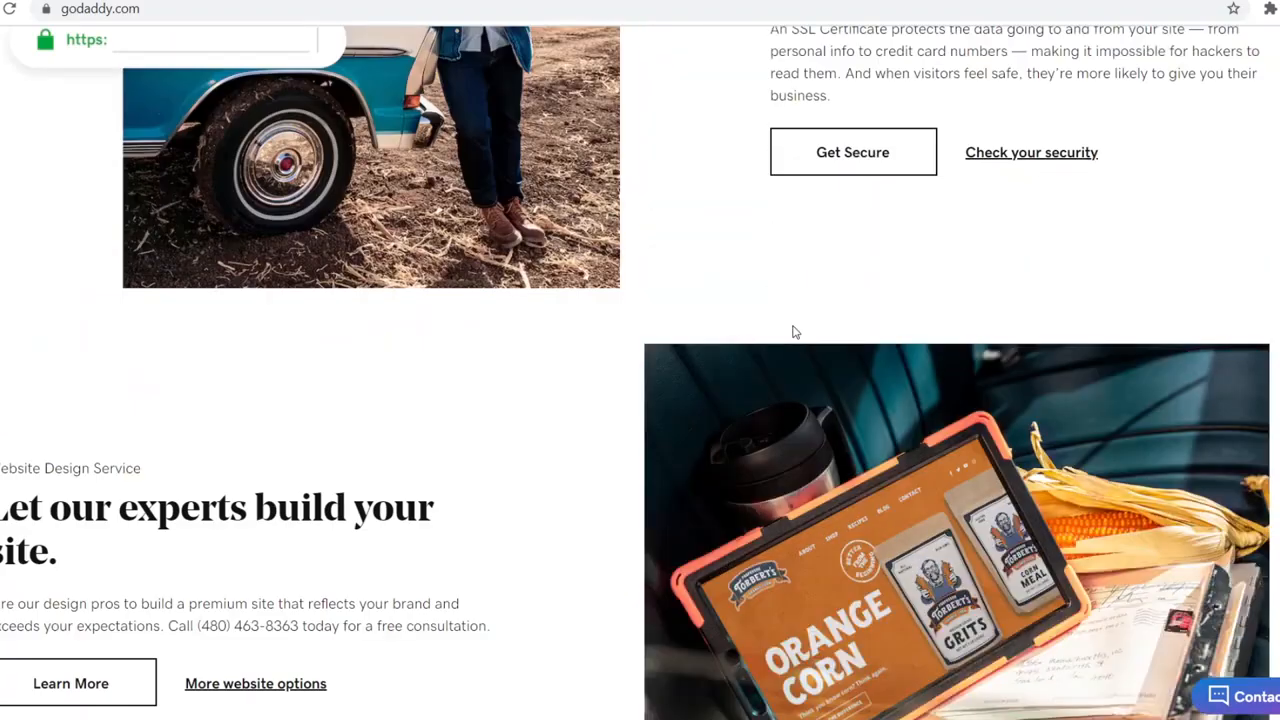
scroll("up", 3)
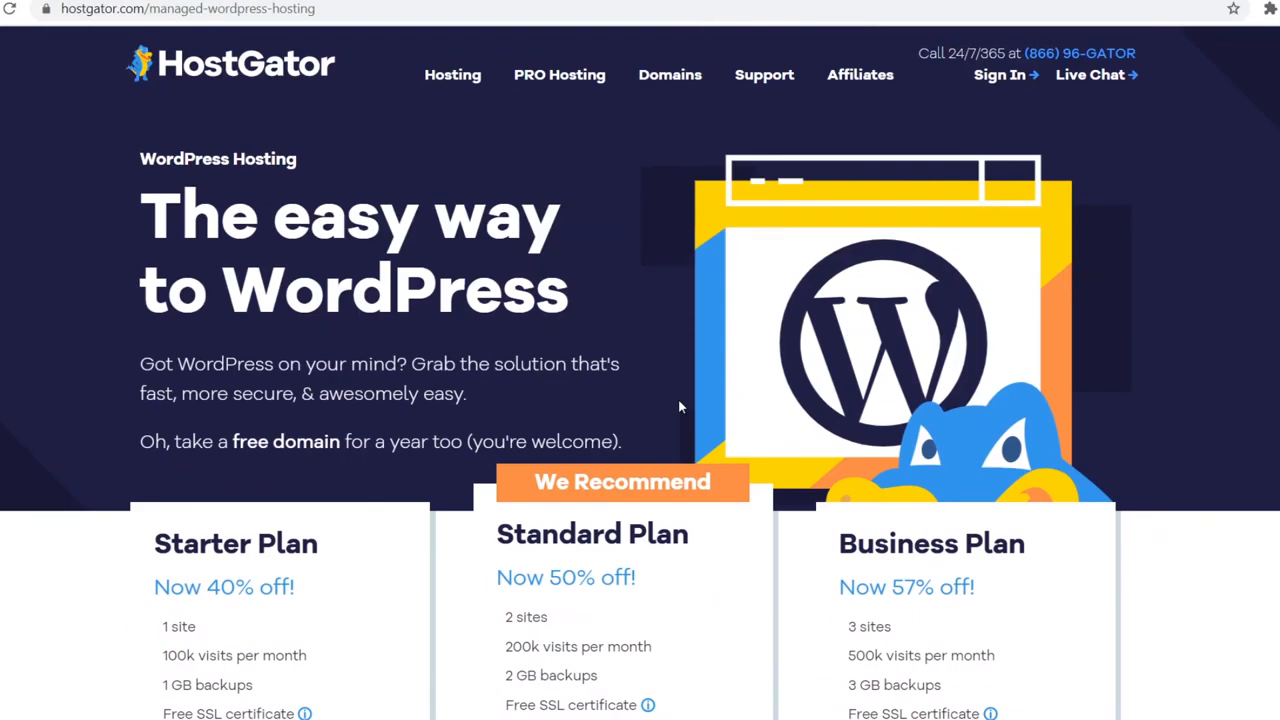
Step: Scroll down through HostGator's WordPress plan feature list
scroll("down", 3)
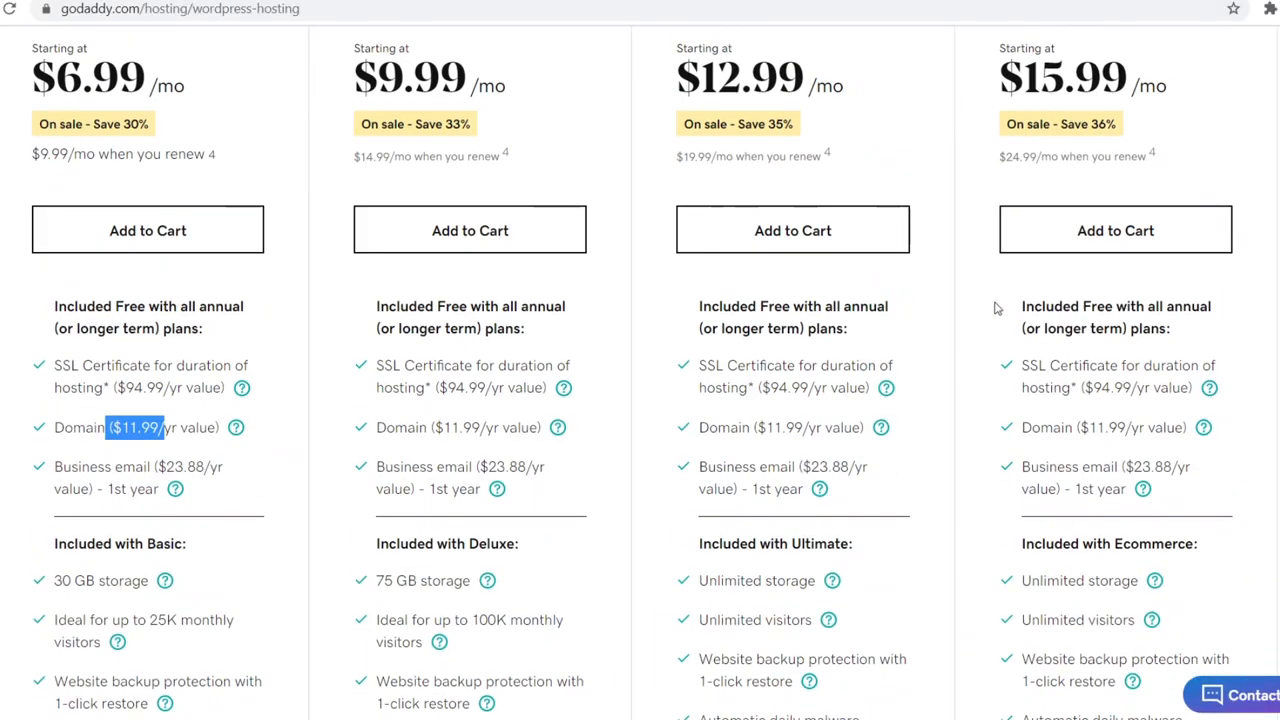
scroll("down", 3)
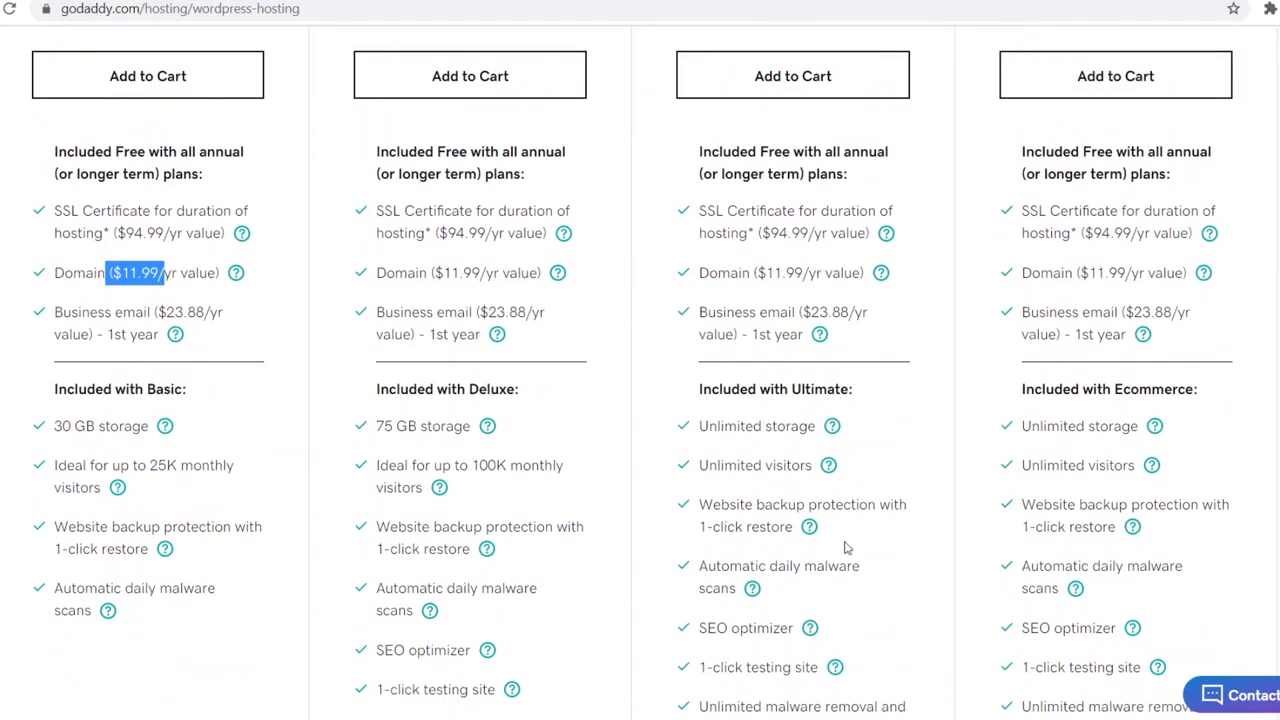
scroll("down", 3)
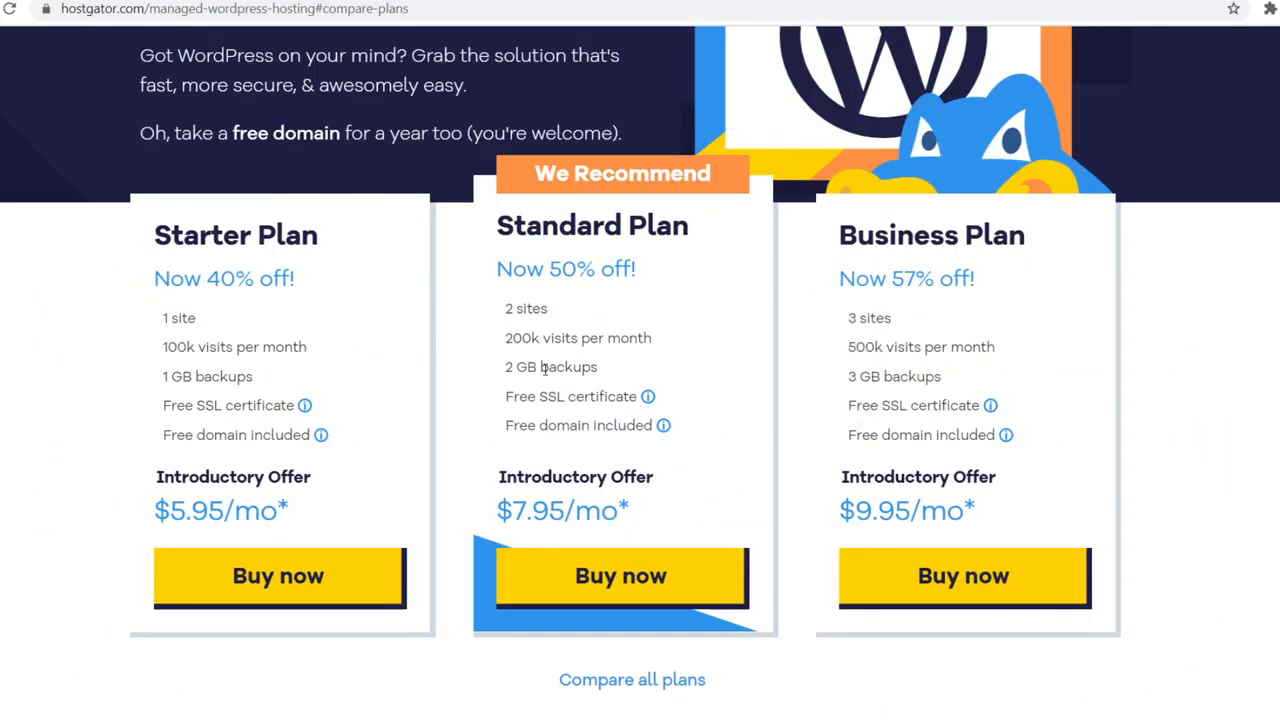
mouse_move(555, 366)
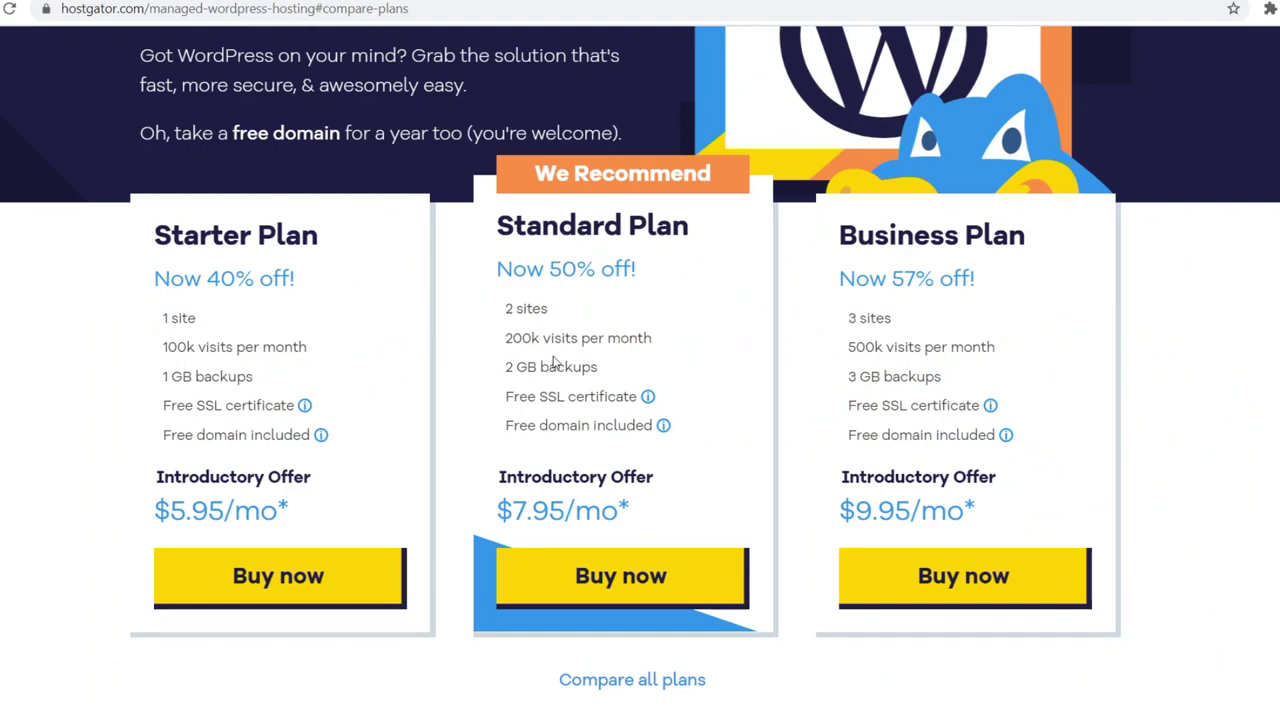
mouse_move(740, 92)
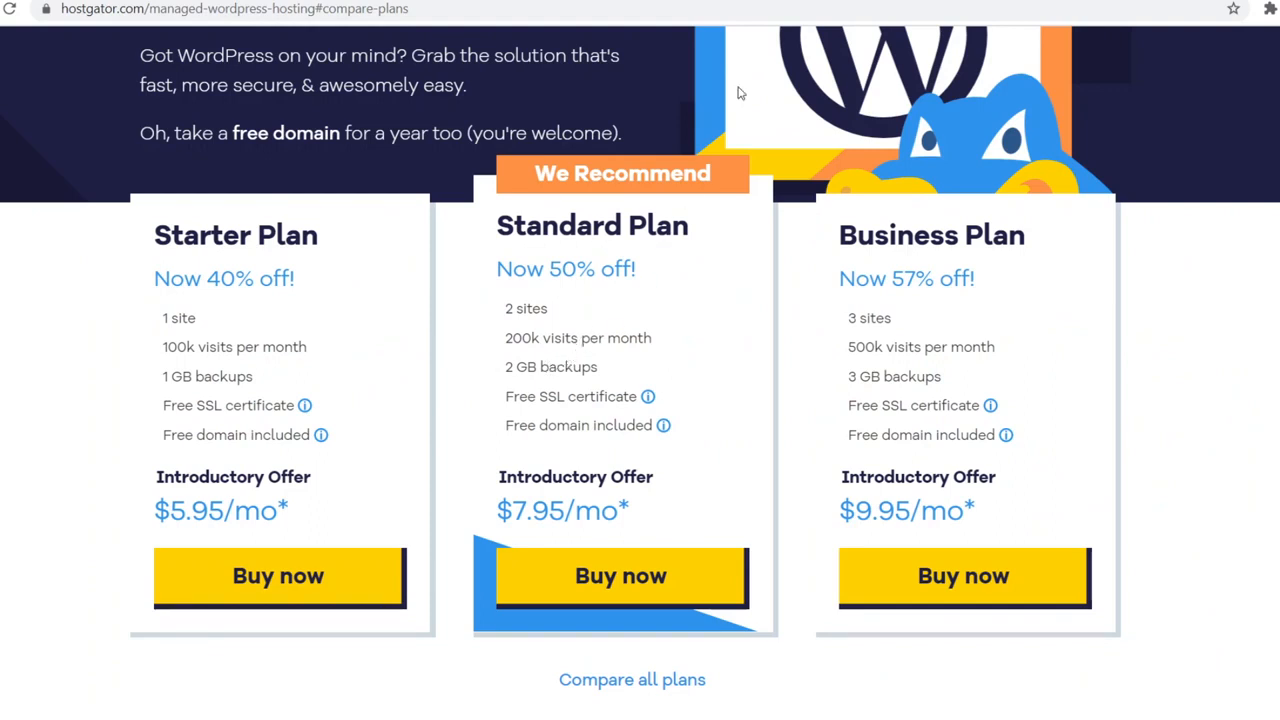
Step: Return to the GoDaddy WordPress plan comparison and scroll through its features
left_click(180, 9)
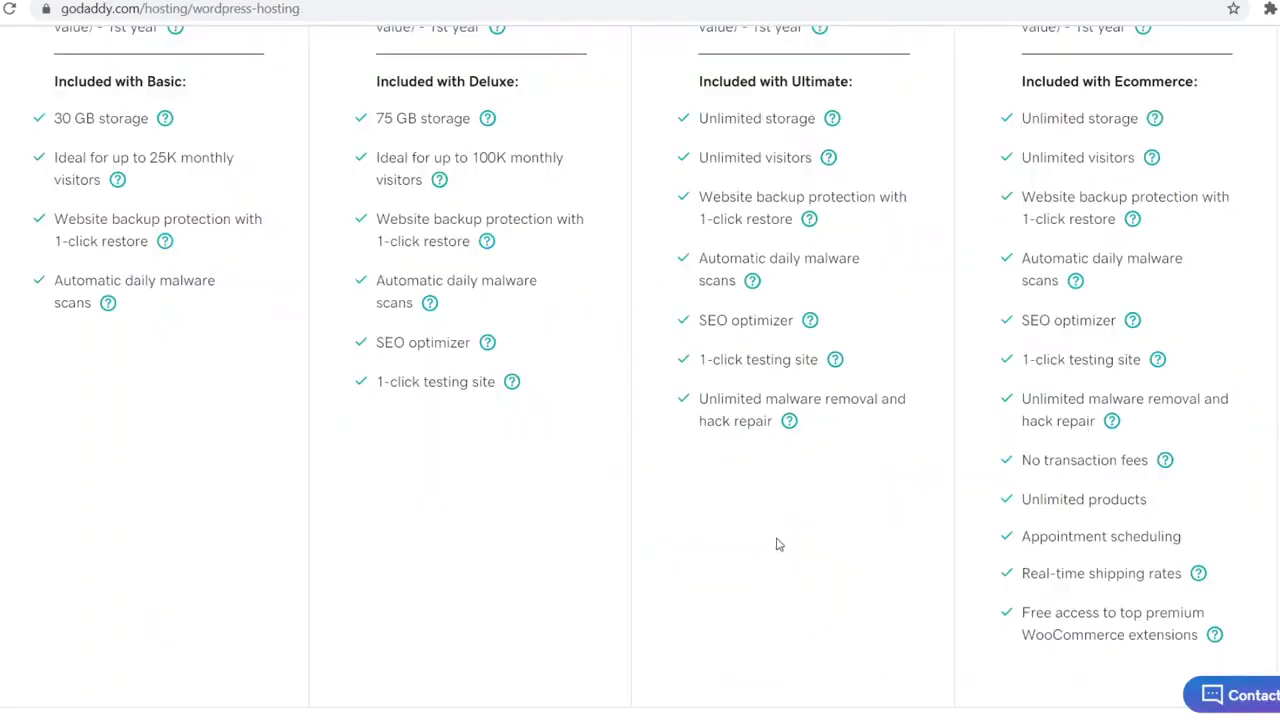
mouse_move(728, 506)
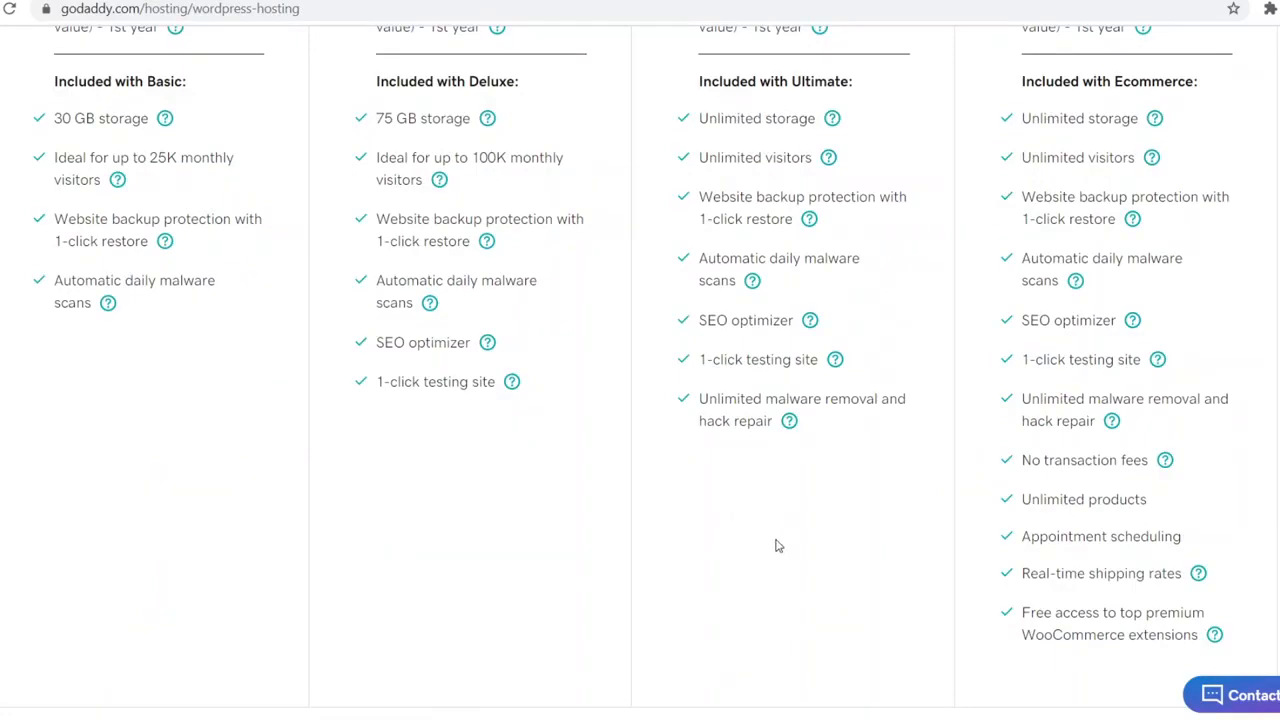
scroll("up", 3)
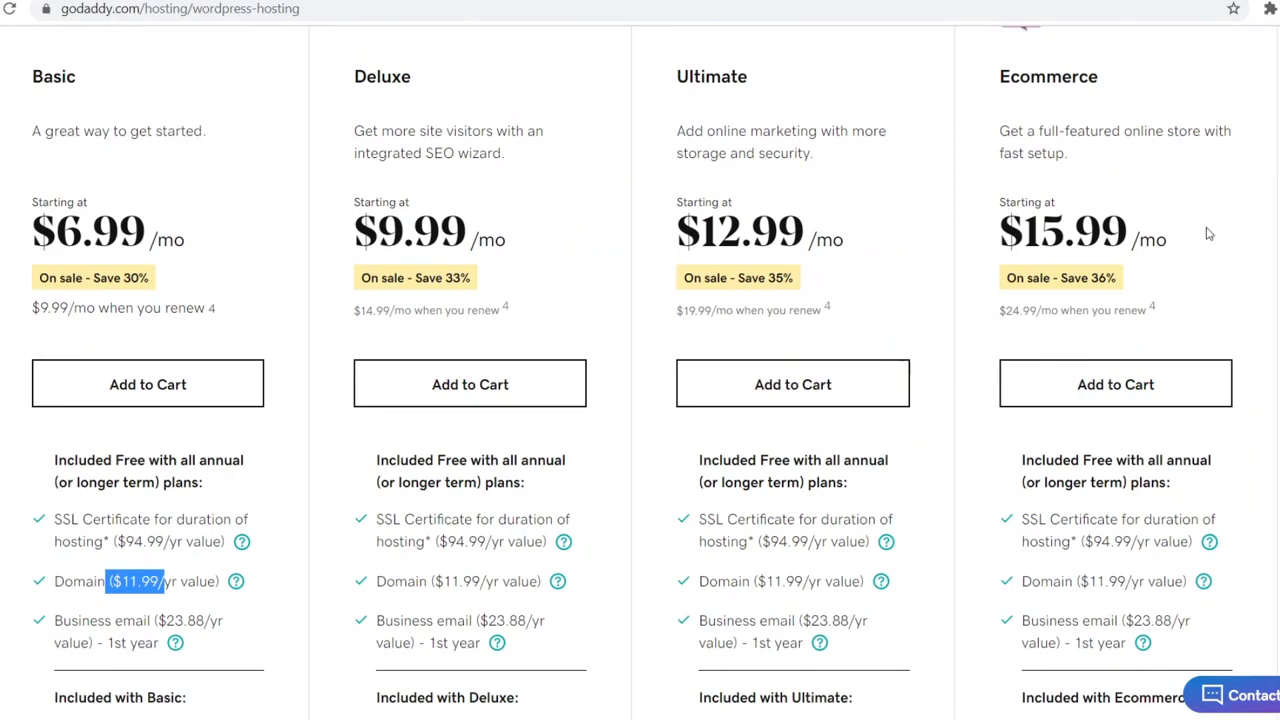
mouse_move(686, 262)
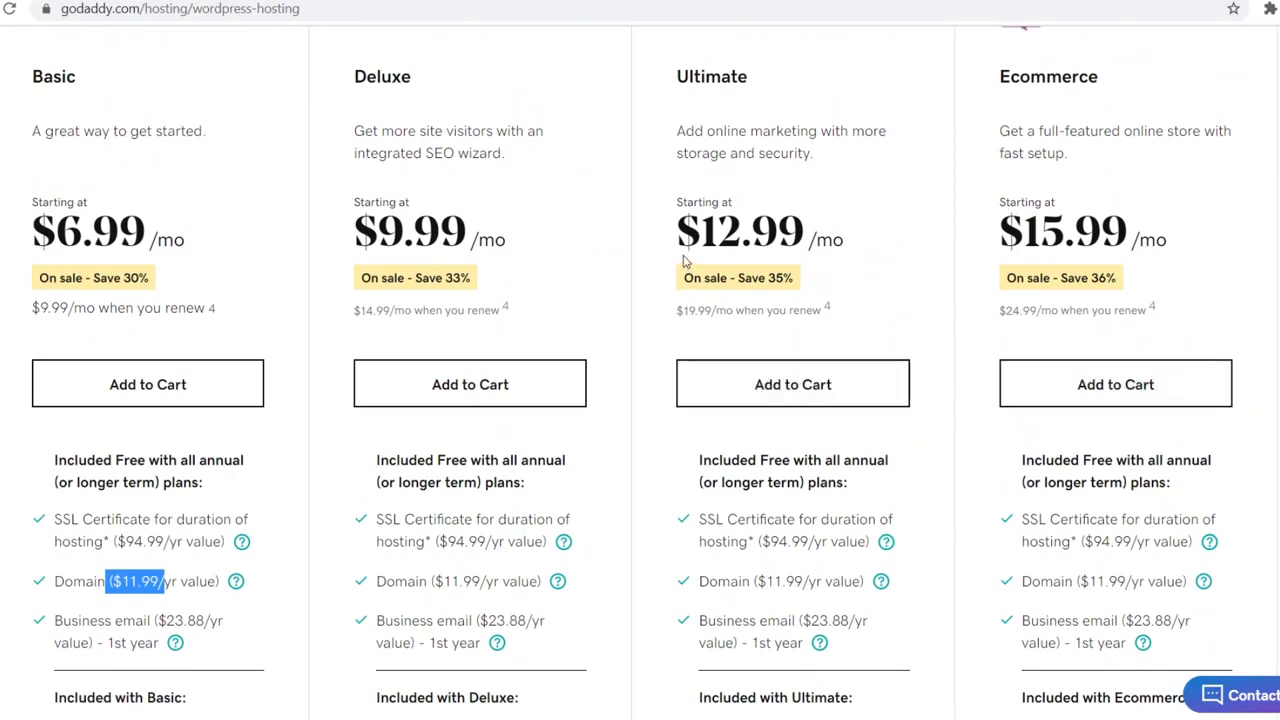
scroll("down", 3)
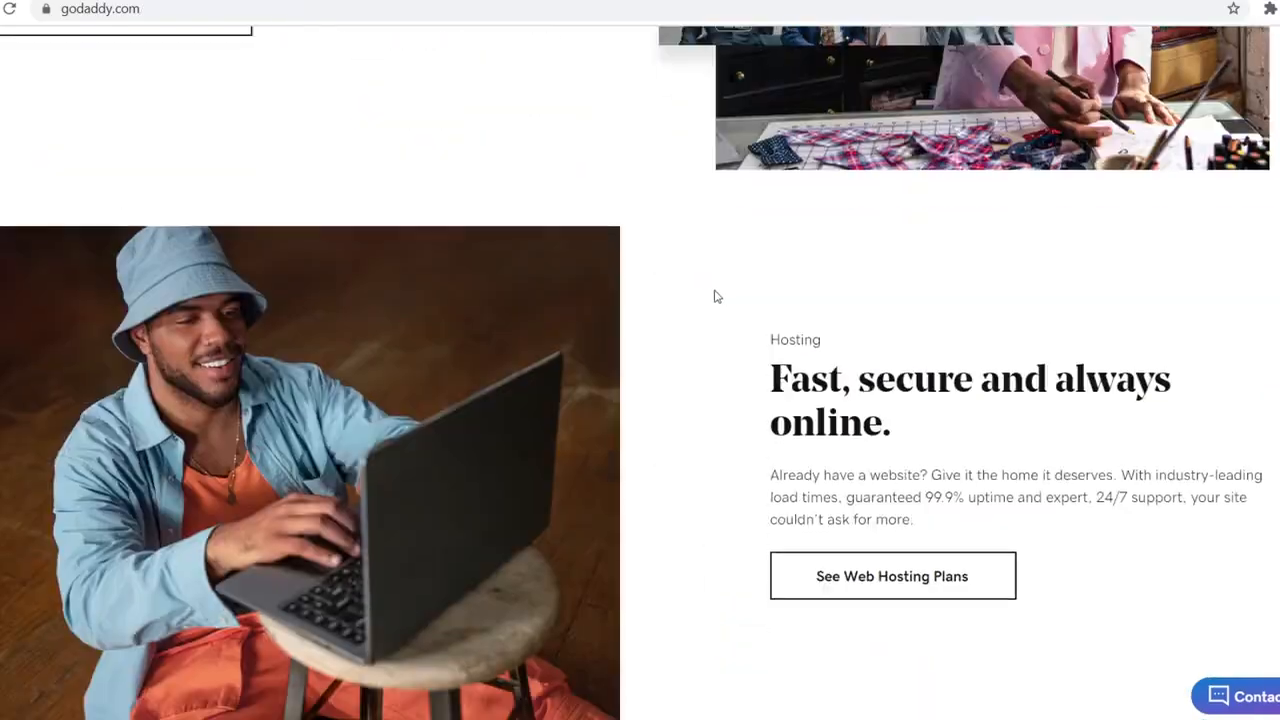
scroll("up", 3)
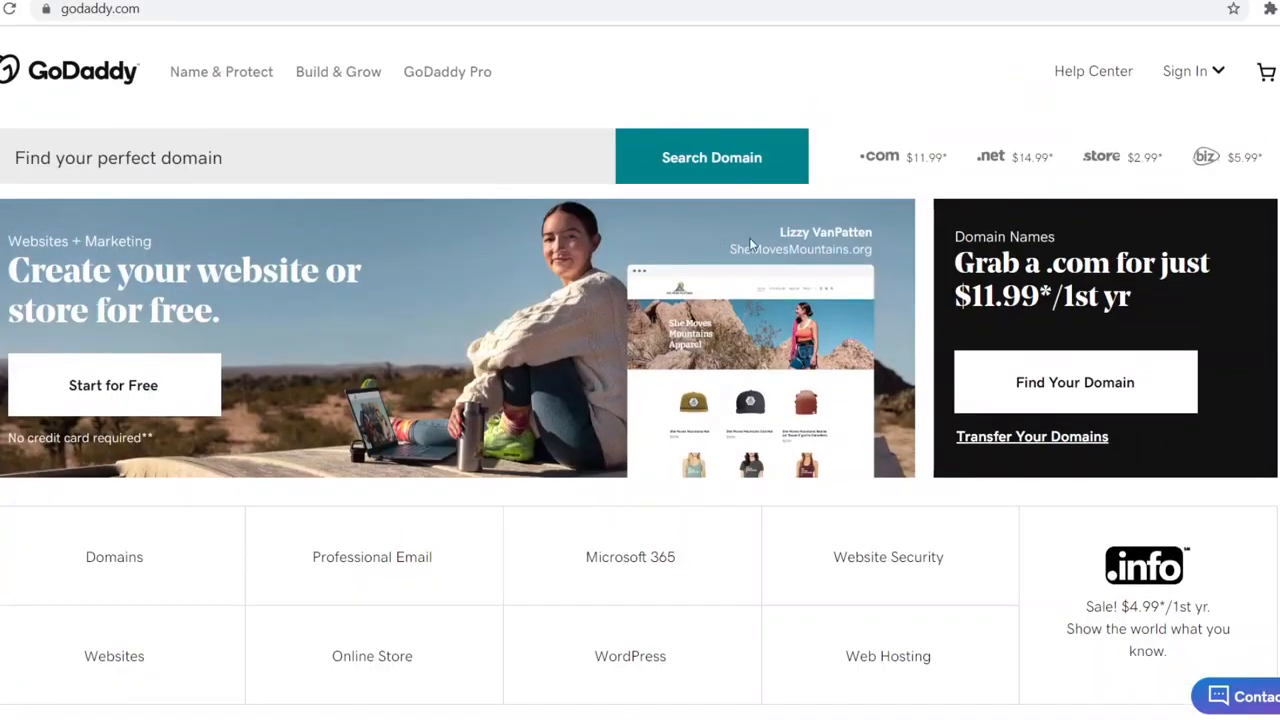